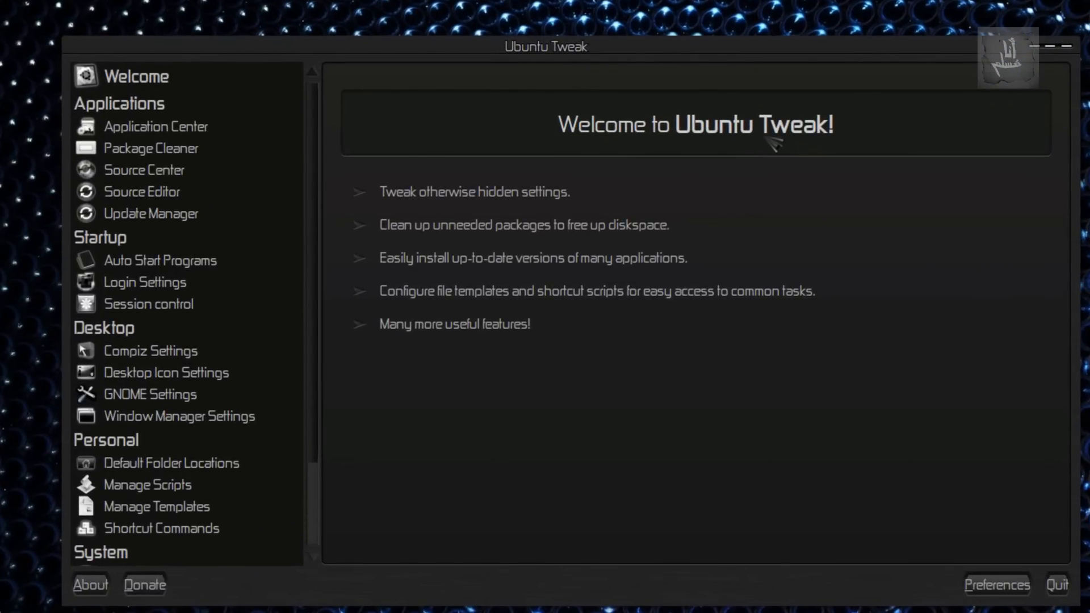
mouse_move(832, 150)
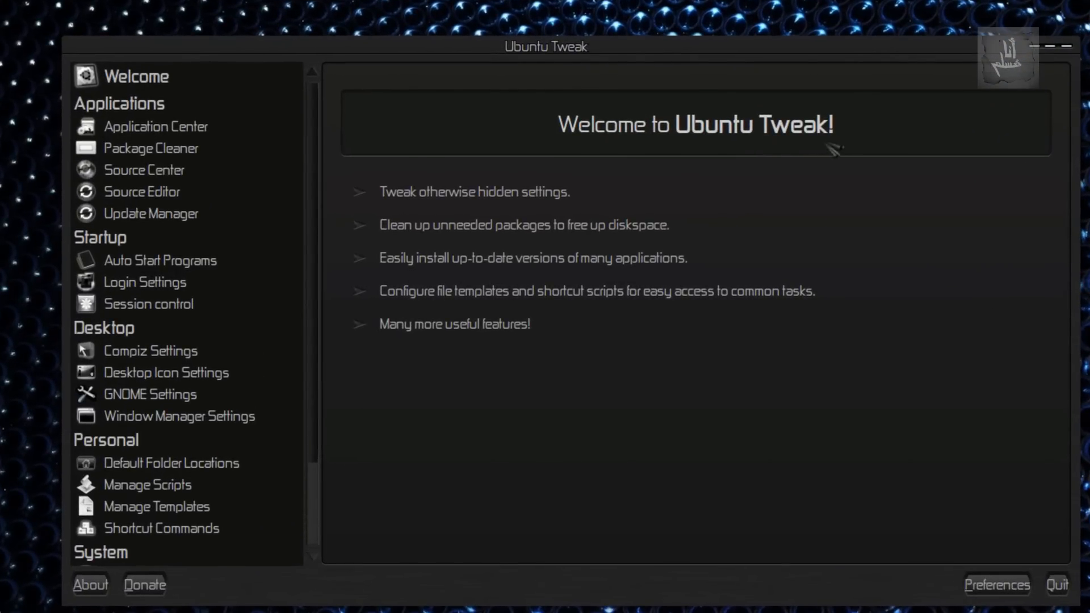
mouse_move(531, 229)
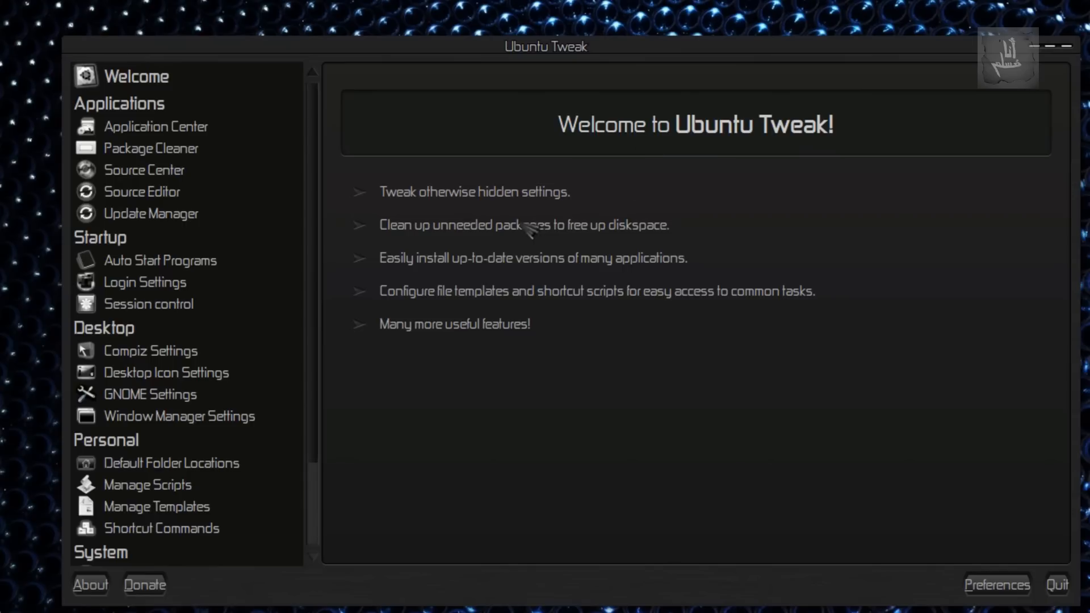
mouse_move(487, 266)
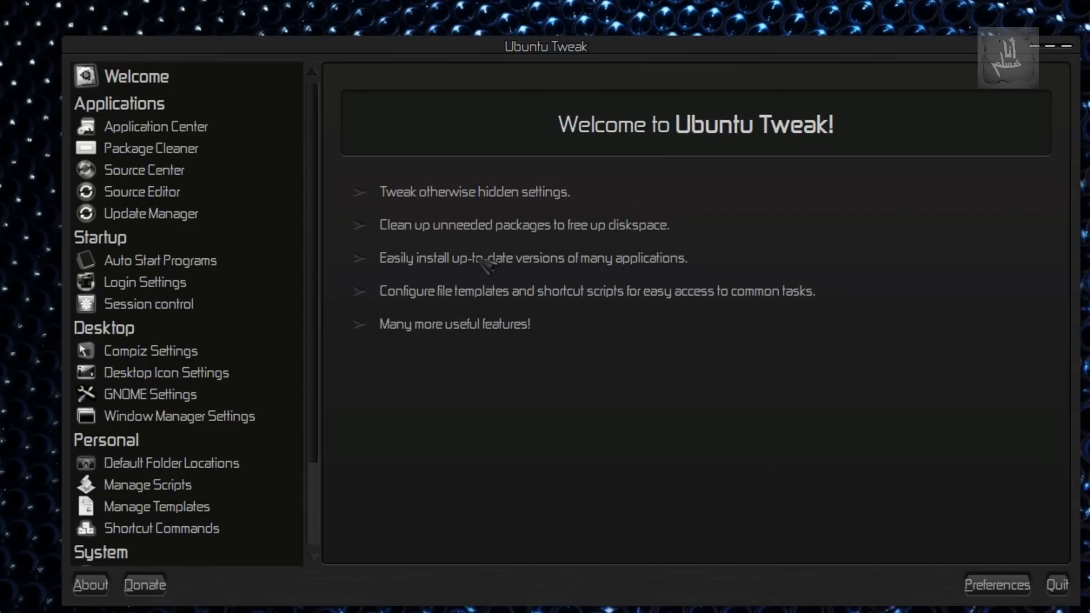
mouse_move(684, 300)
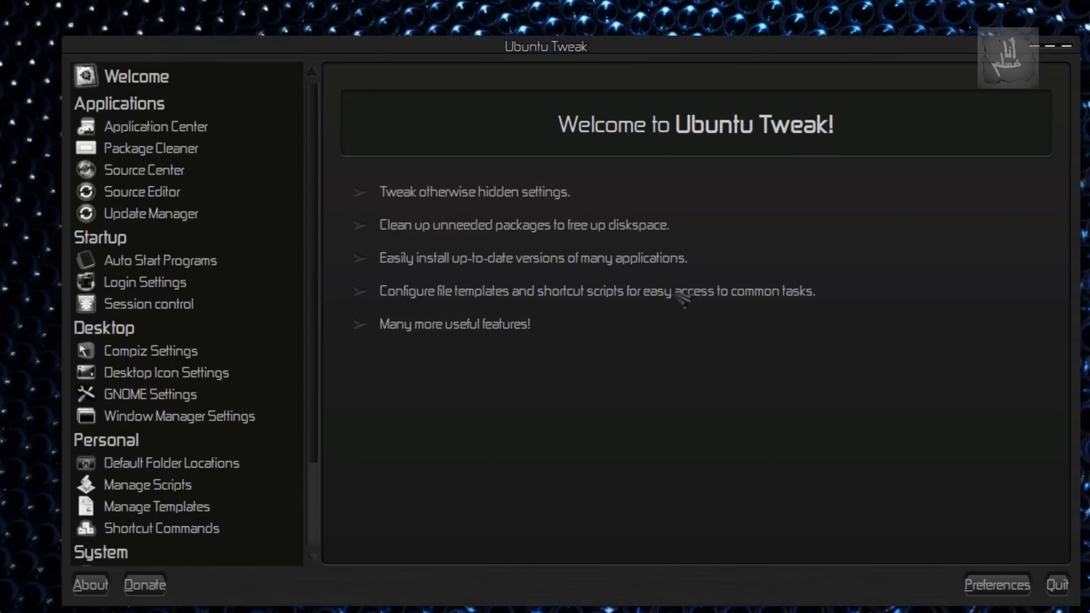
mouse_move(332, 211)
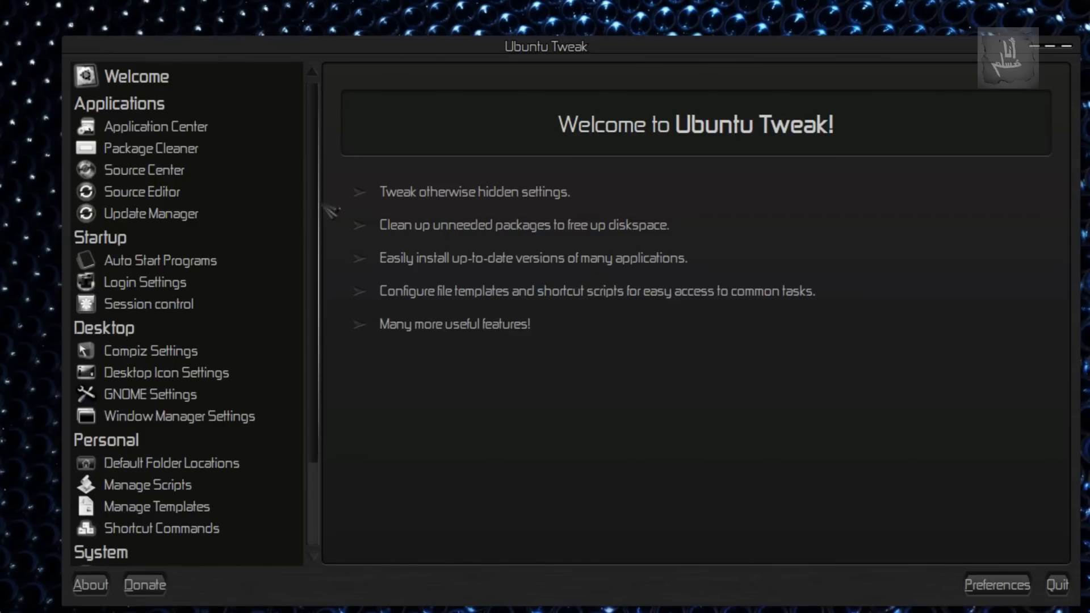
- Set the titlebar double-click action to Maximize Horizontally in Window Manager Settings
scroll("down", 3)
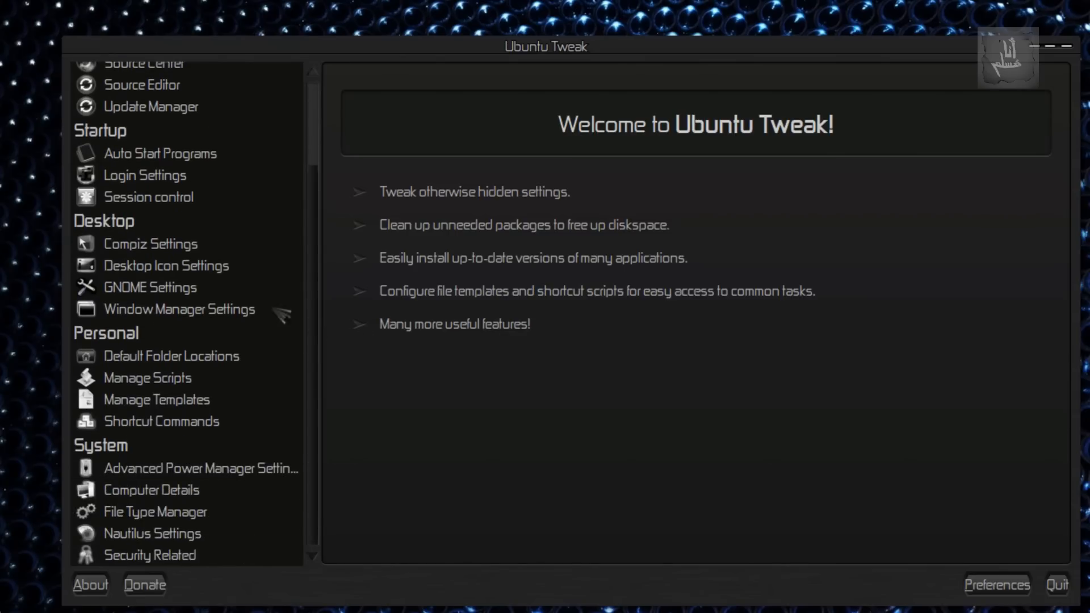
left_click(179, 308)
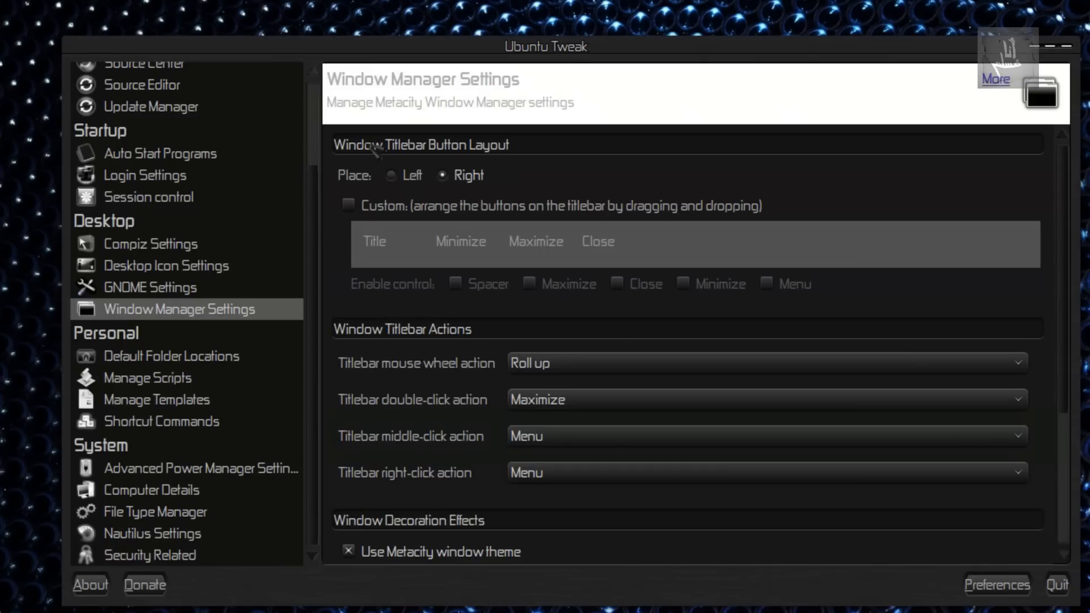
mouse_move(435, 154)
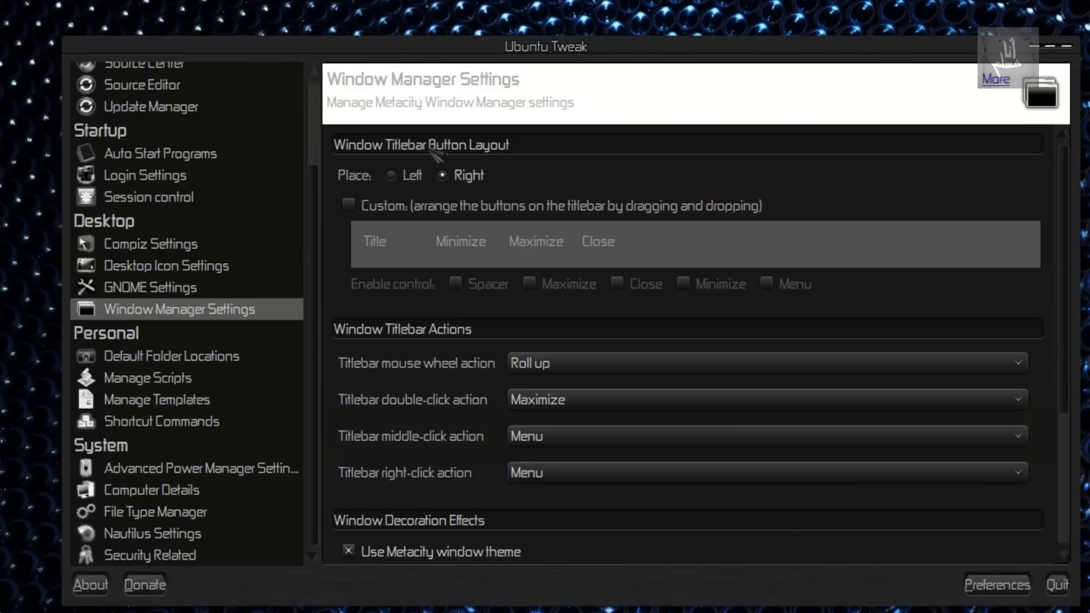
mouse_move(439, 182)
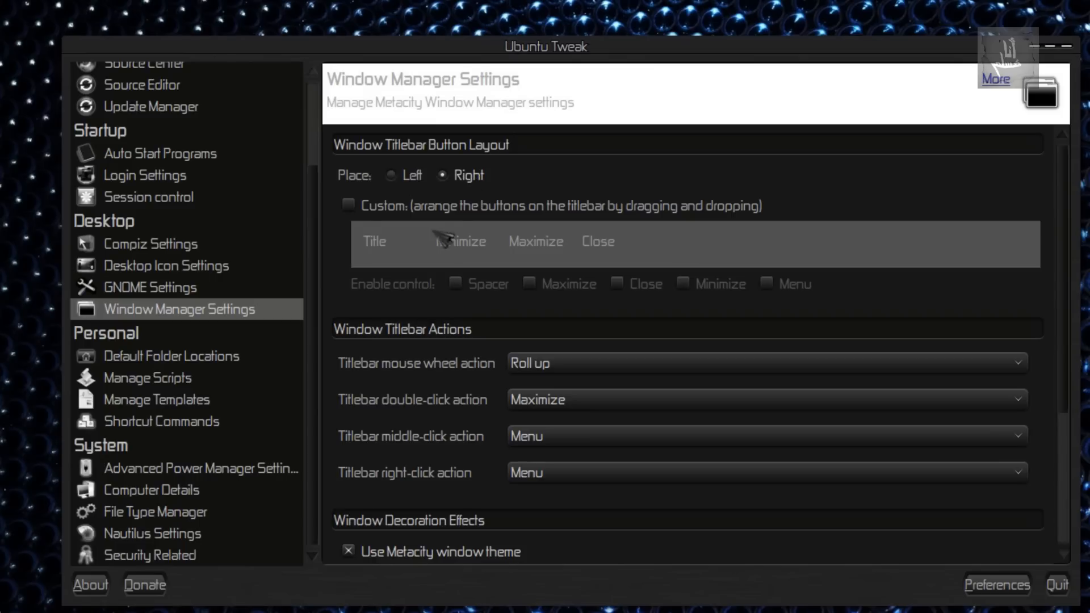
left_click(349, 205)
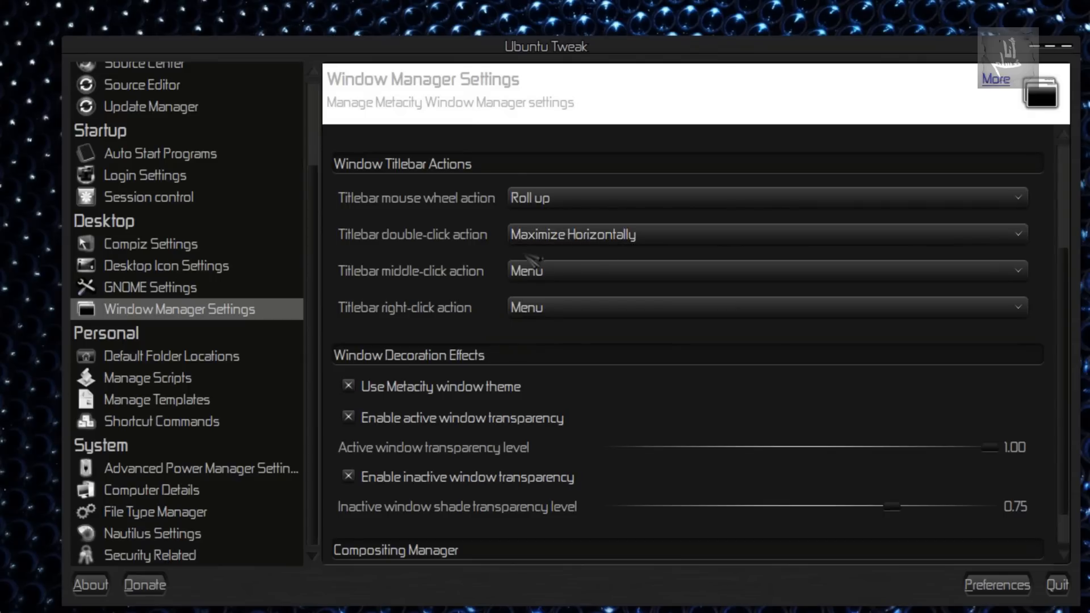
mouse_move(402, 183)
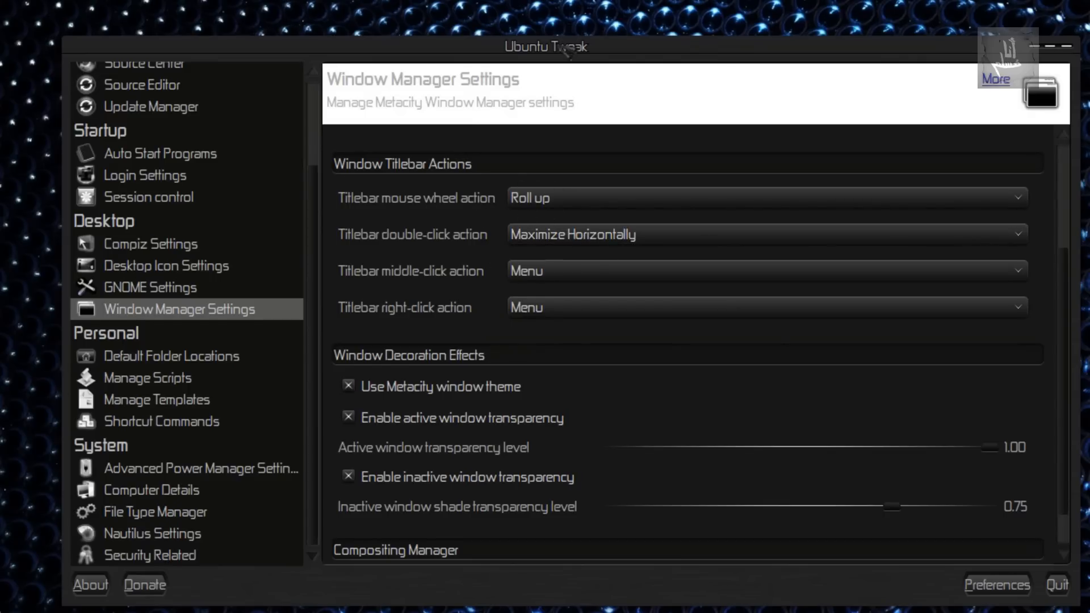
mouse_move(464, 263)
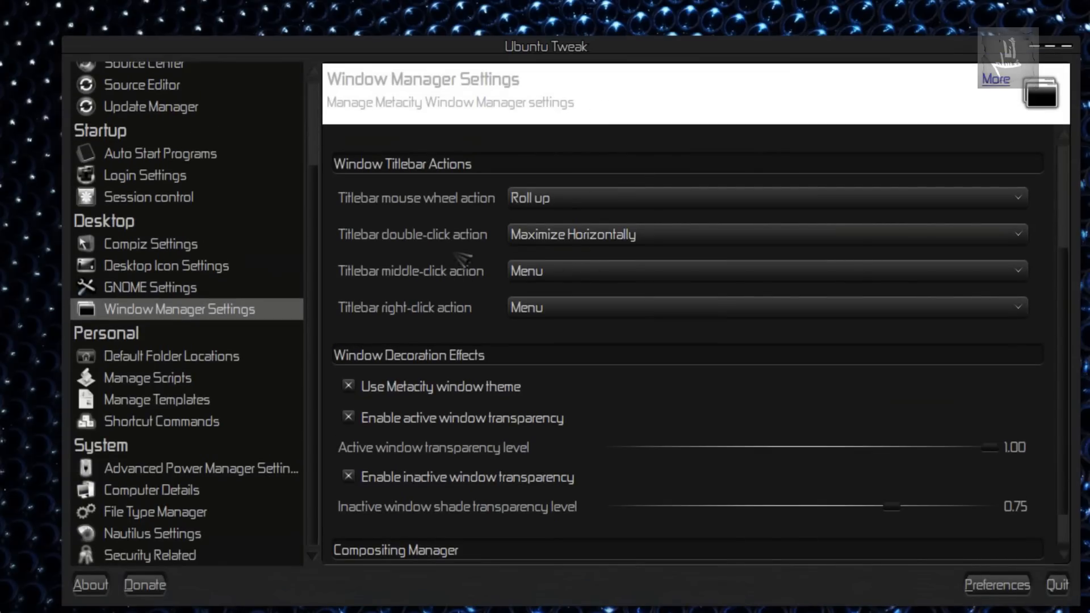
scroll("down", 3)
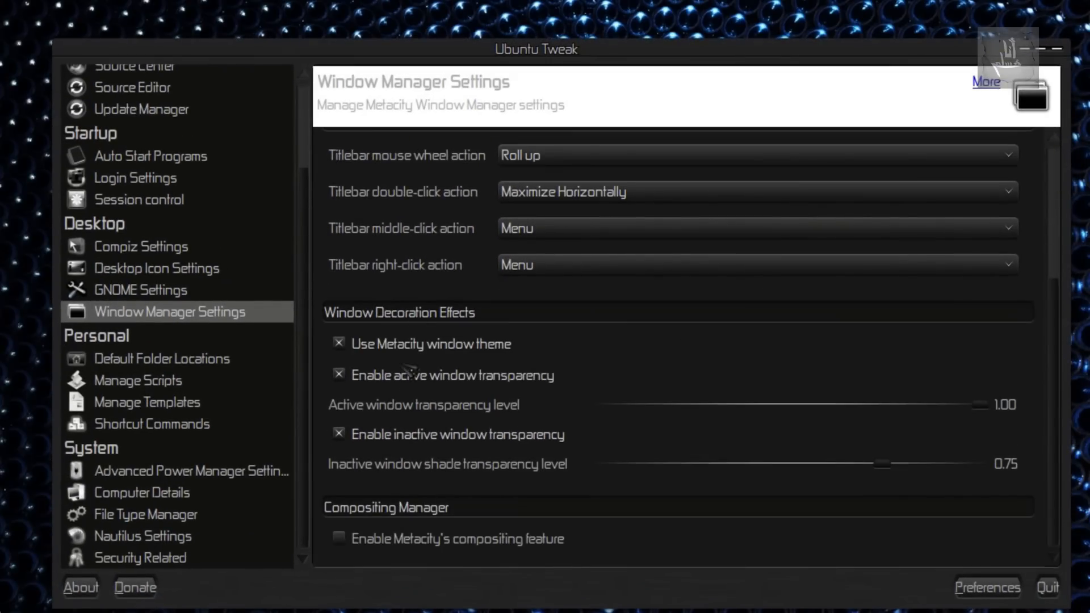
mouse_move(455, 548)
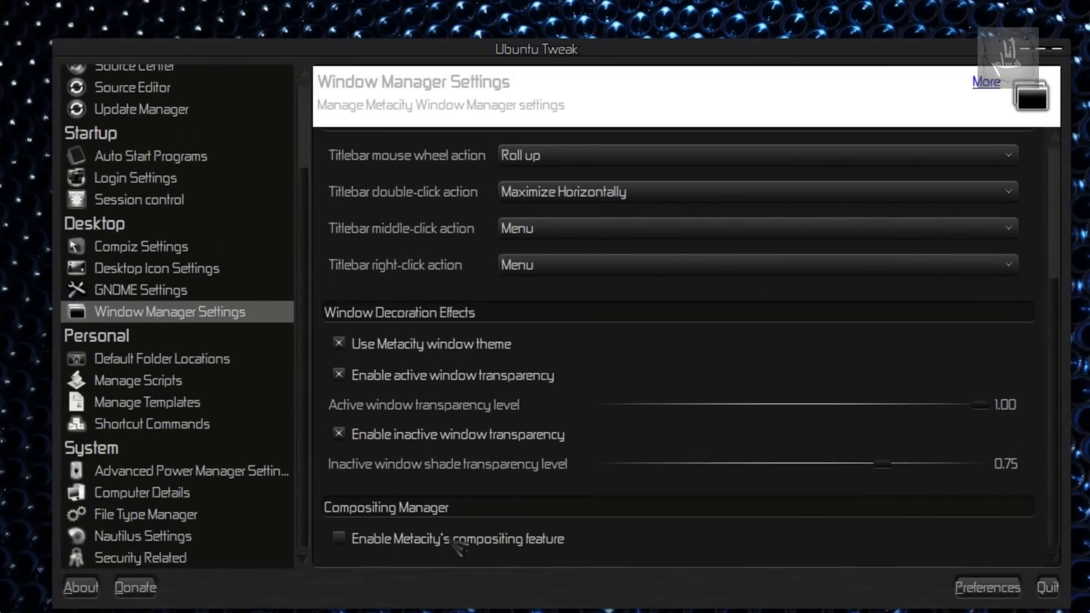
scroll("up", 3)
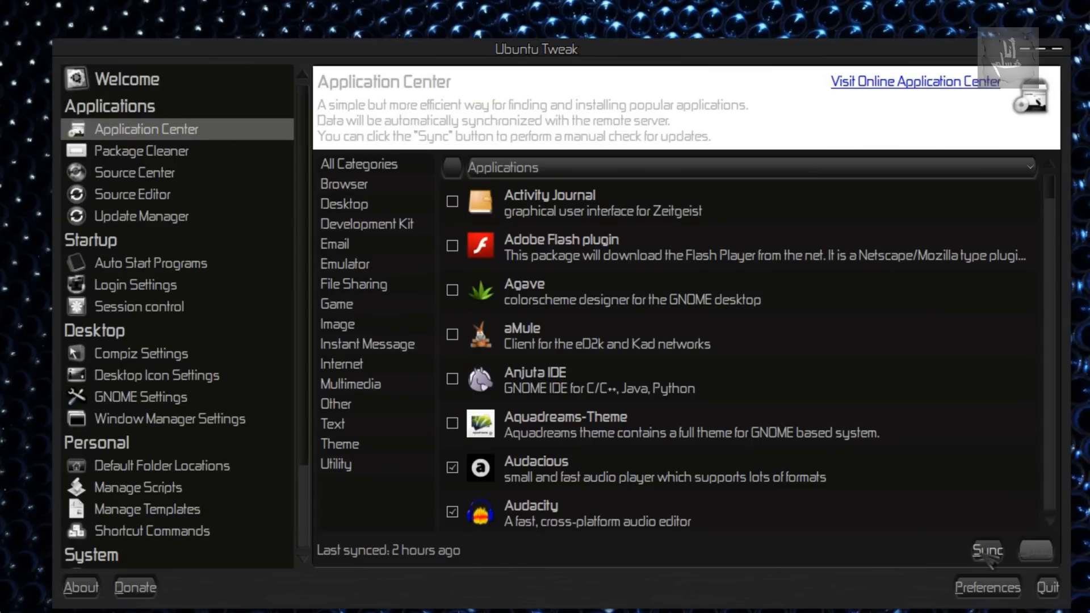
- Check for updated application data and dismiss the no-update-available message
left_click(987, 550)
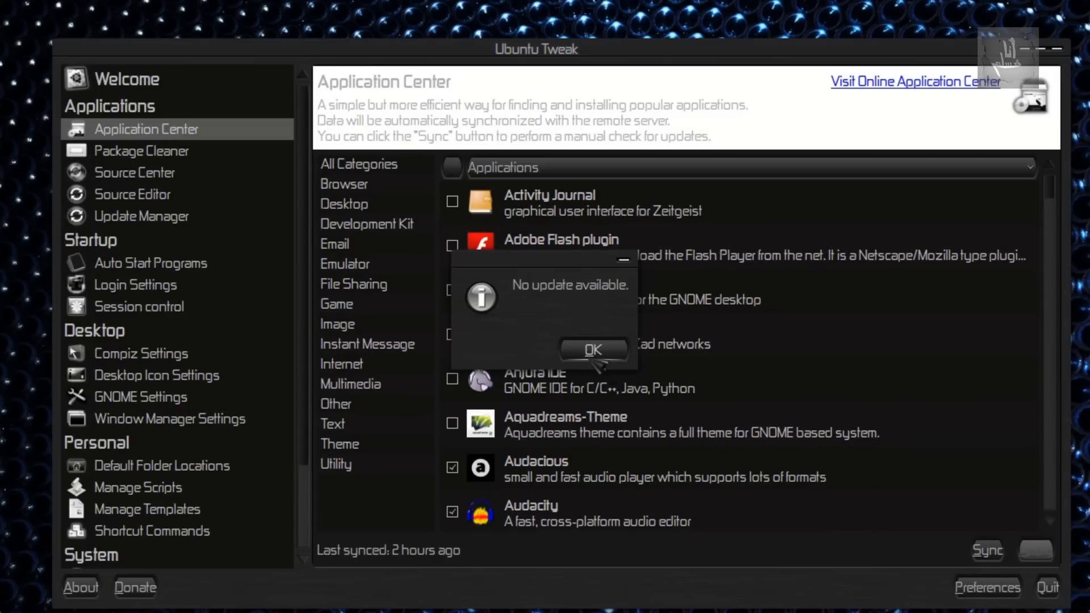
left_click(592, 350)
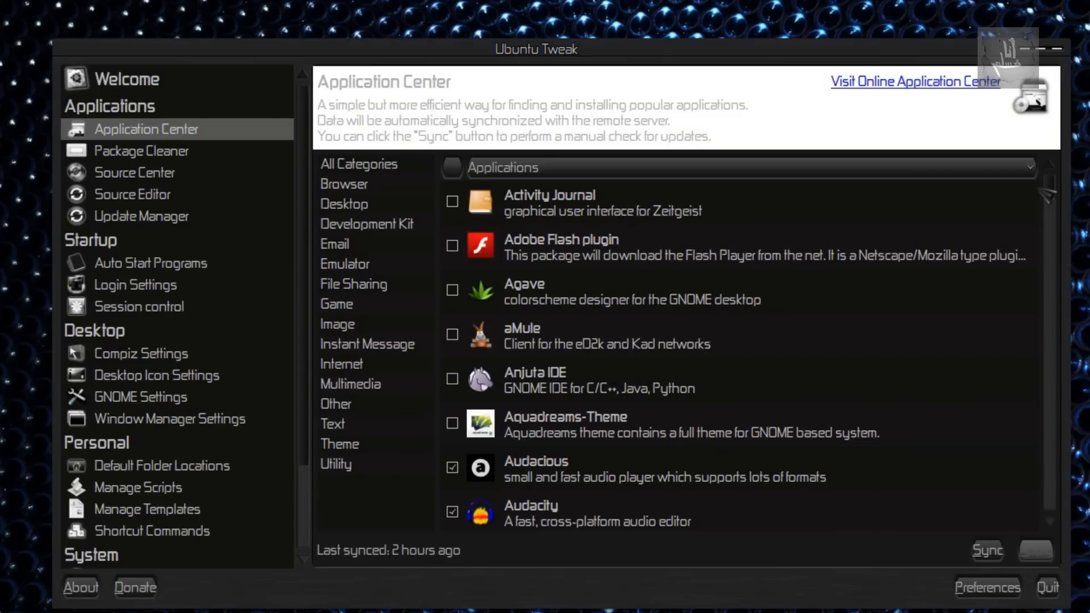
scroll("down", 3)
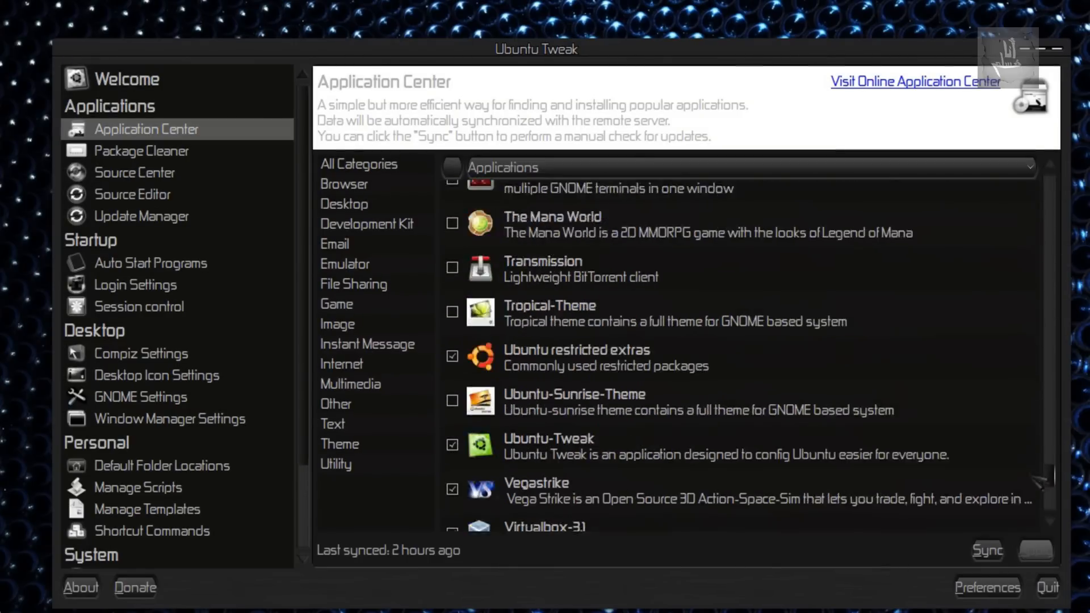
scroll("up", 3)
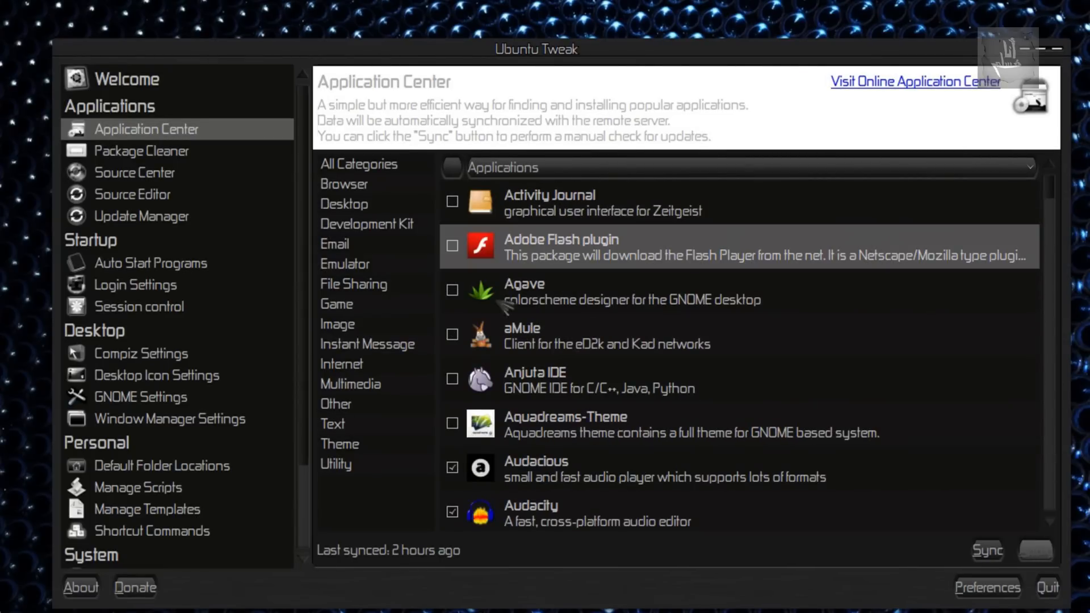
scroll("down", 3)
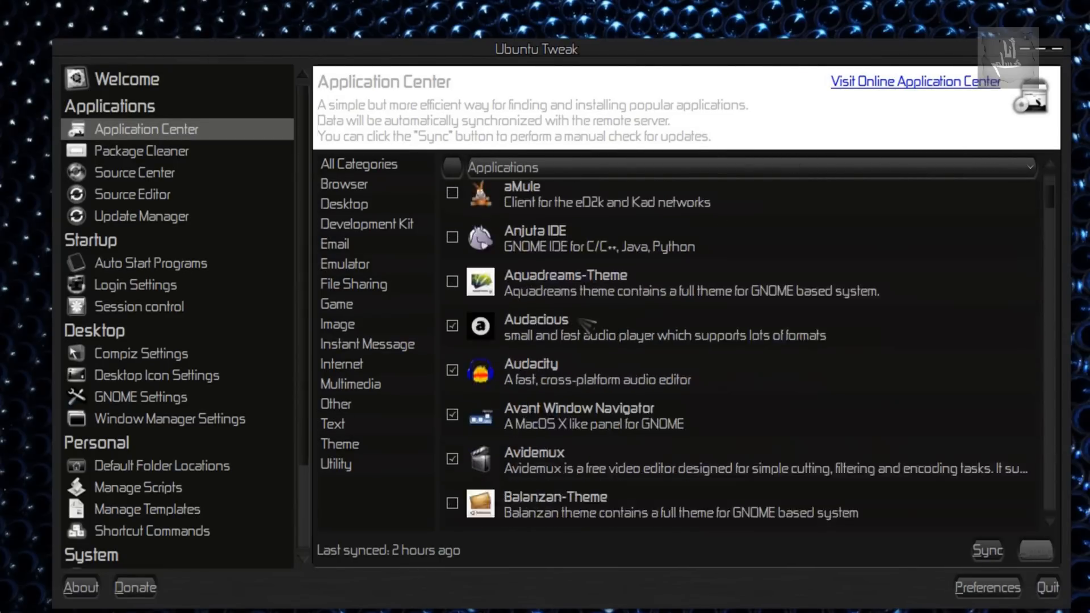
scroll("up", 3)
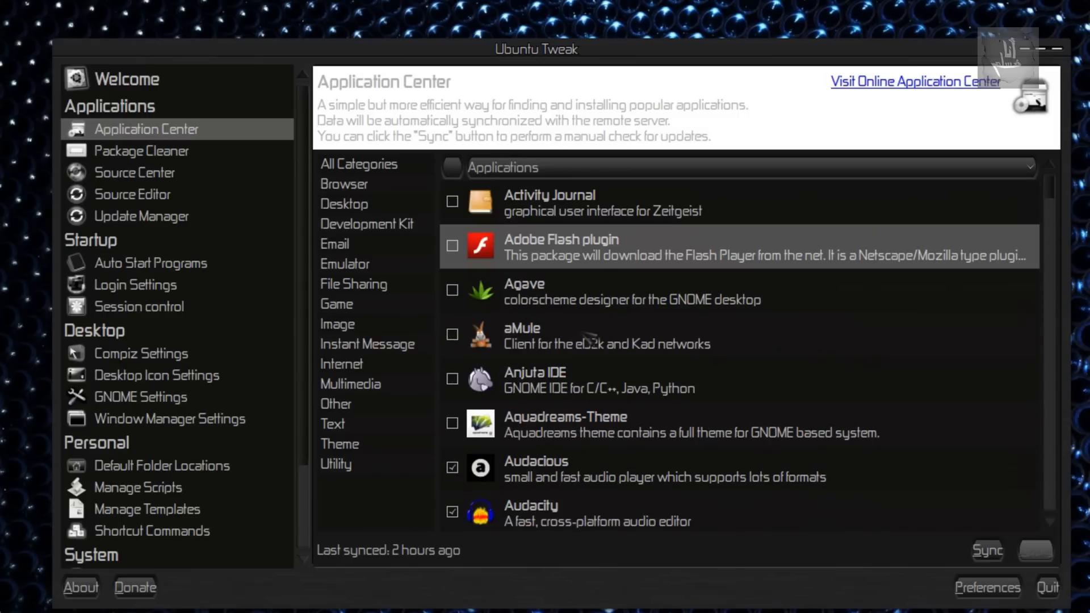
- Browse the Instant Messaging and Other categories, selecting the Ubuntu restricted extras entry
left_click(367, 344)
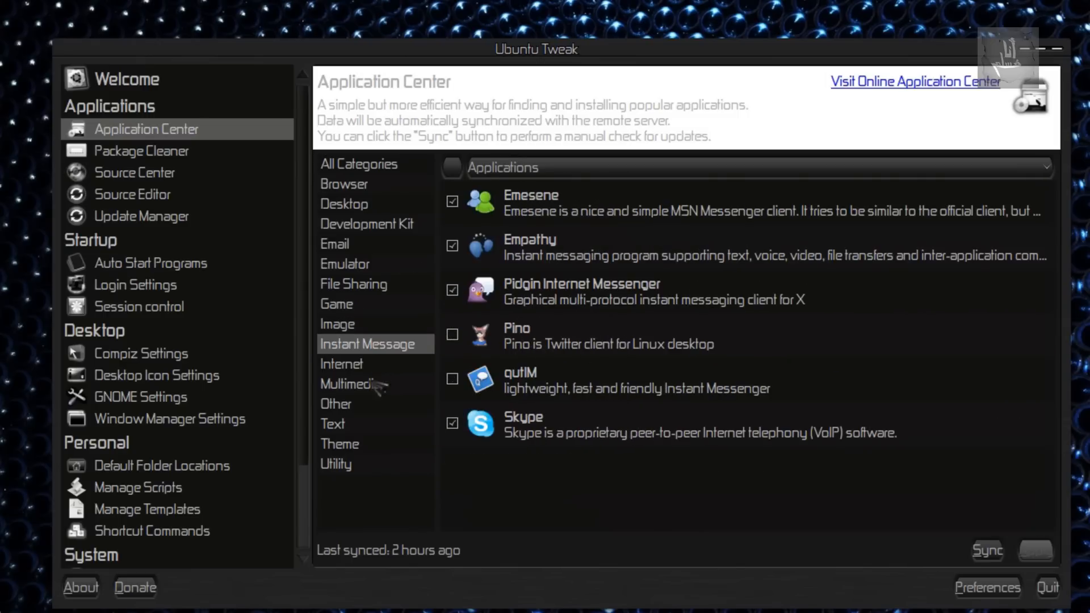
left_click(335, 403)
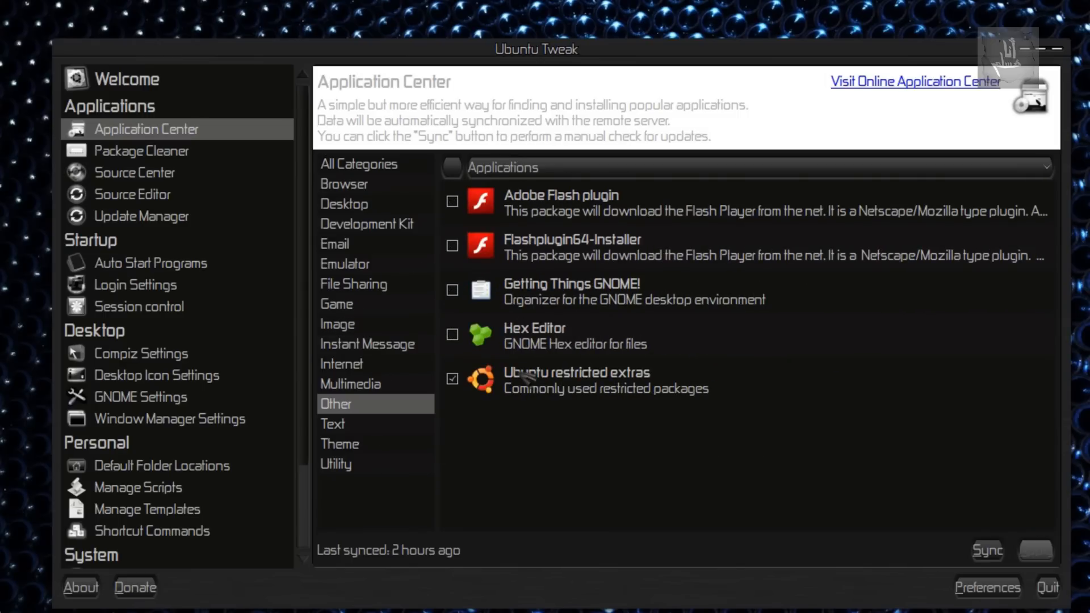
mouse_move(522, 462)
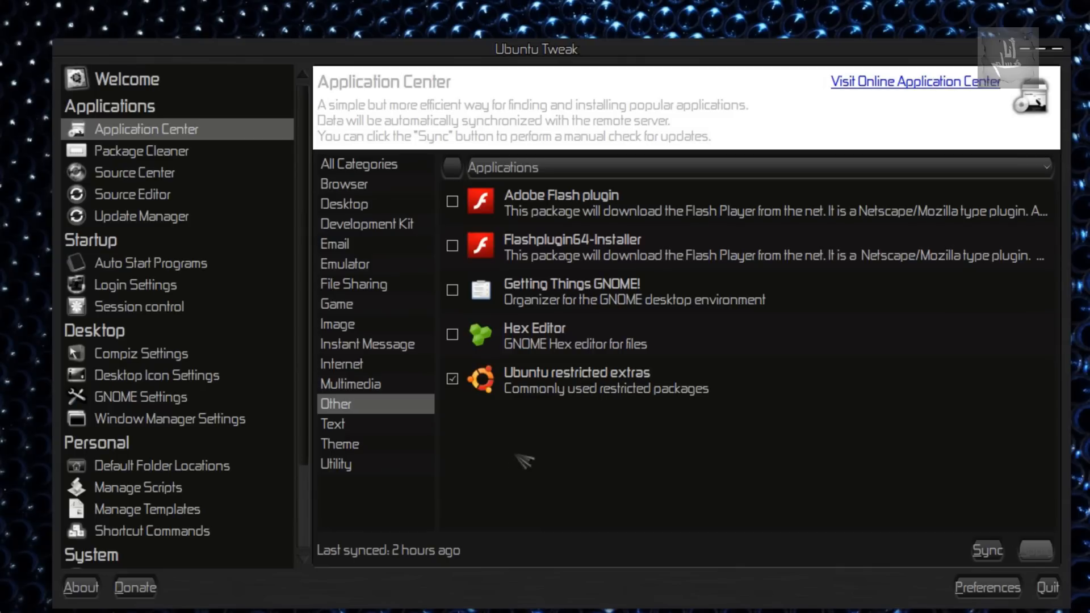
left_click(452, 379)
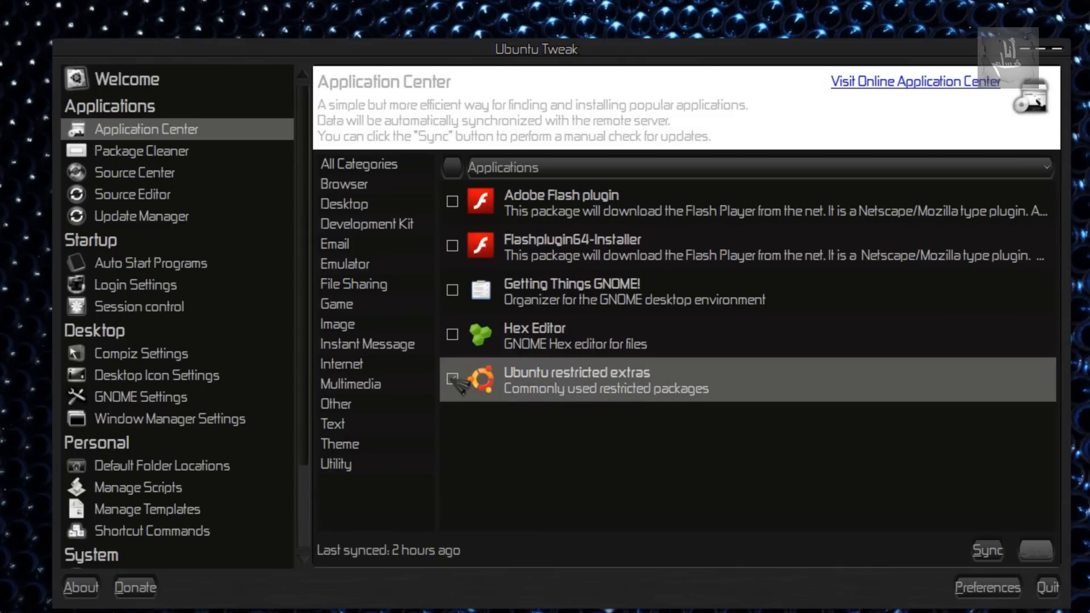
left_click(452, 378)
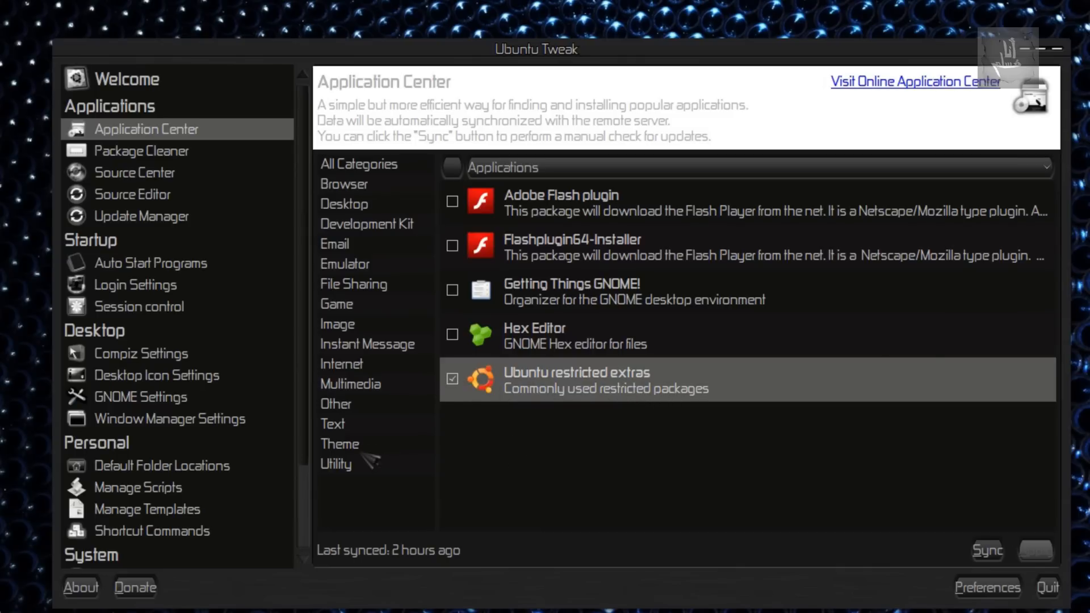
- Browse the Theme and Utility categories, ending on the Game category
left_click(340, 443)
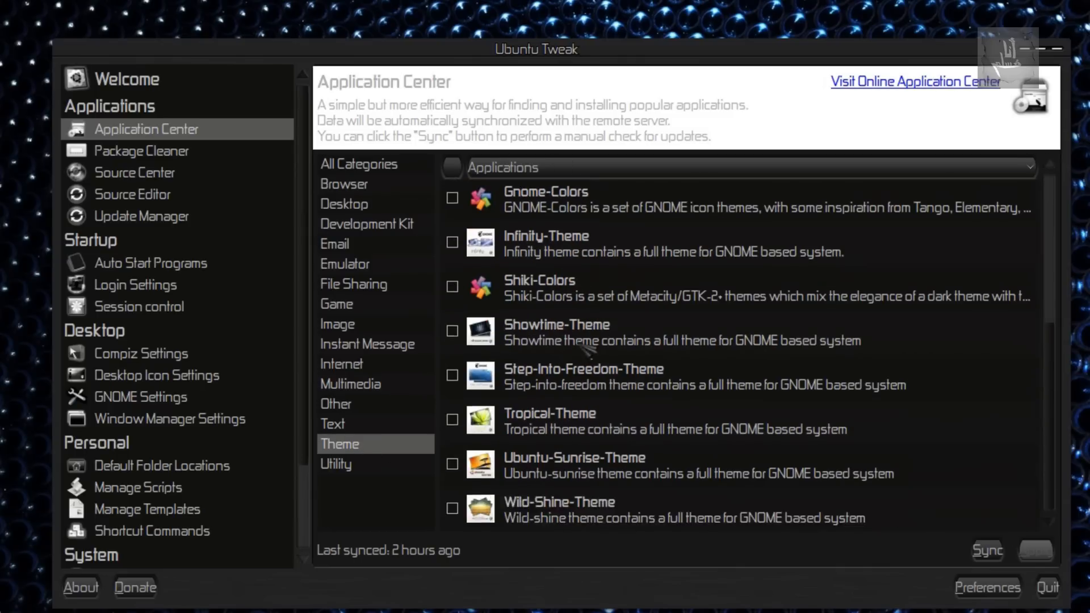
scroll("up", 3)
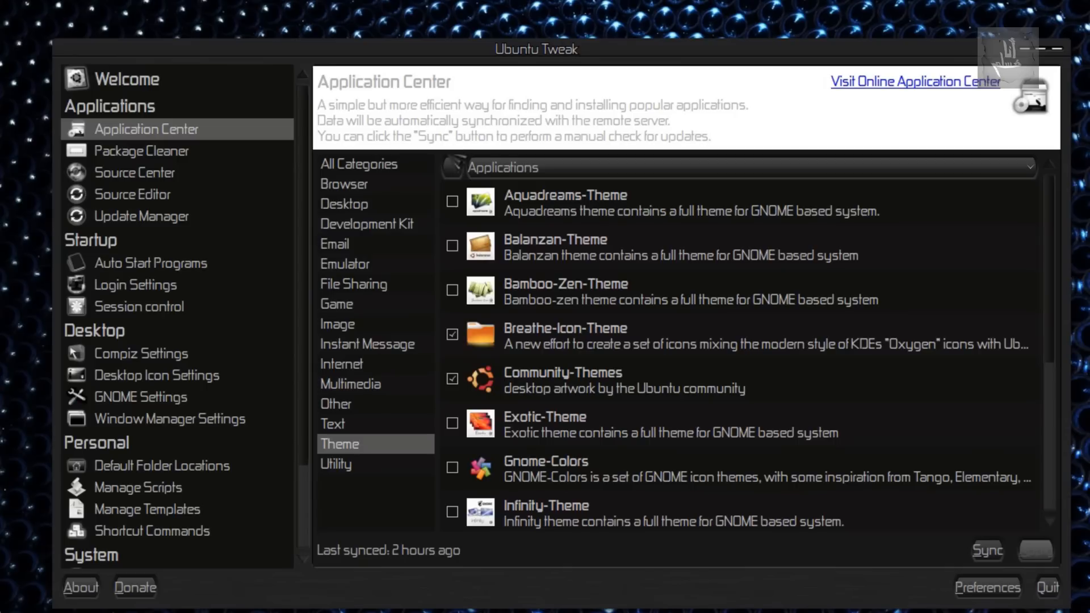
scroll("down", 3)
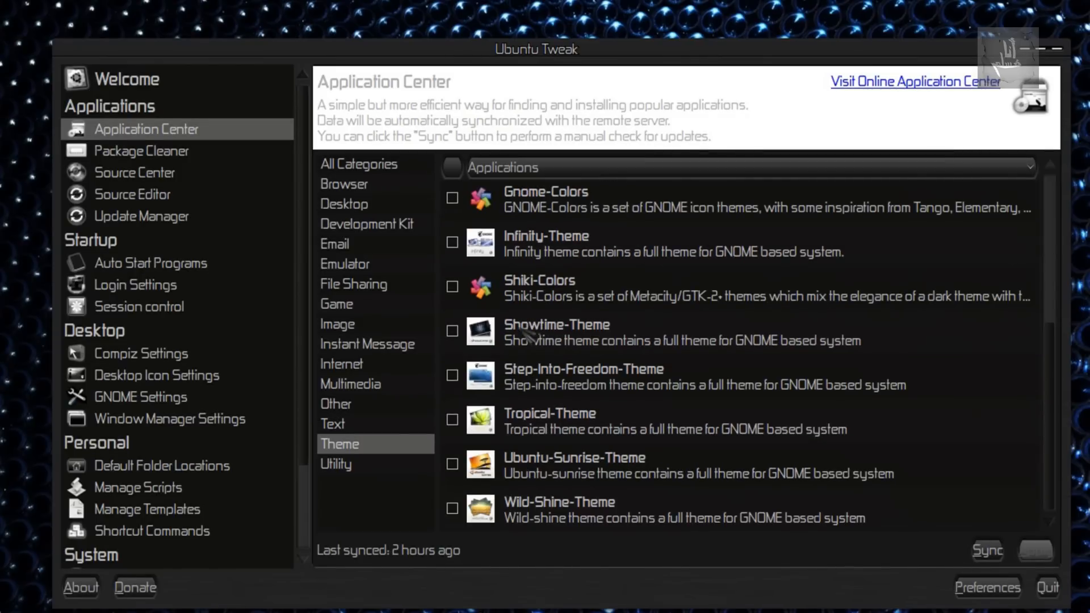
left_click(337, 463)
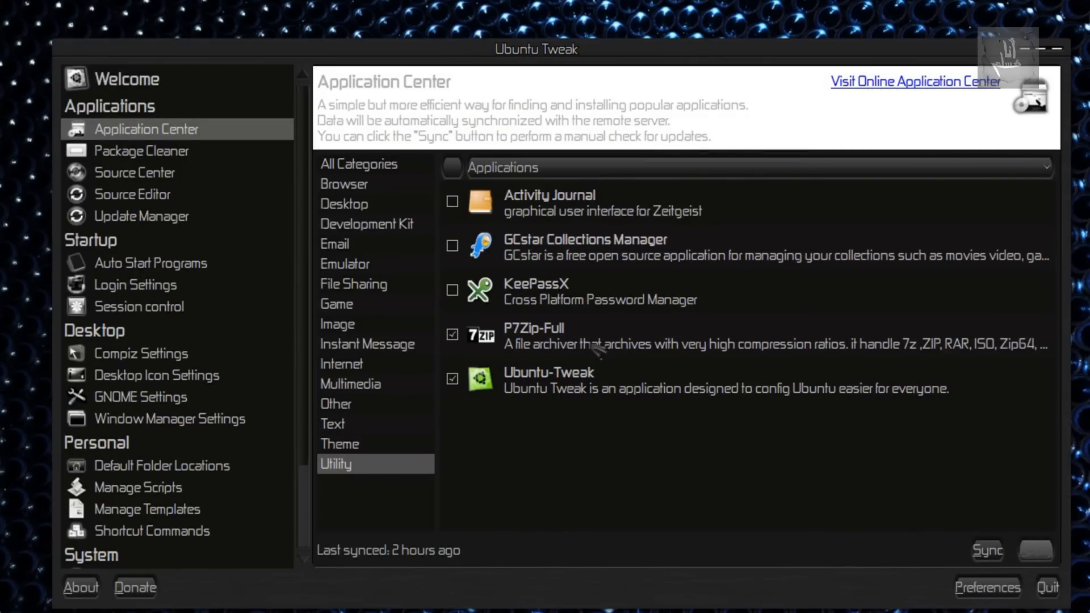
mouse_move(529, 365)
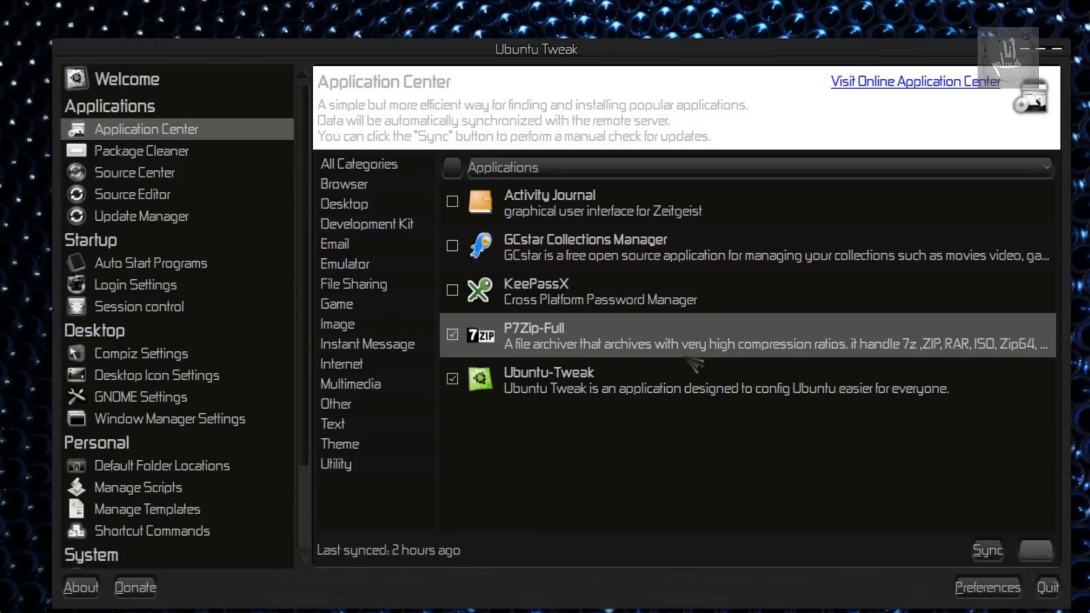
mouse_move(392, 321)
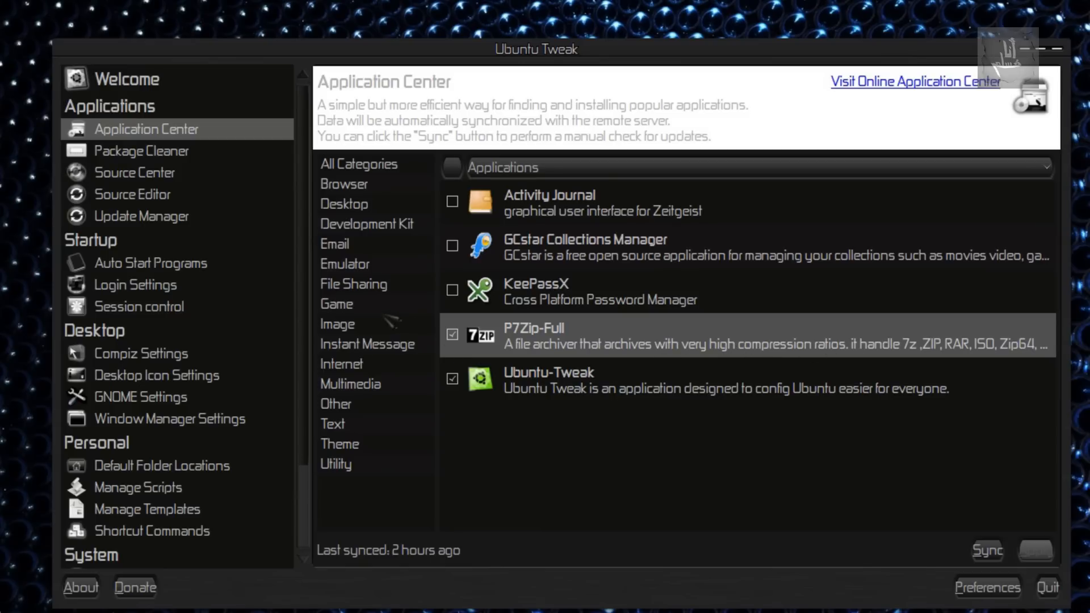
left_click(336, 303)
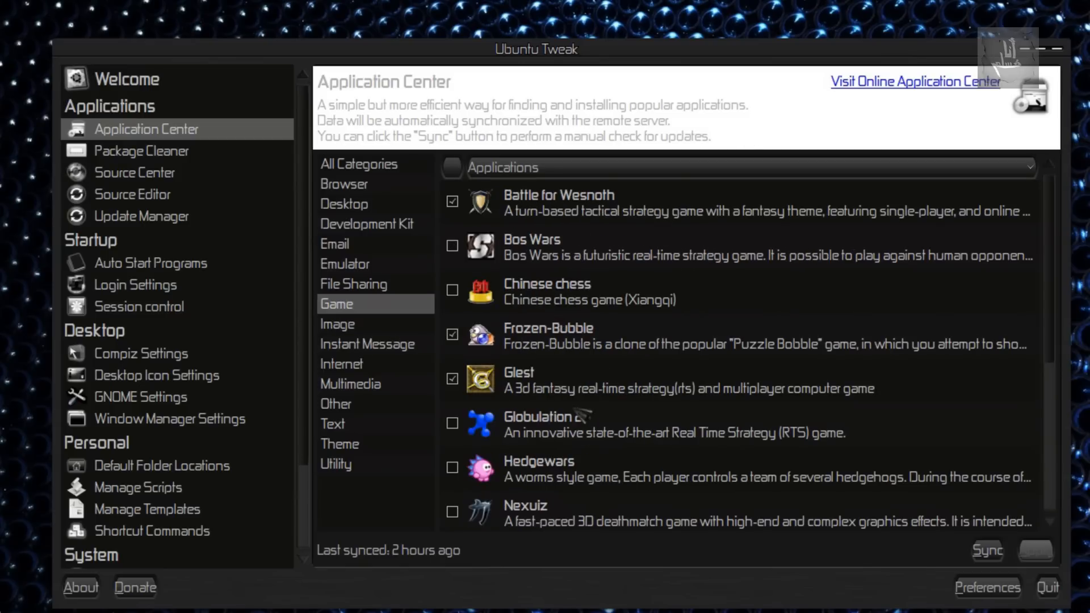
- List old kernels, removable packages and cached package files in Package Cleaner
left_click(142, 149)
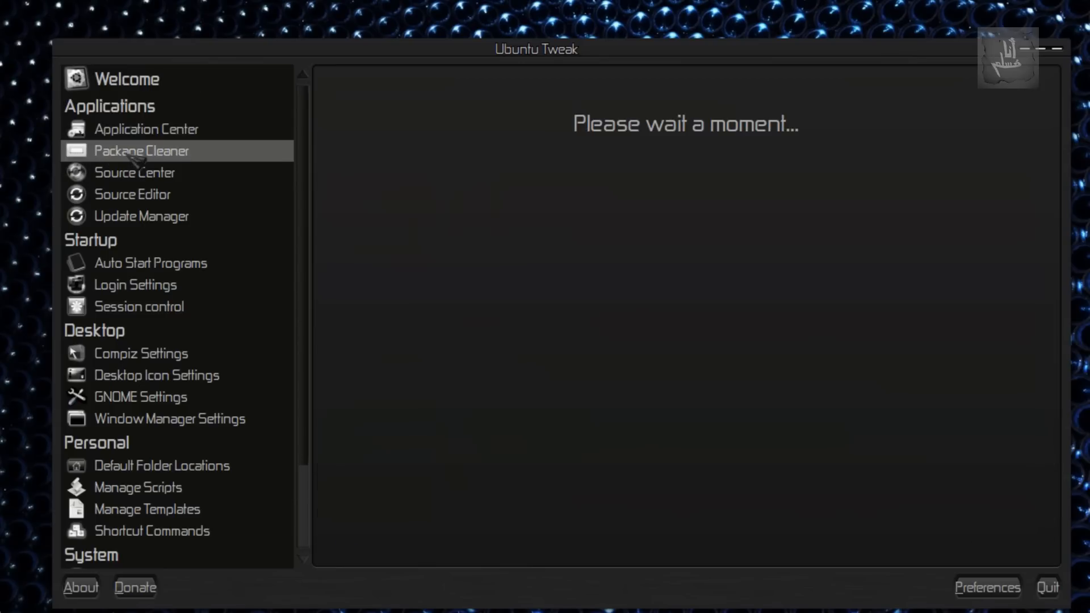
left_click(142, 150)
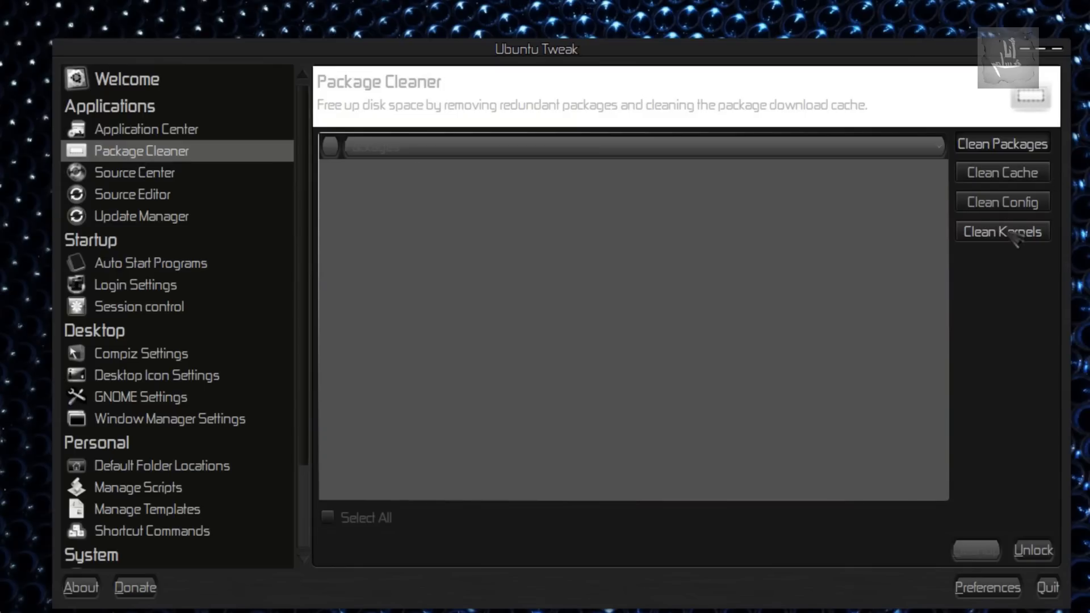
left_click(1002, 231)
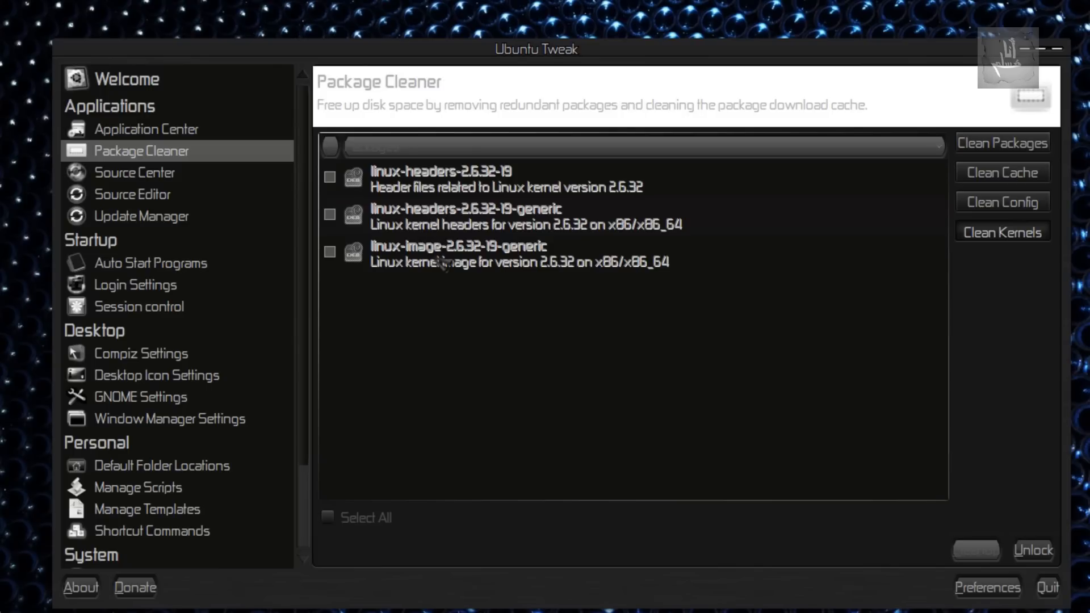
mouse_move(957, 397)
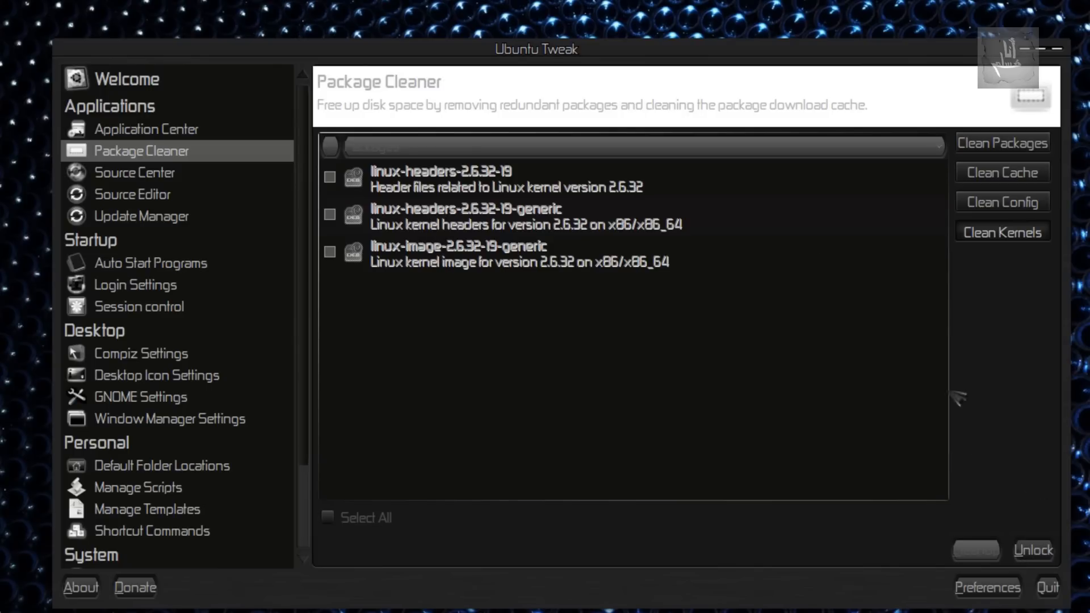
mouse_move(997, 560)
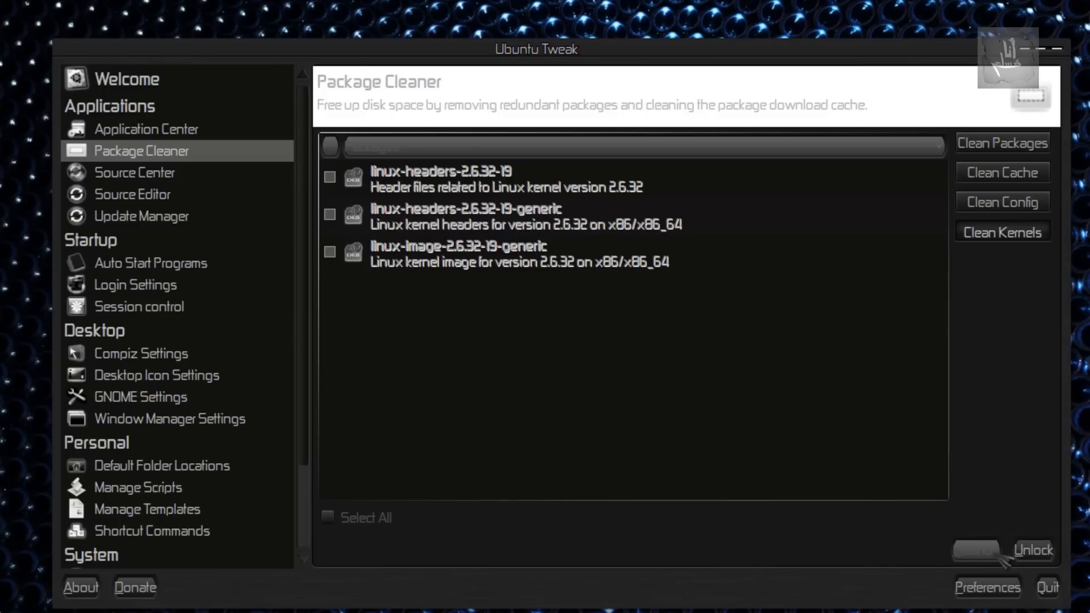
left_click(1002, 202)
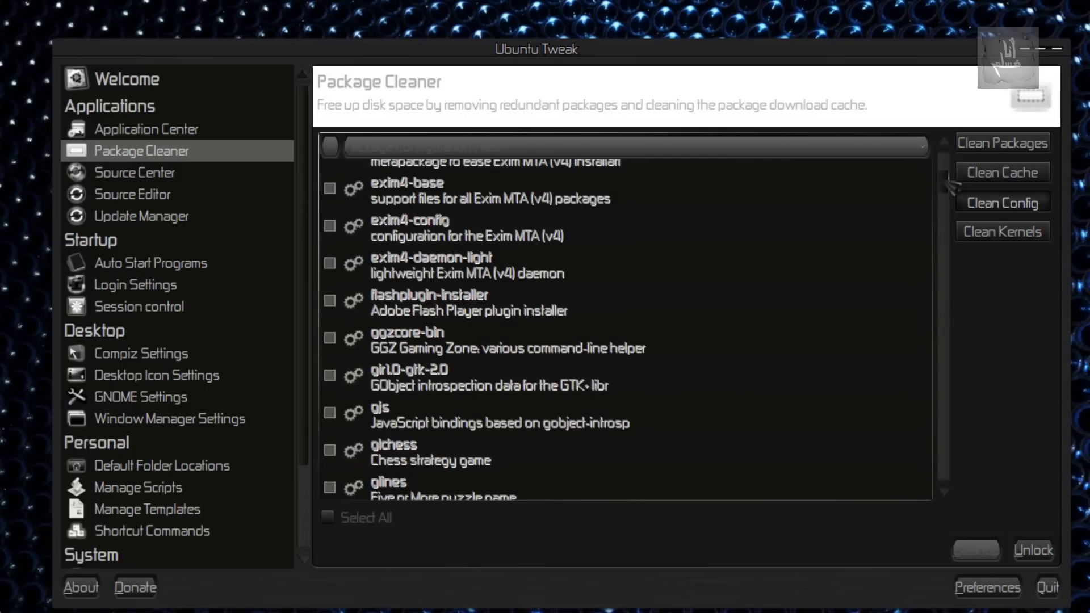
scroll("down", 3)
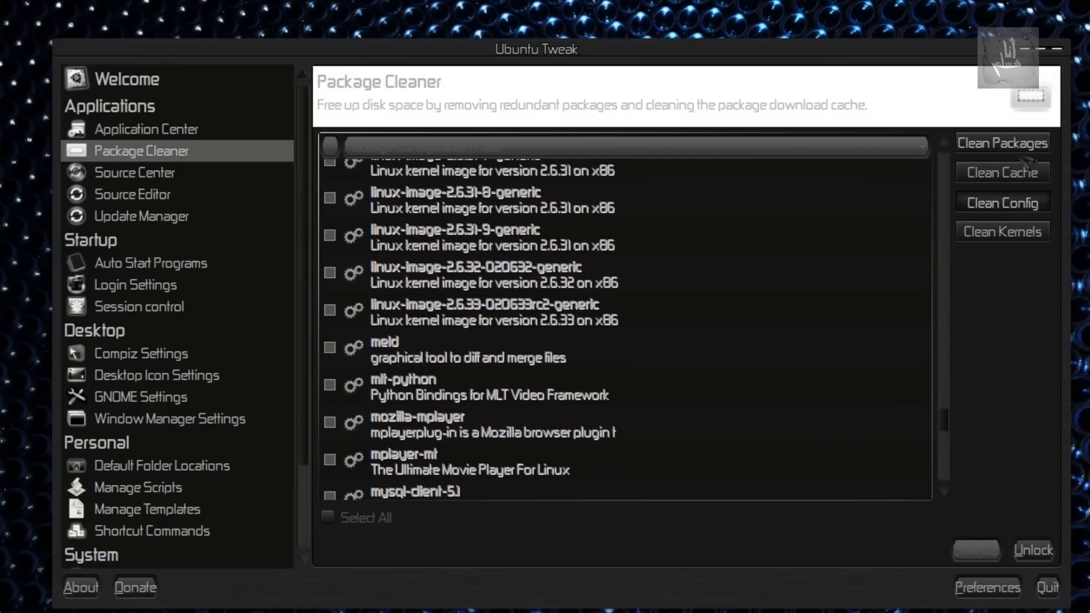
left_click(1001, 172)
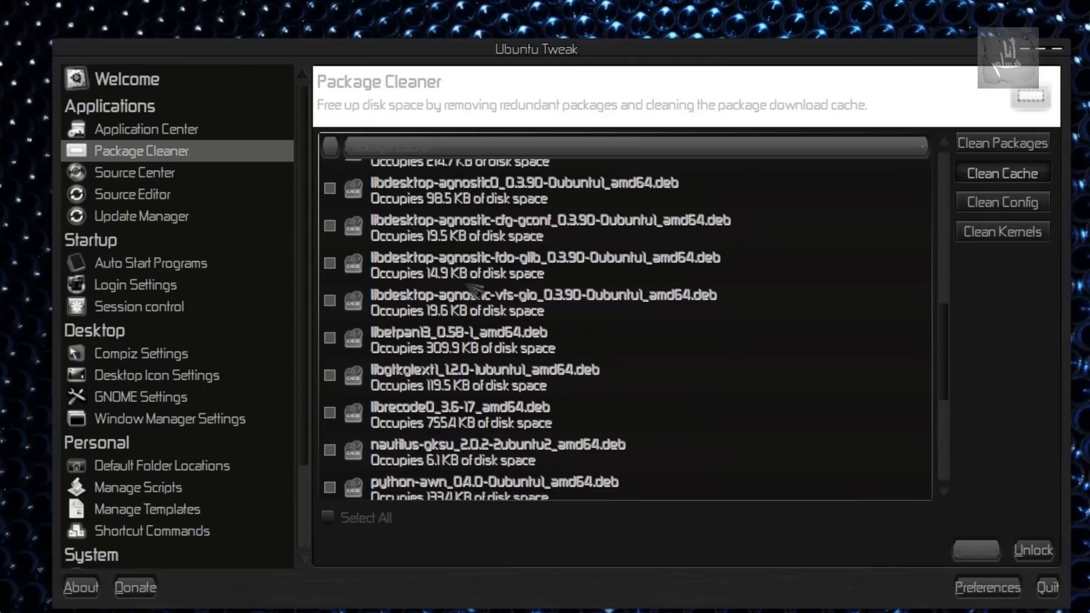
scroll("down", 3)
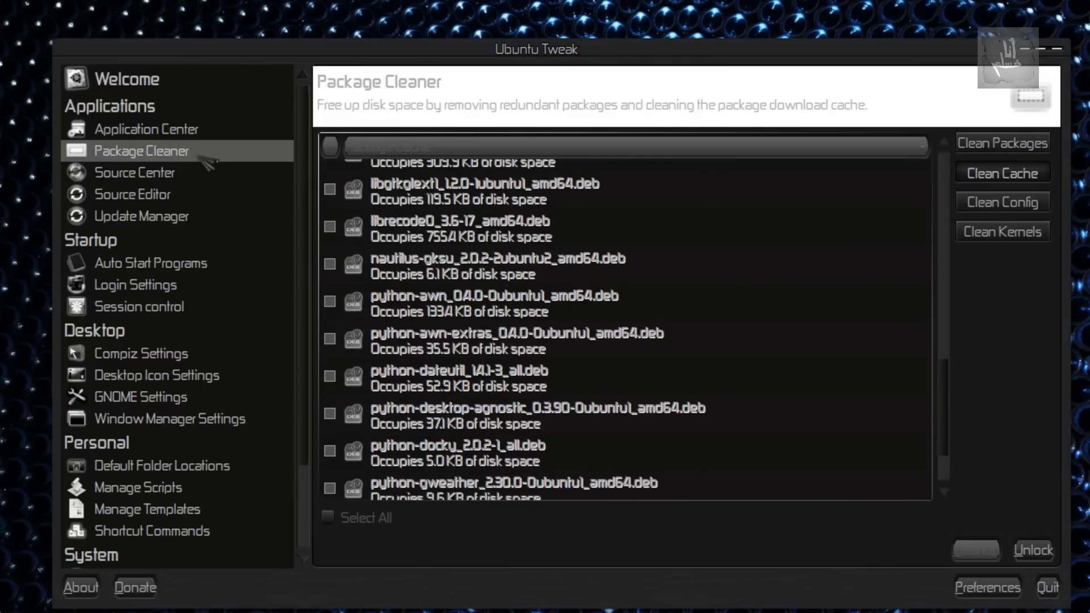
- Unlock Source Center by authenticating with the administrator password
left_click(136, 173)
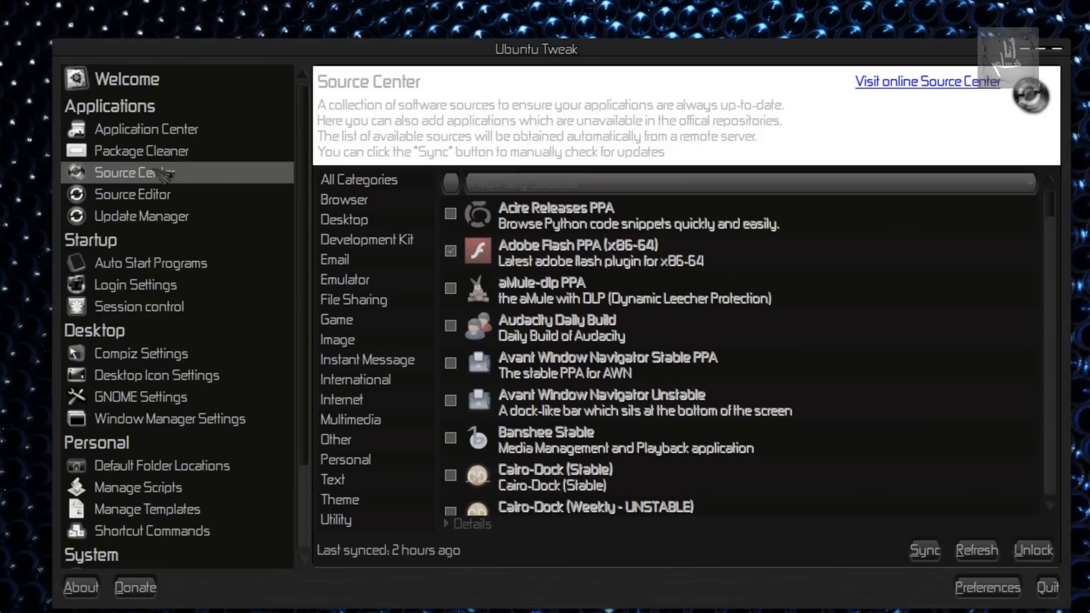
mouse_move(567, 438)
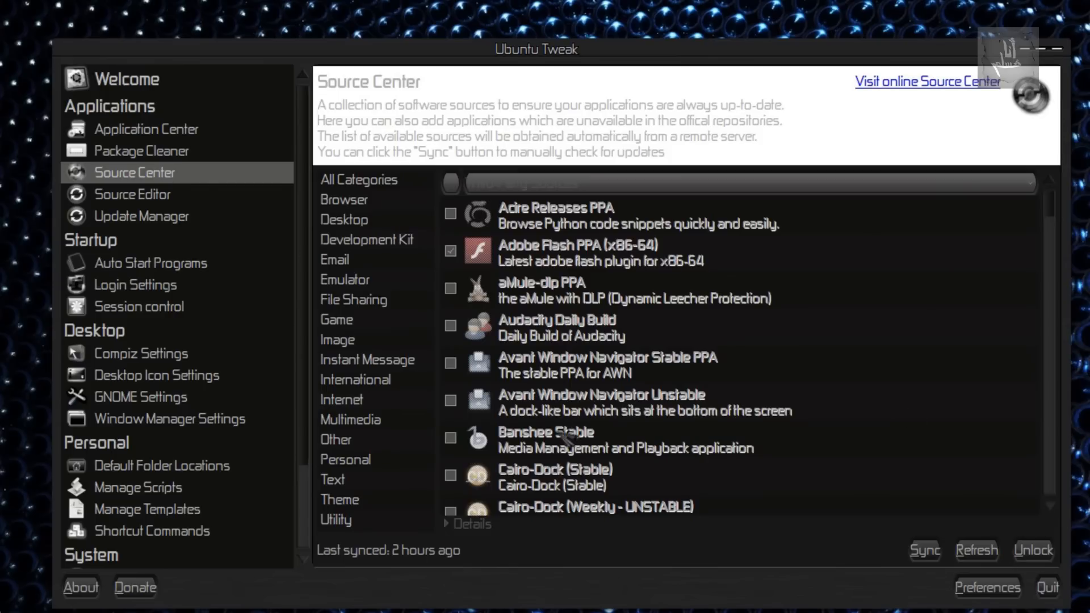
left_click(1032, 550)
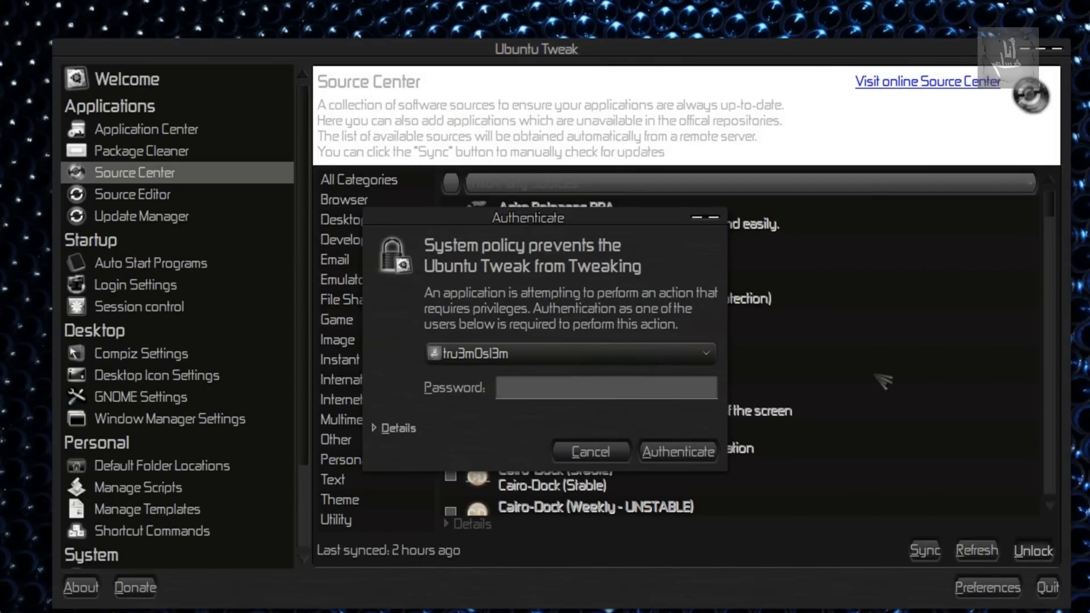
type("password")
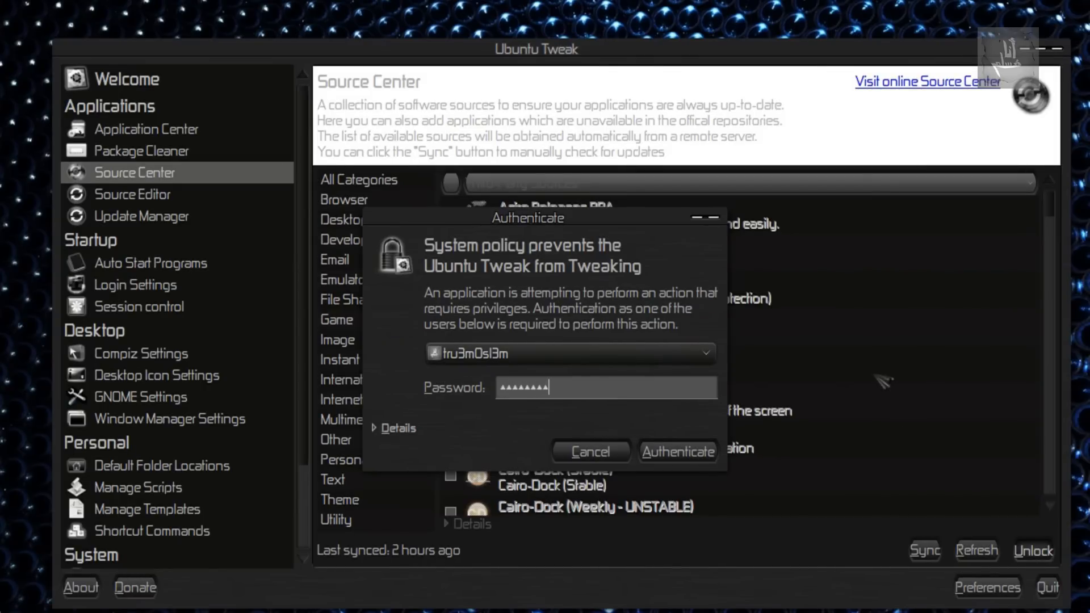
left_click(675, 451)
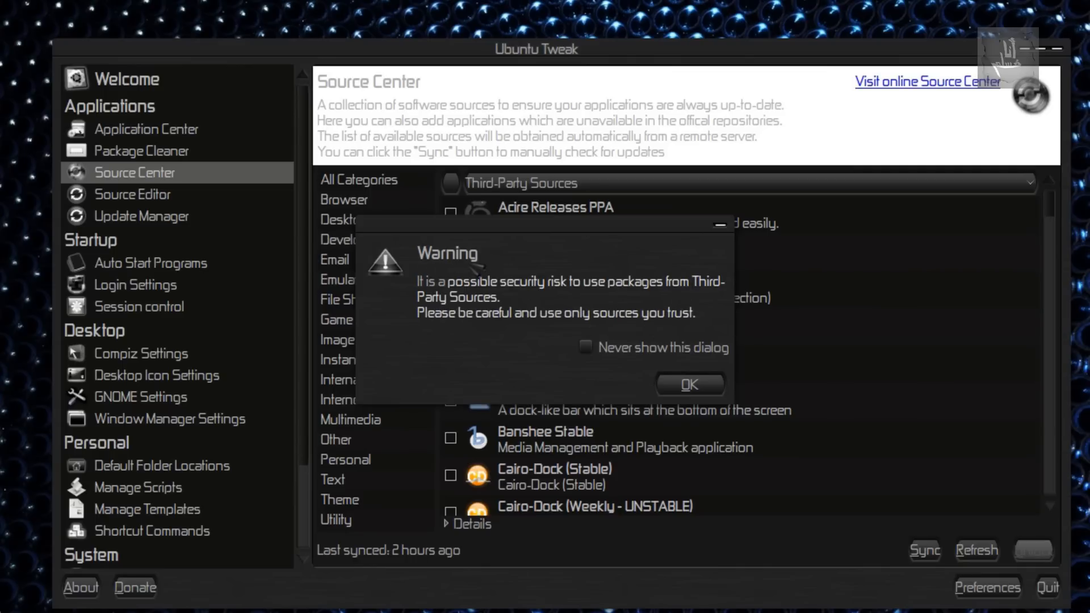
left_click(688, 384)
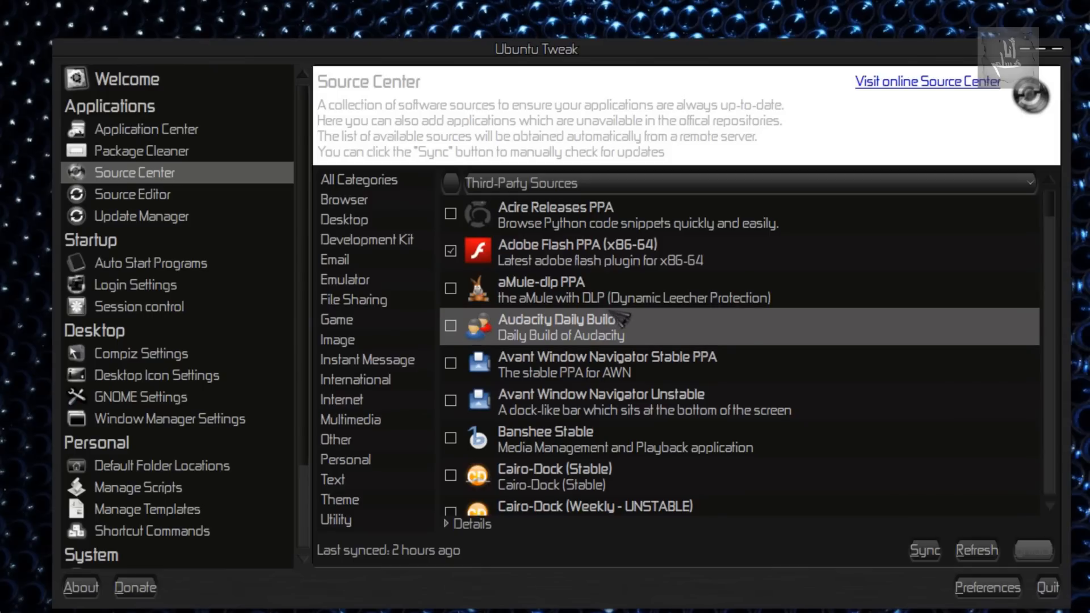
scroll("down", 3)
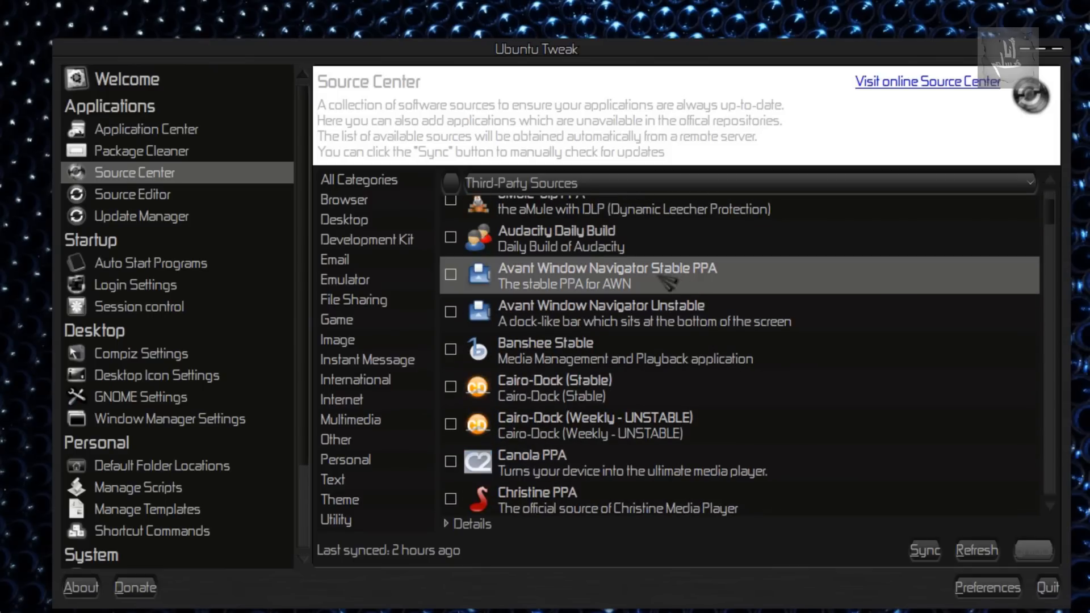
scroll("down", 3)
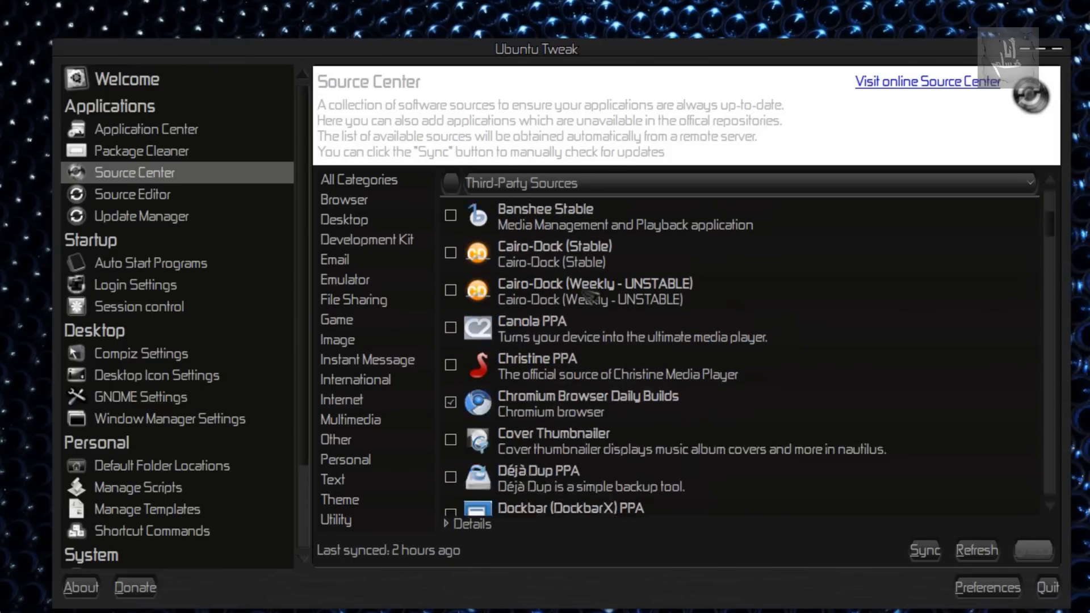
scroll("down", 3)
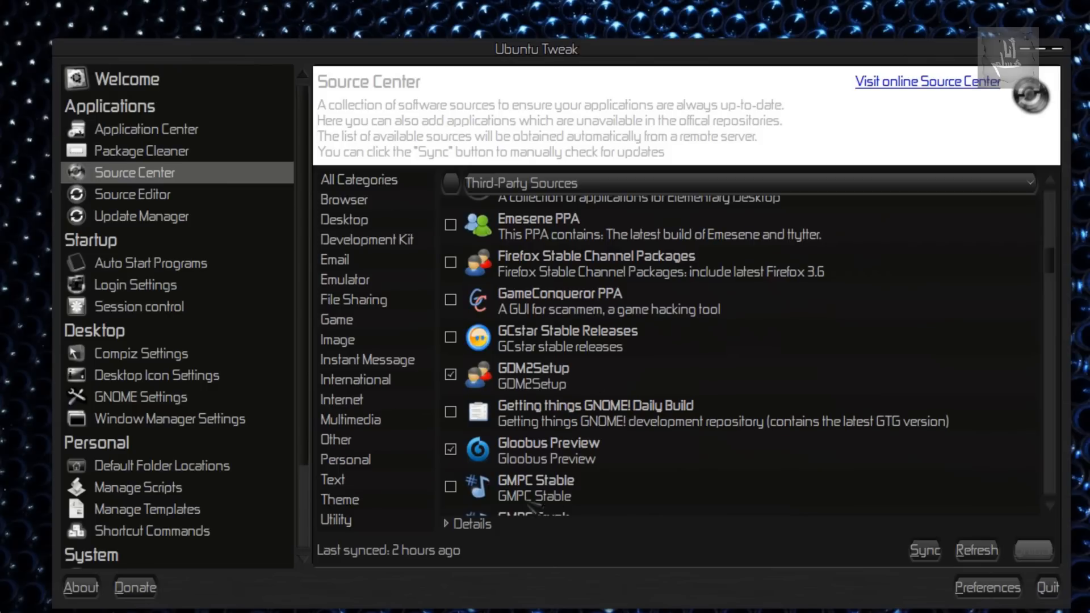
scroll("down", 3)
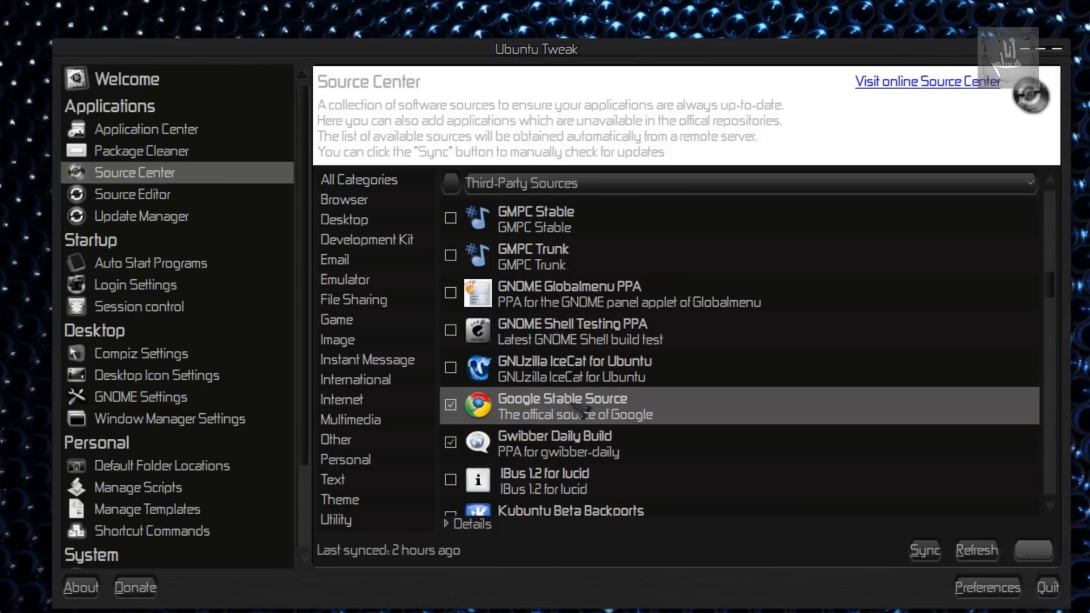
scroll("down", 3)
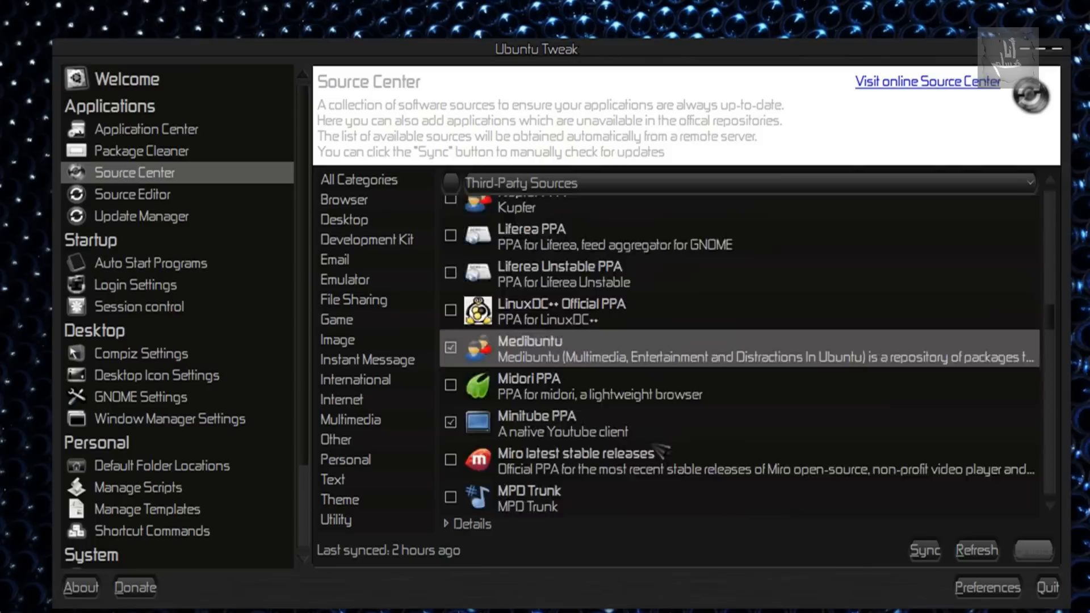
scroll("down", 3)
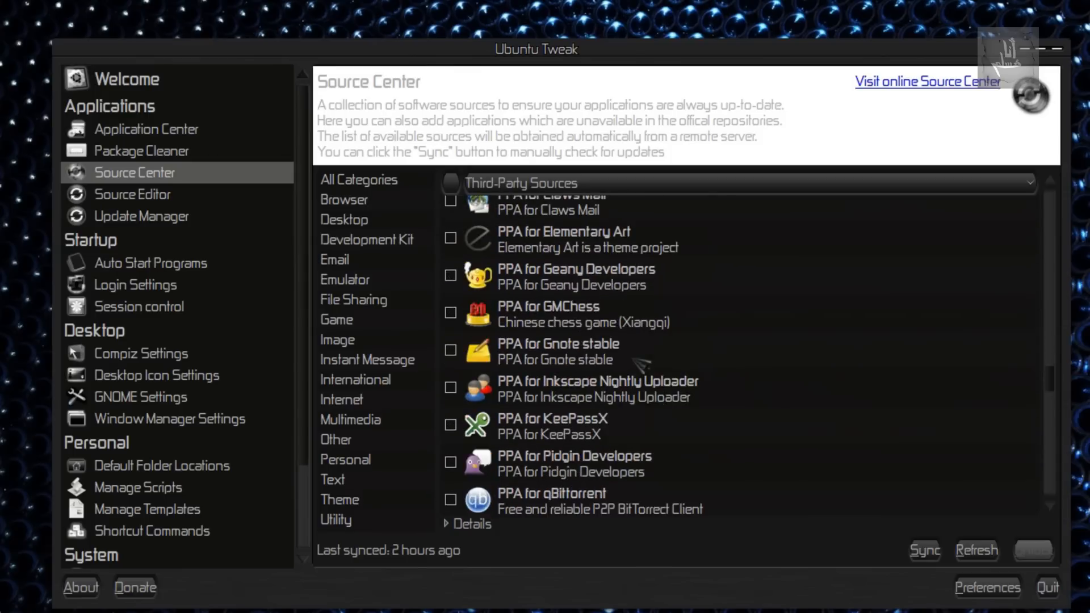
scroll("down", 3)
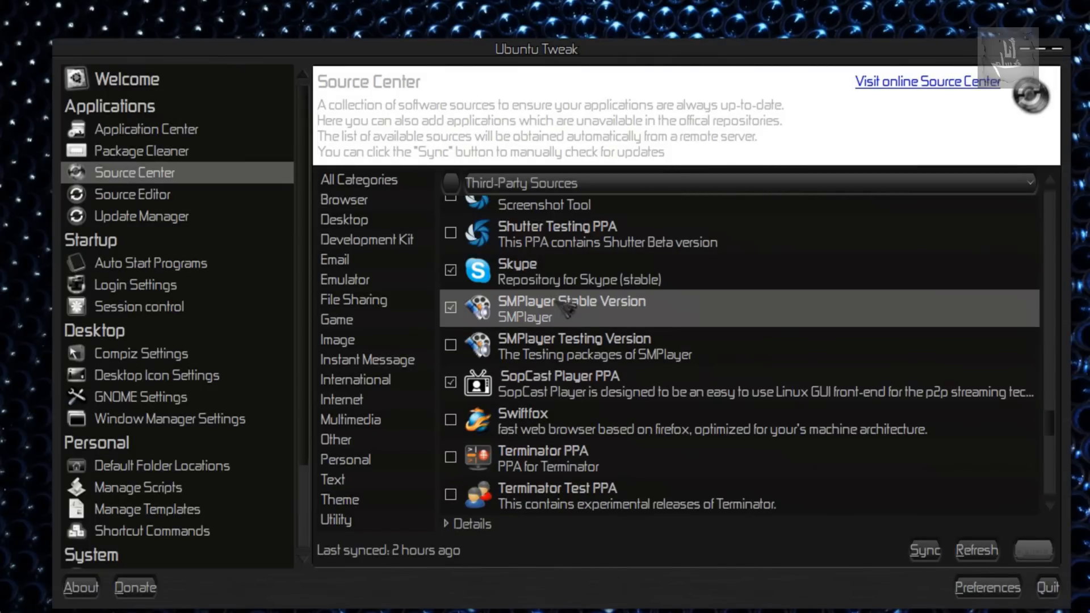
scroll("down", 3)
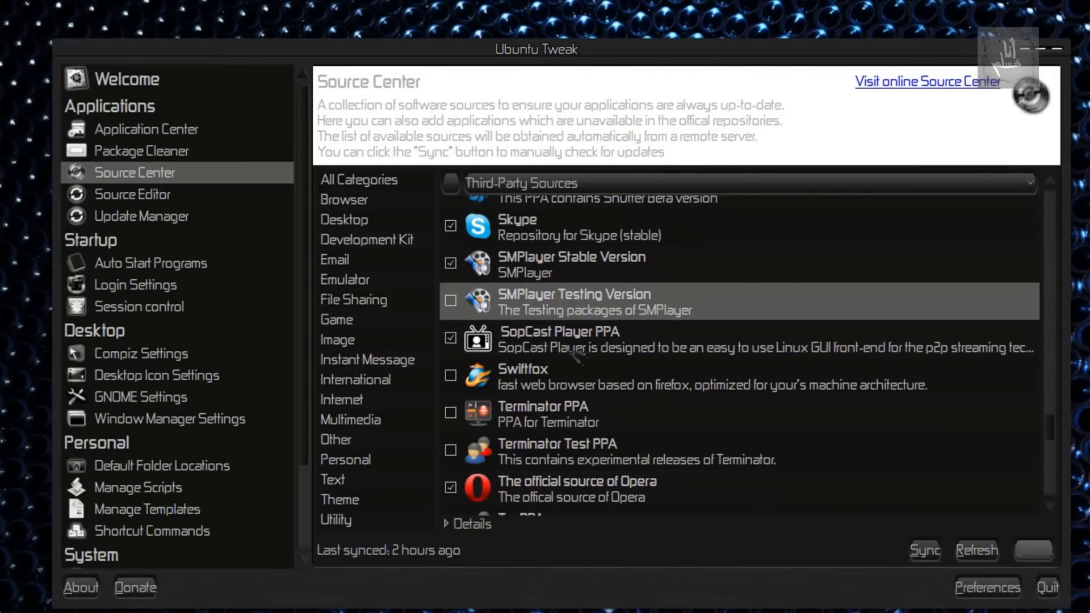
scroll("down", 3)
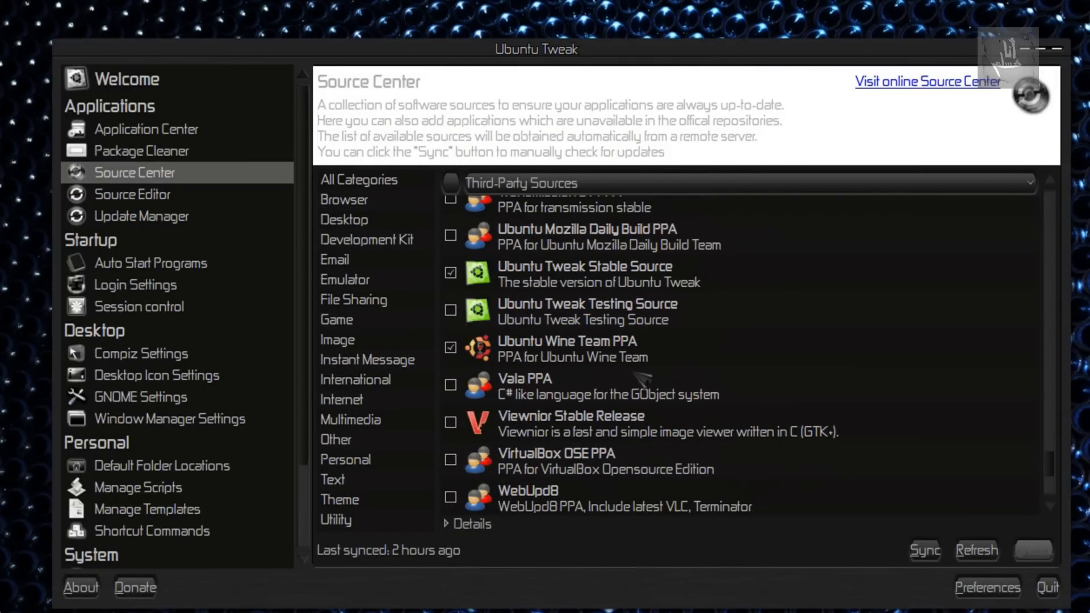
scroll("down", 3)
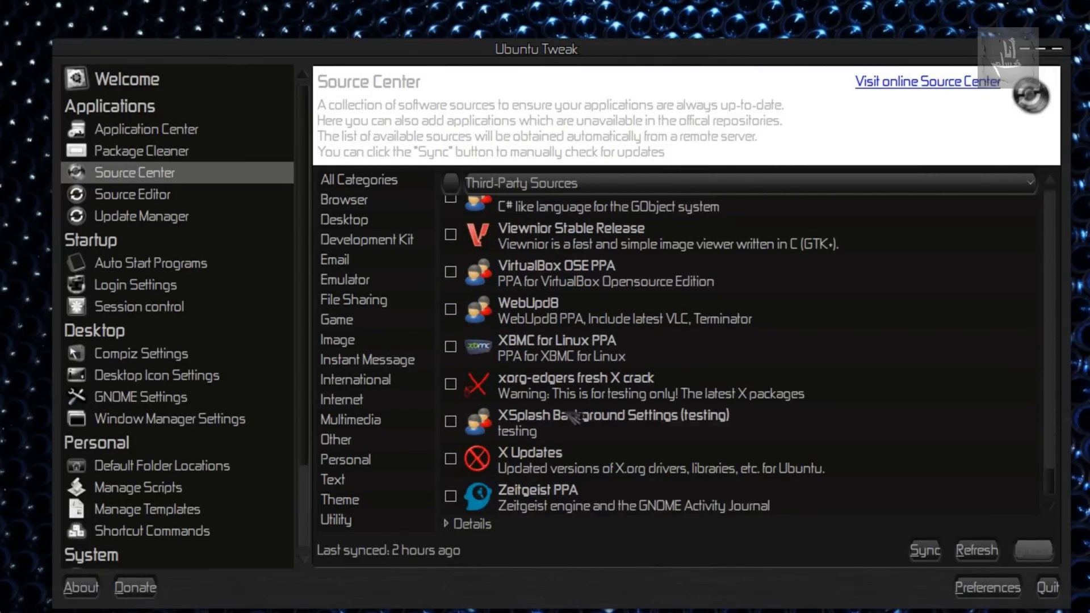
- Filter sources through Game, Email, Multimedia and Personal, returning to Multimedia
left_click(335, 319)
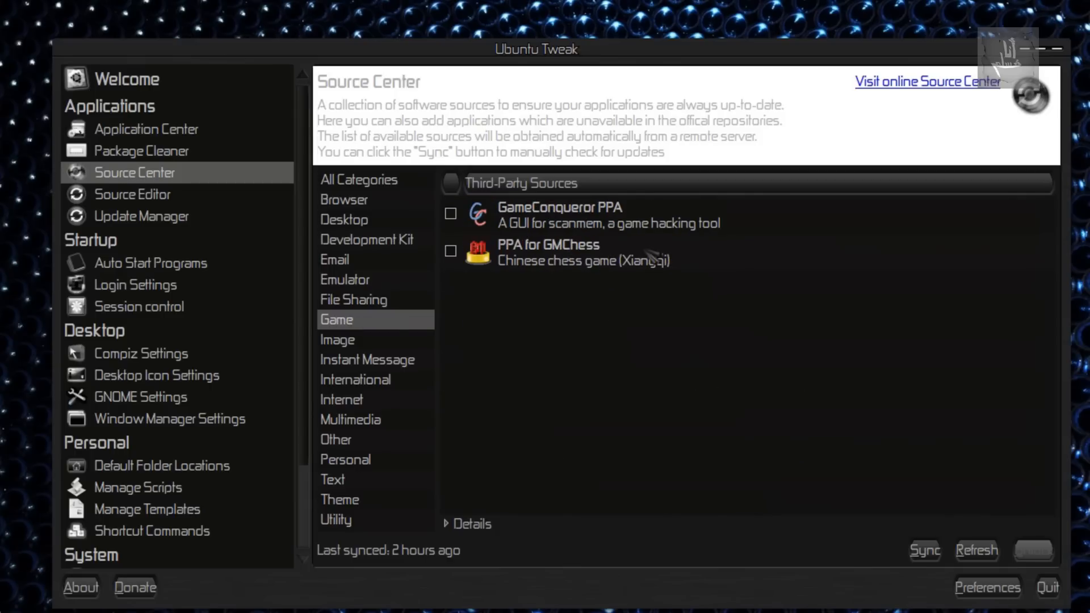
mouse_move(368, 282)
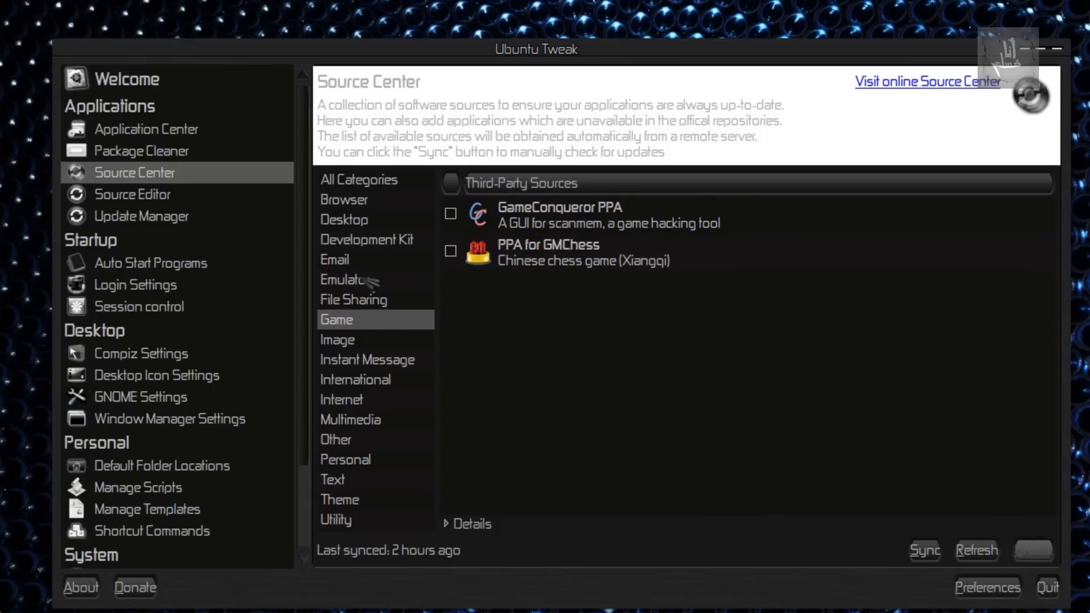
left_click(334, 259)
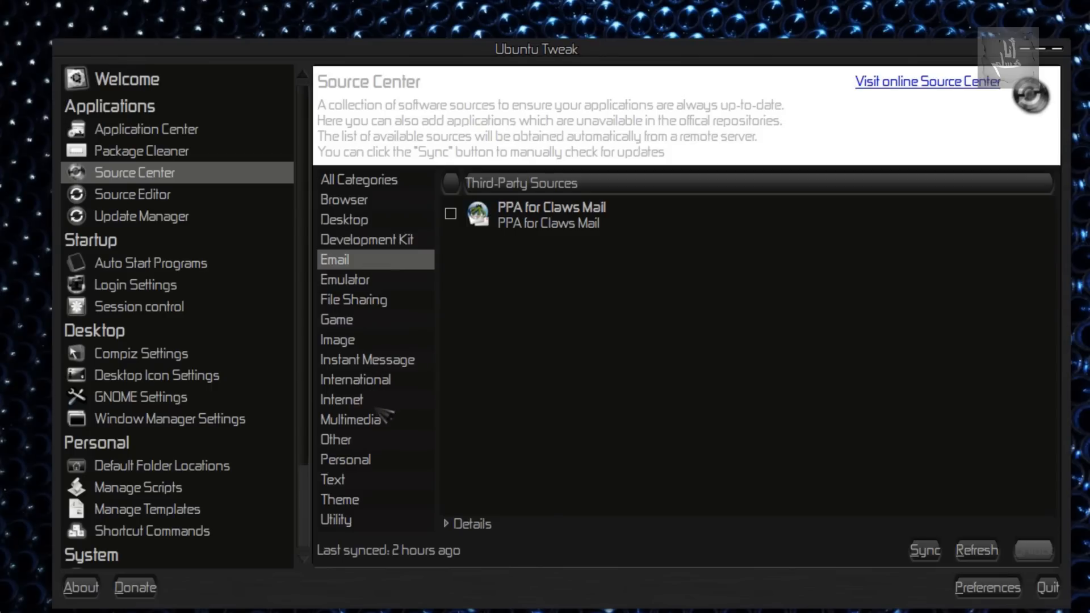
left_click(350, 419)
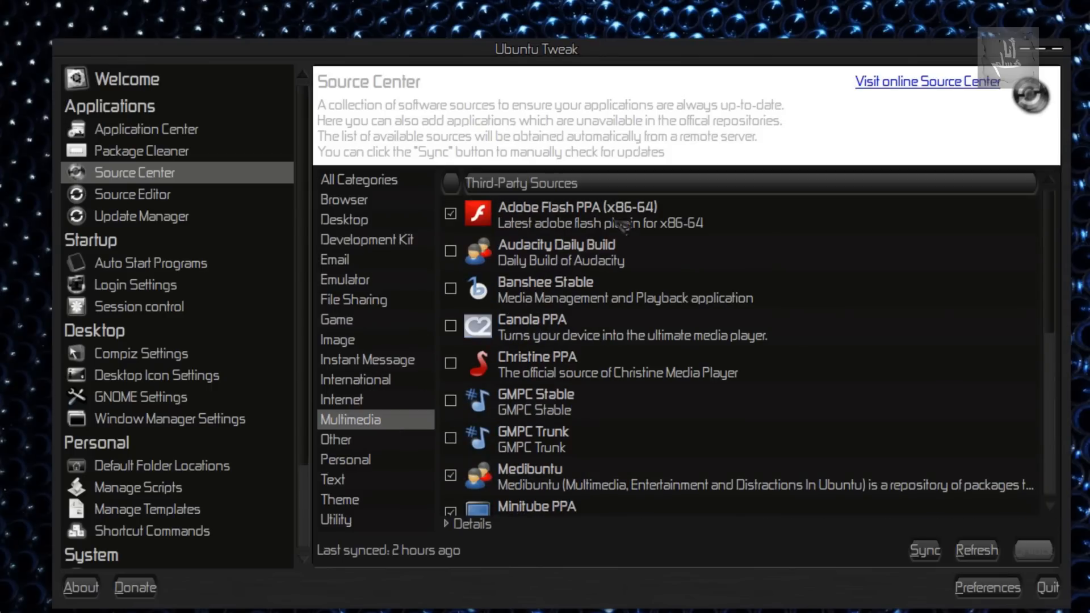
scroll("down", 3)
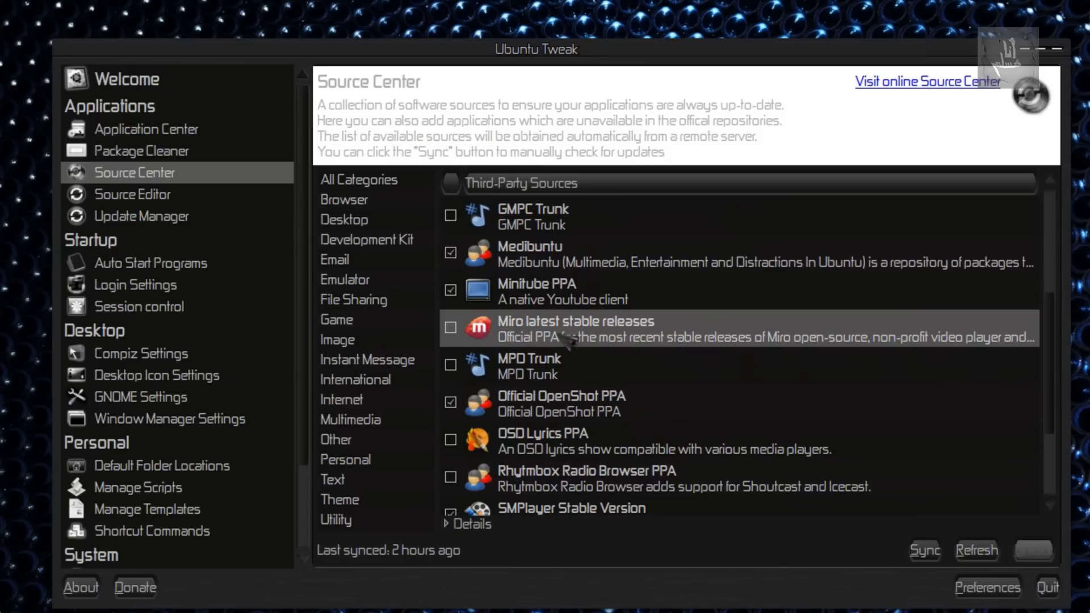
mouse_move(883, 347)
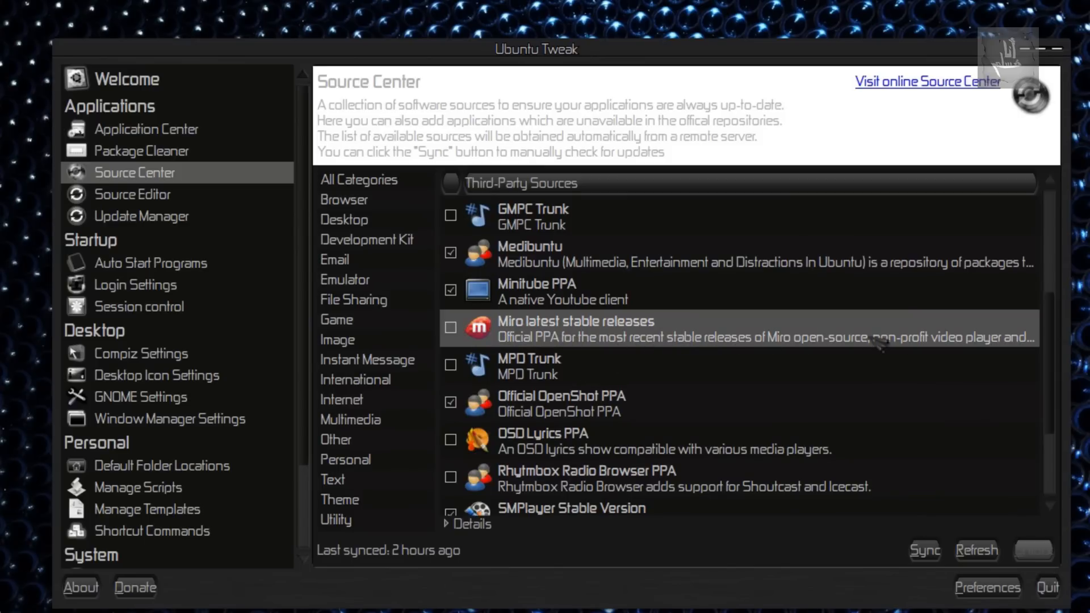
scroll("down", 3)
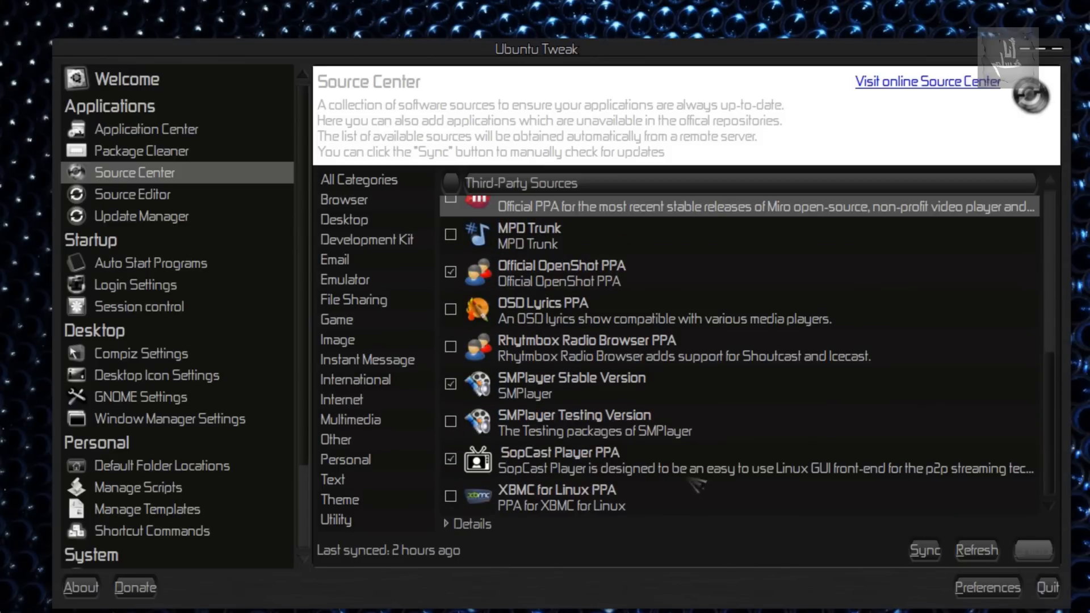
left_click(345, 459)
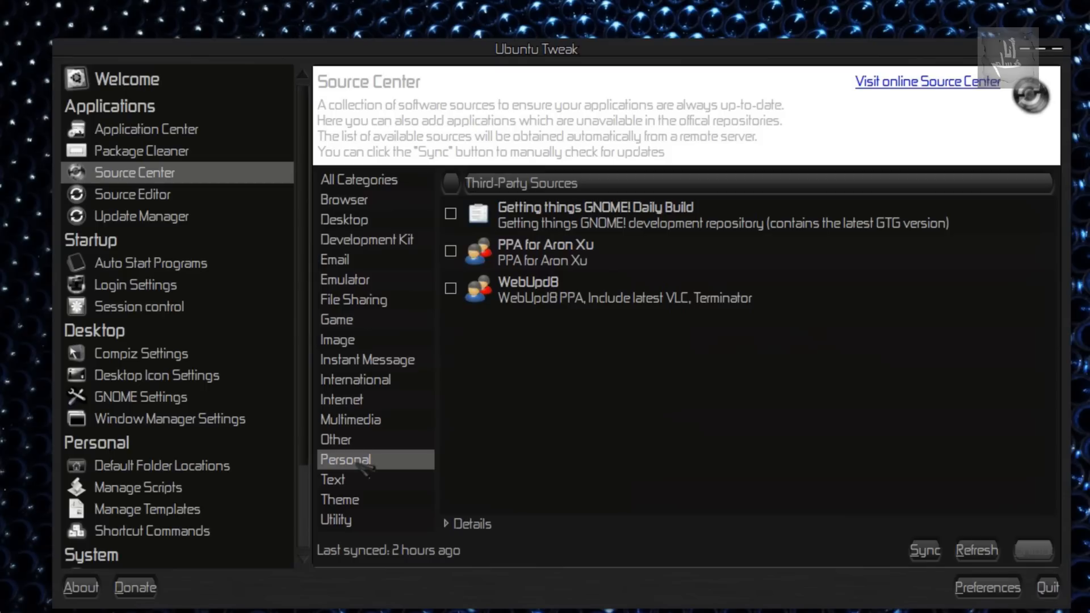
left_click(351, 418)
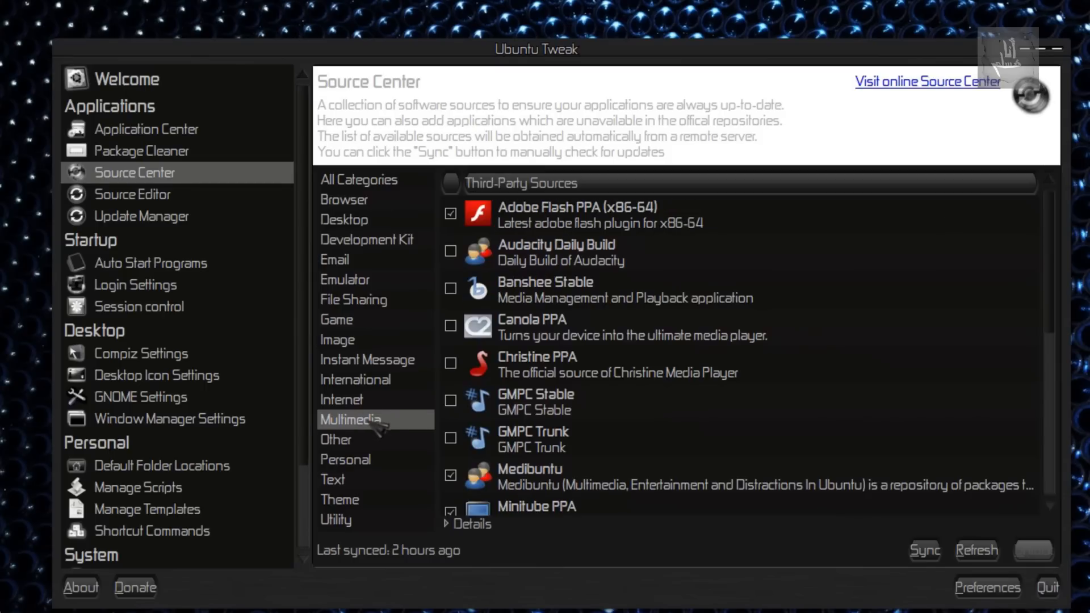
mouse_move(143, 195)
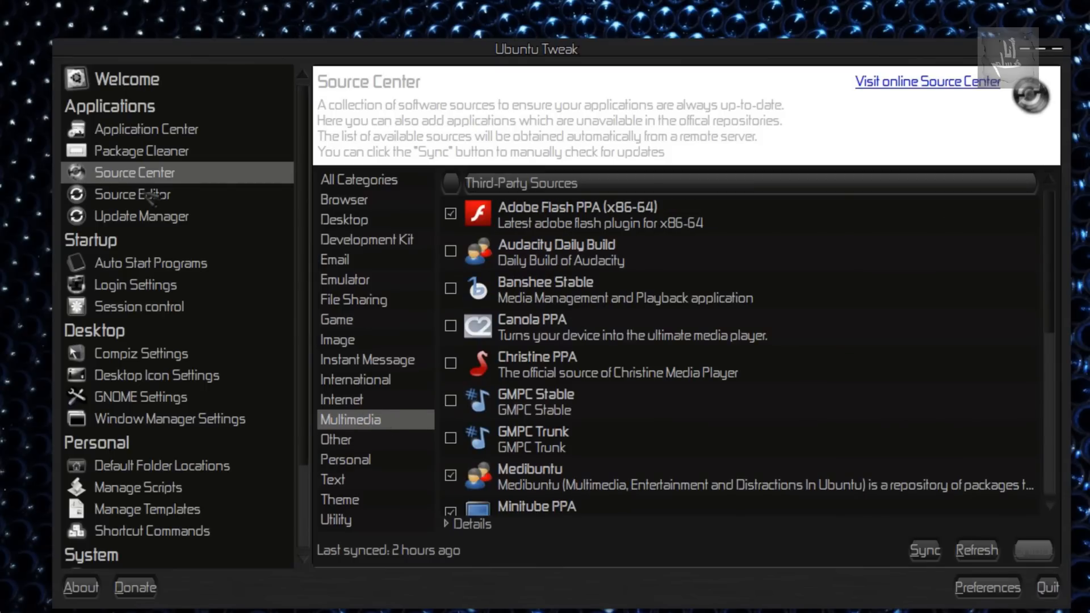
- In Source Editor, view winehq.list and another source file, ending on sources.list
left_click(131, 194)
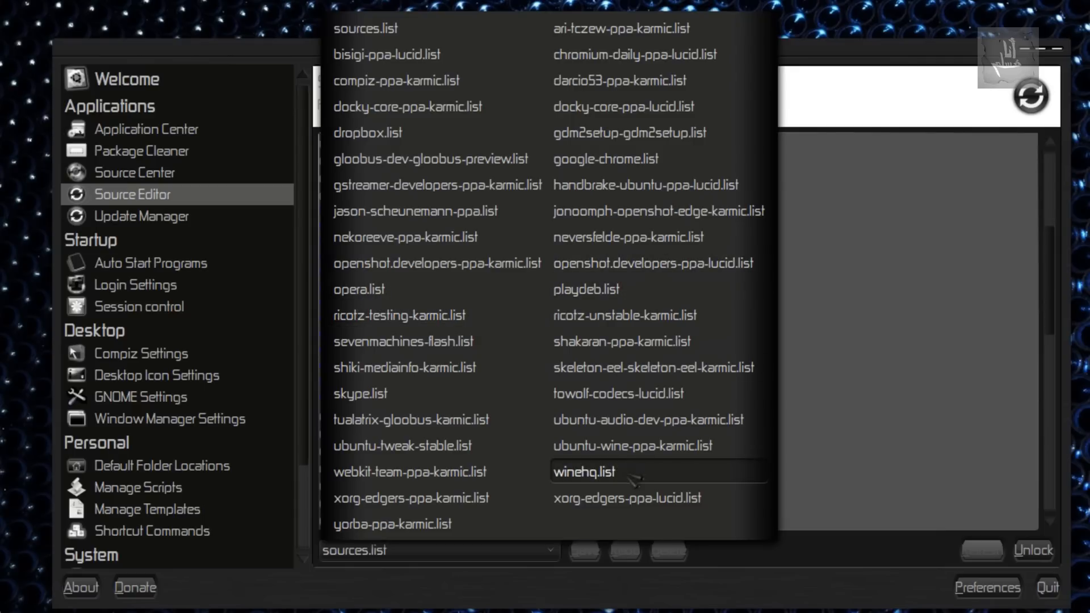
left_click(584, 471)
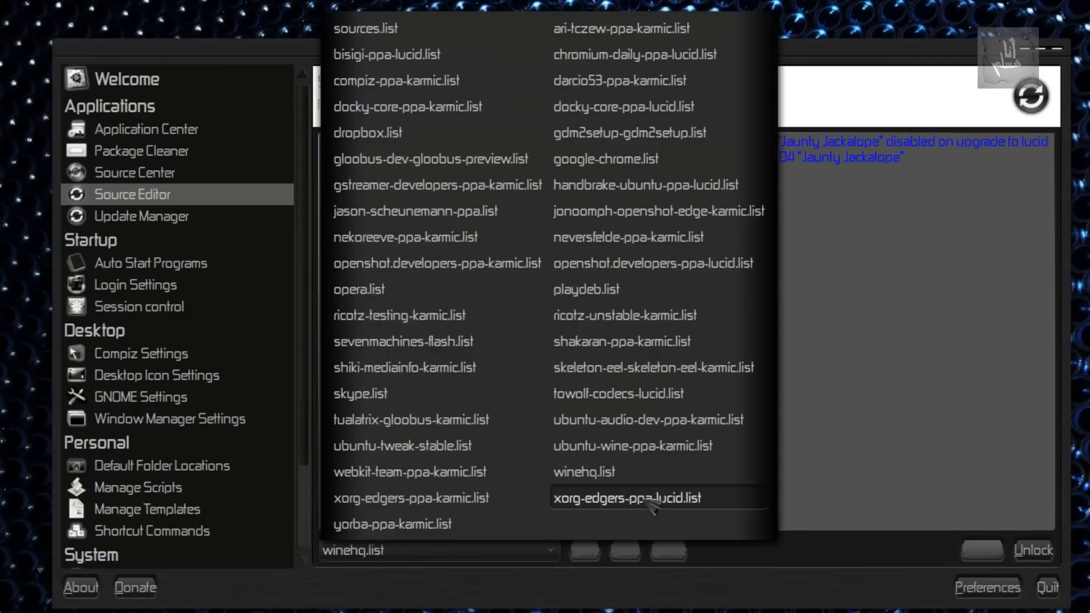
left_click(627, 498)
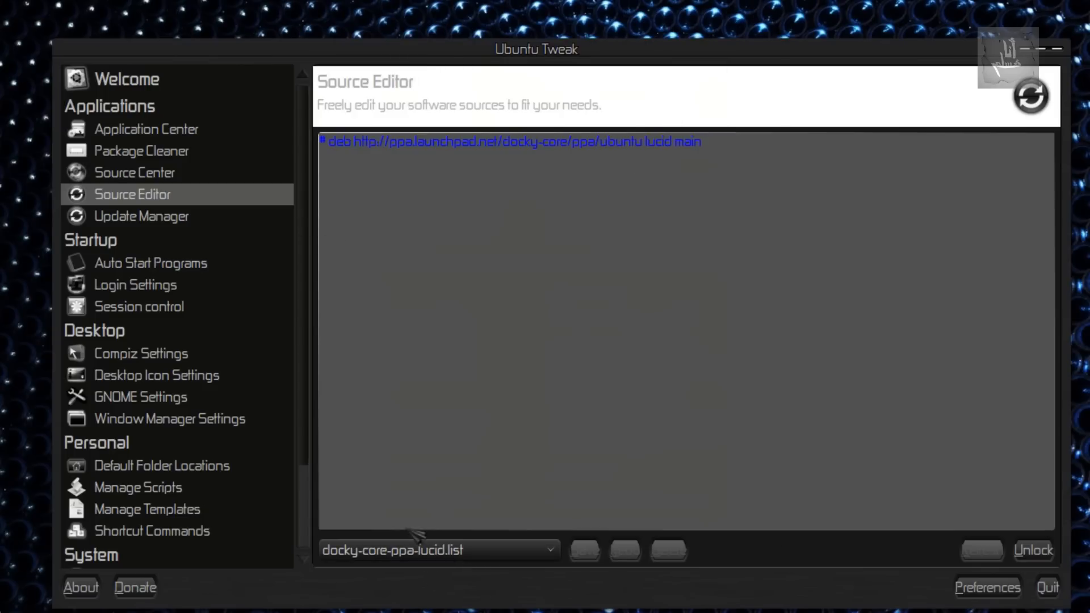
left_click(436, 549)
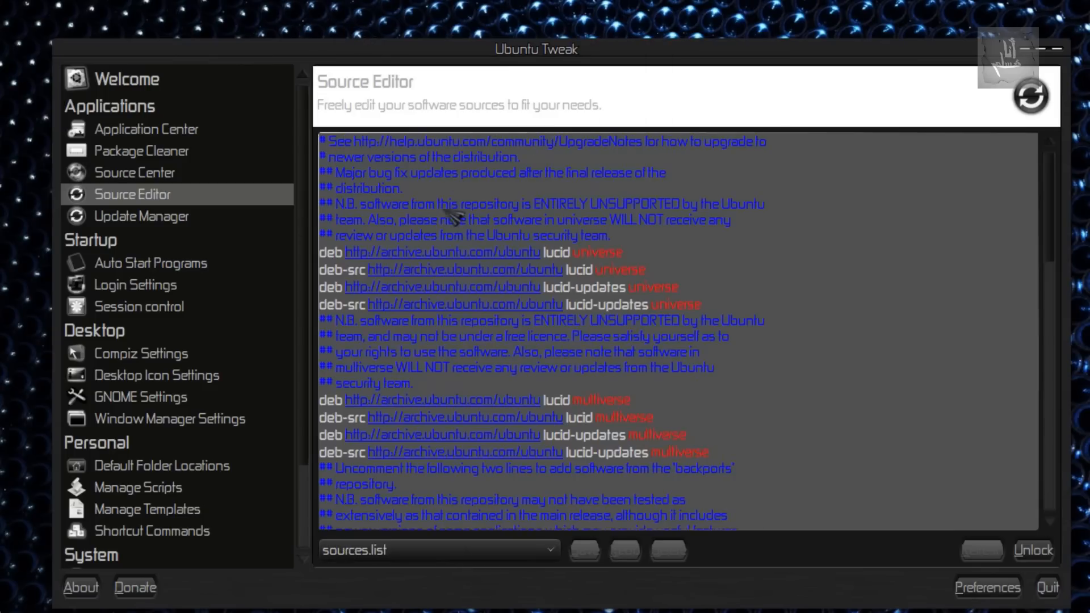
mouse_move(445, 222)
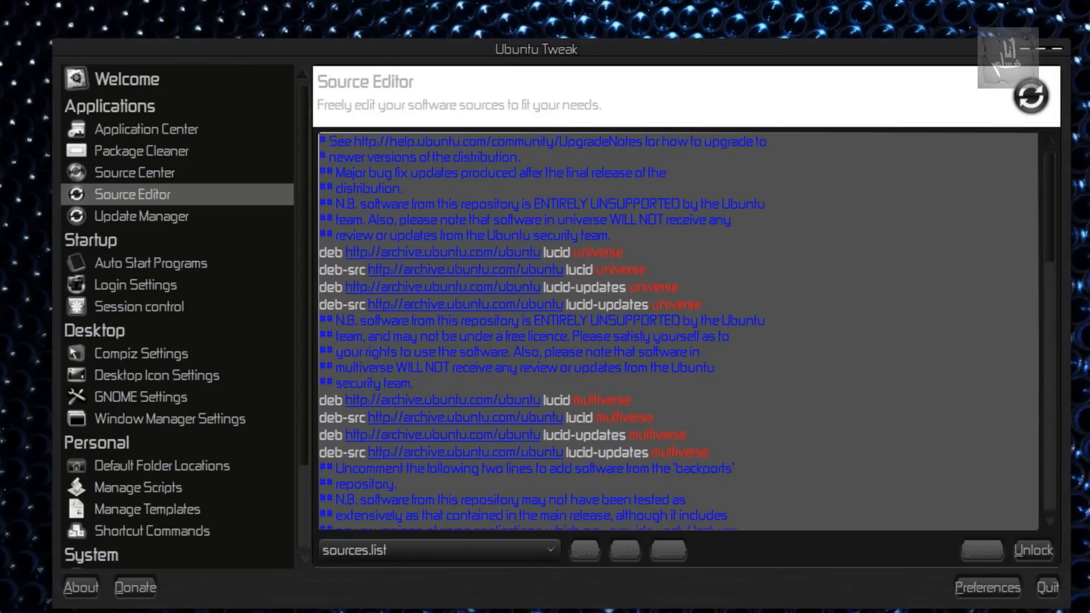
mouse_move(669, 409)
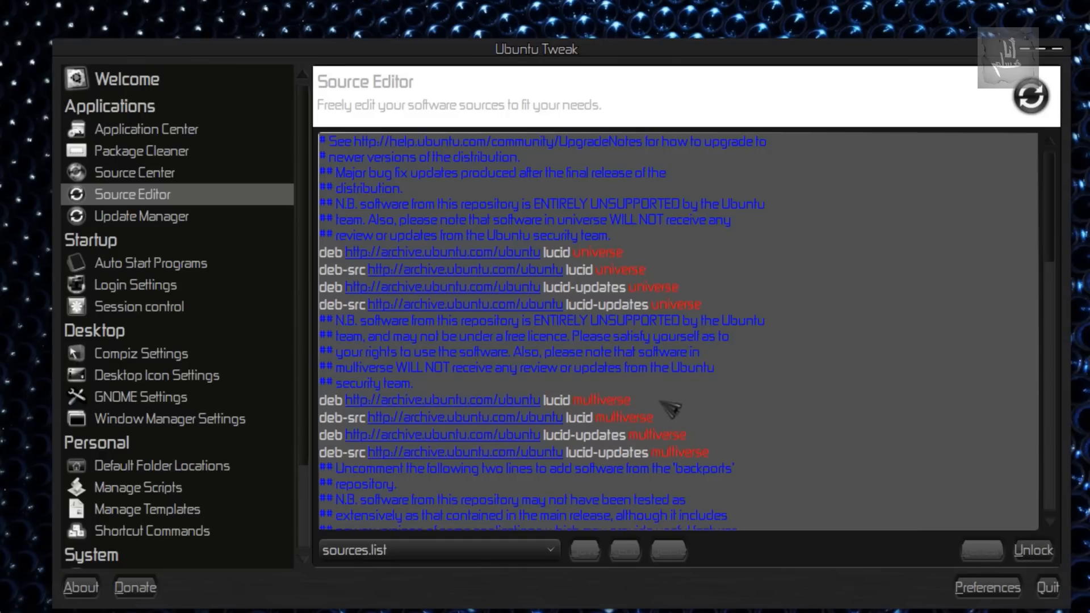
mouse_move(254, 257)
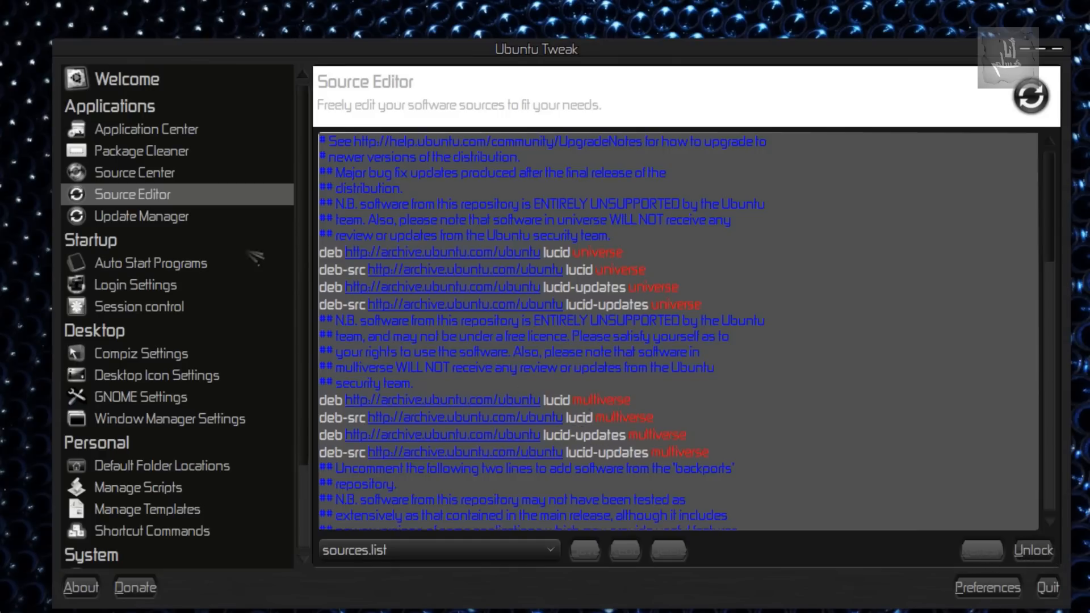
- Open Update Manager, scroll the package update list, and start a refresh
left_click(143, 216)
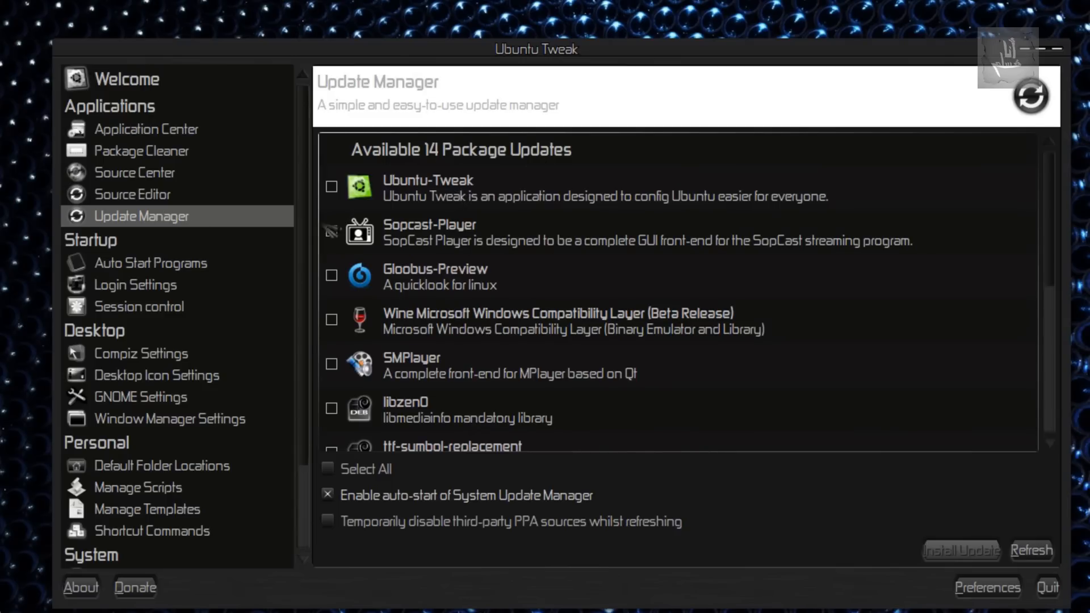
scroll("down", 3)
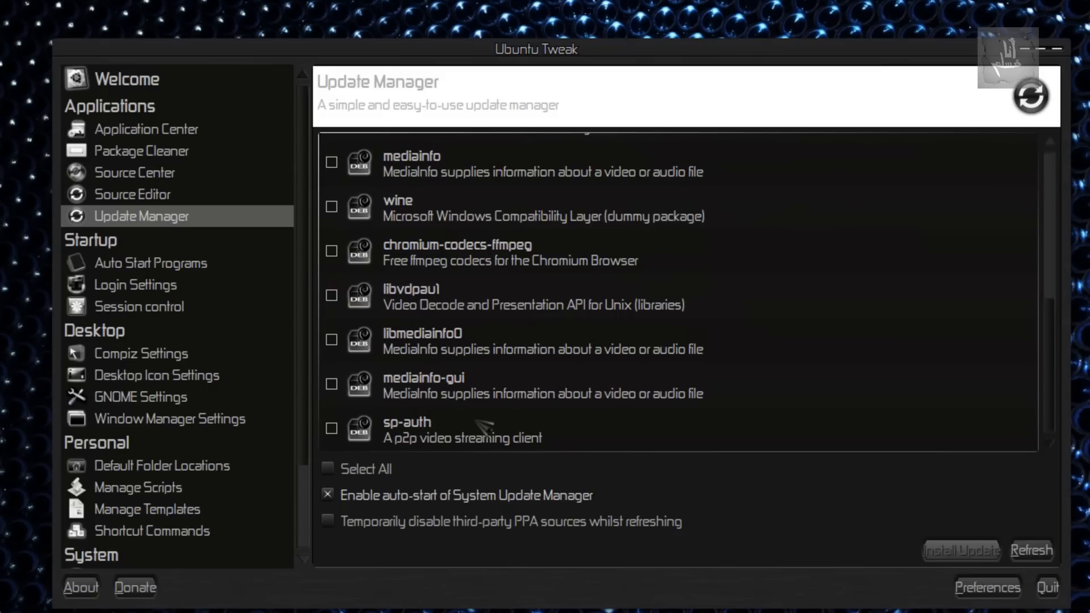
mouse_move(379, 496)
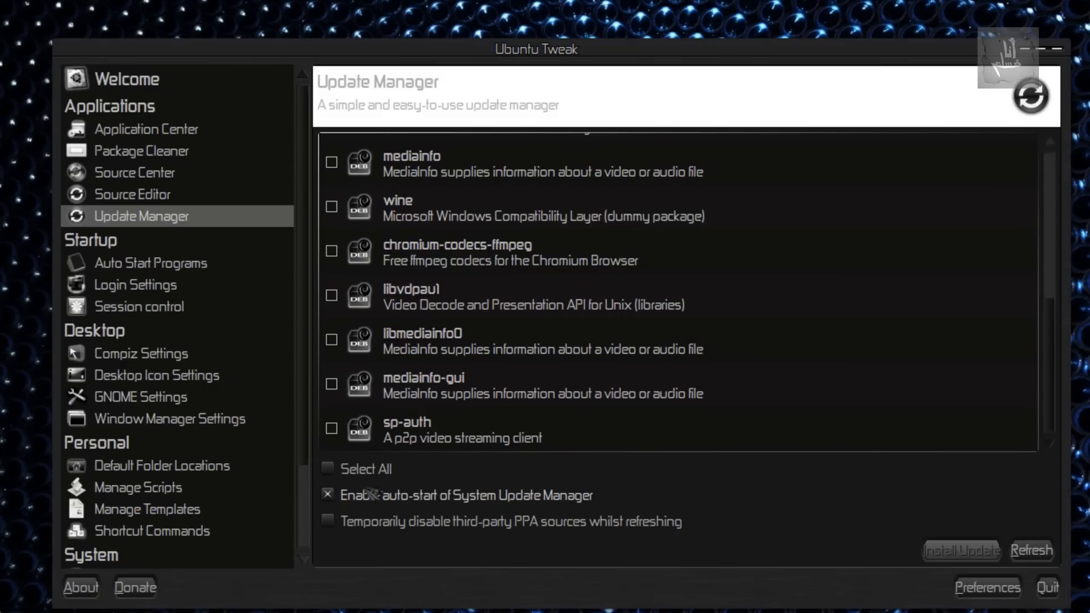
left_click(1030, 550)
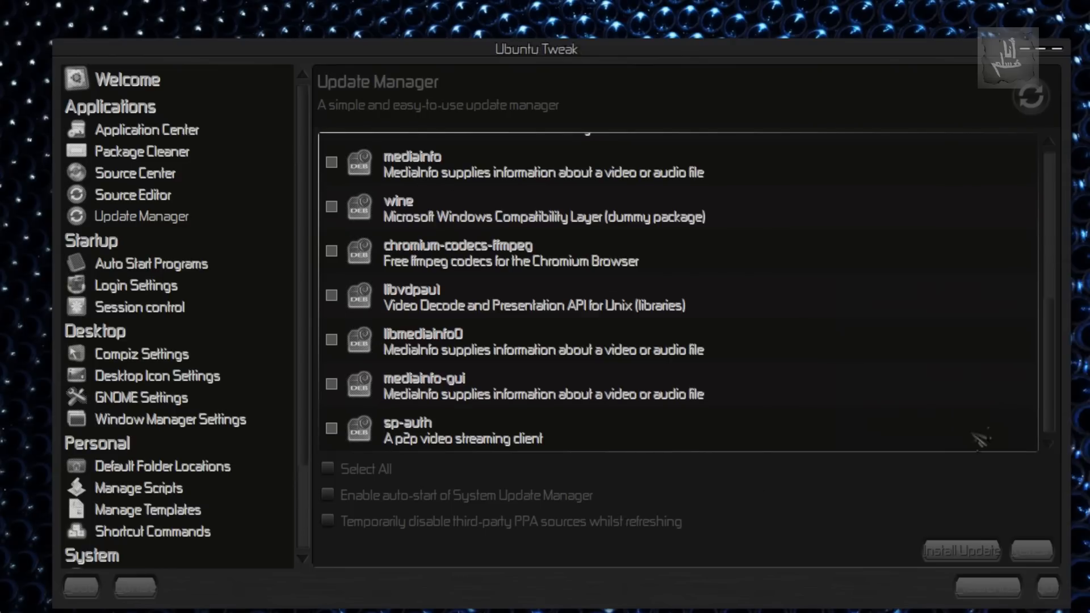
mouse_move(486, 208)
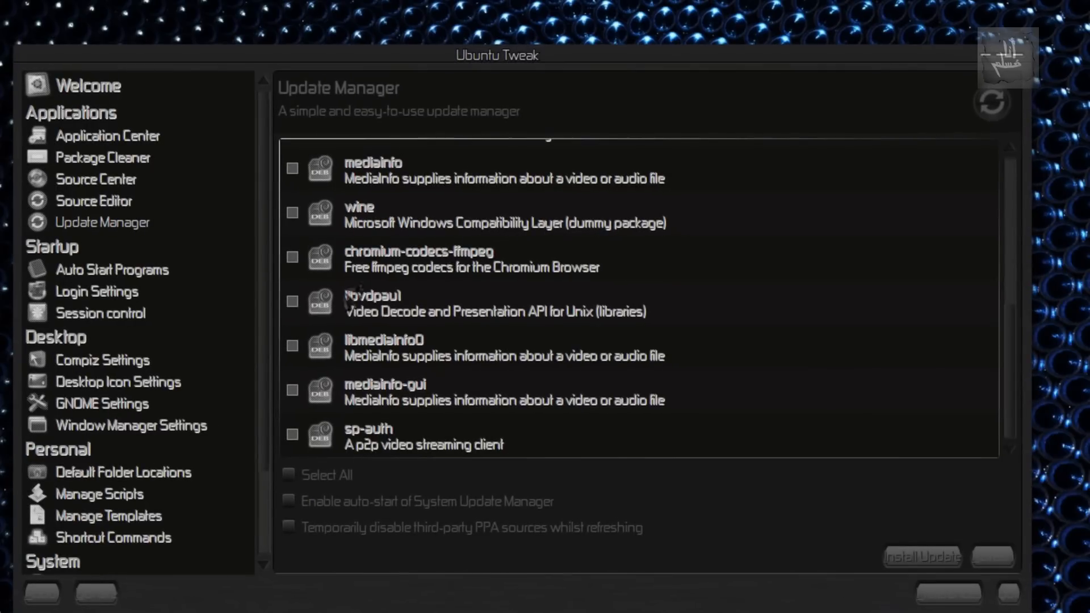
mouse_move(831, 595)
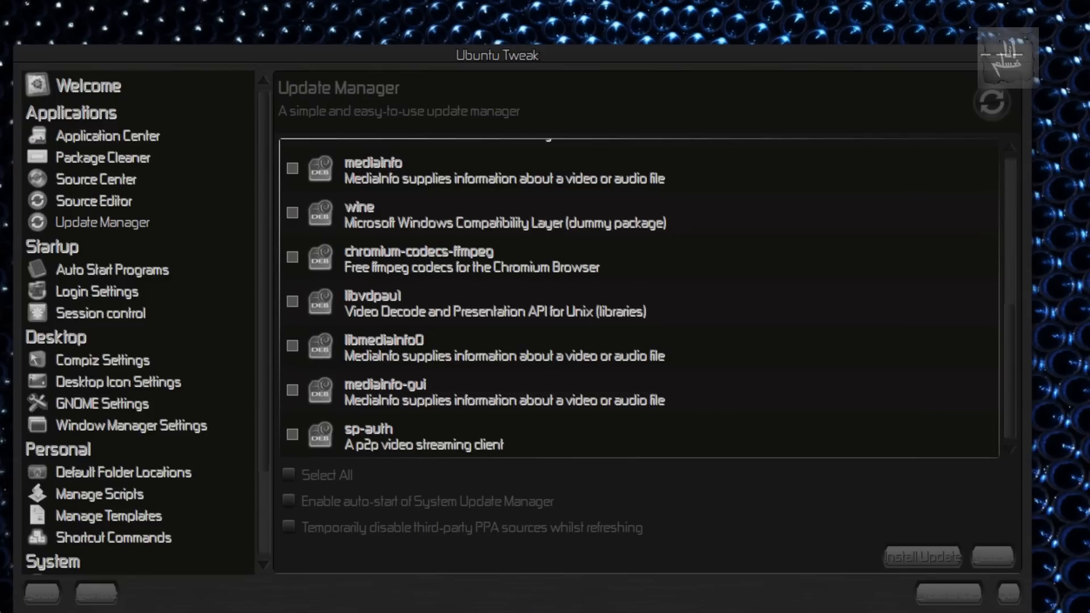
- Bring back the refreshed list and scroll through the 14 package updates
left_click(288, 501)
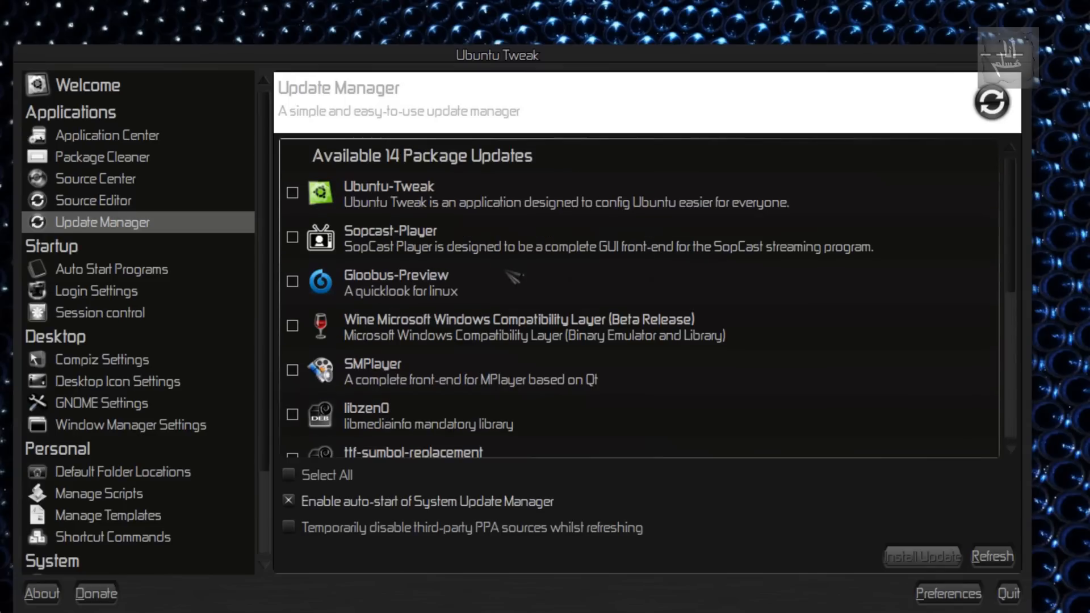
scroll("down", 3)
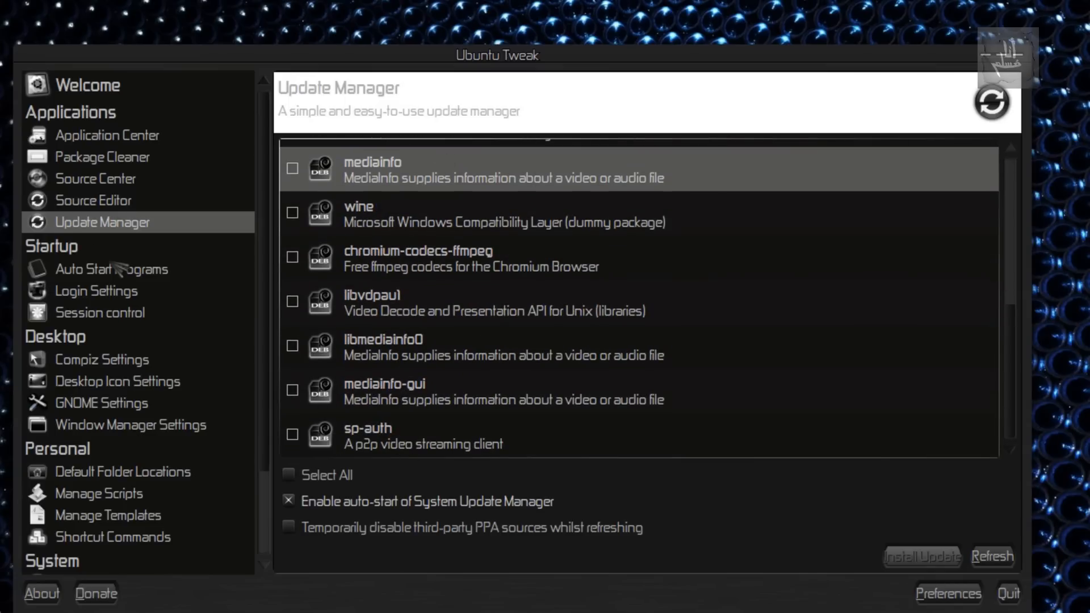
mouse_move(417, 302)
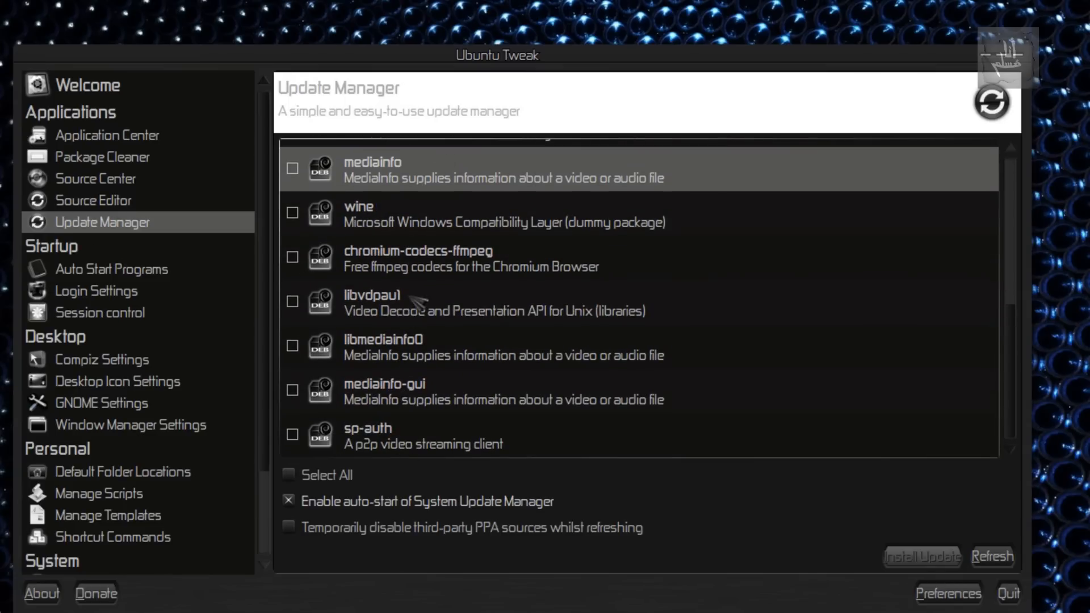
- Scroll through Auto Start Programs, then show Session control with nautilus, gnome-panel and metacity
left_click(112, 269)
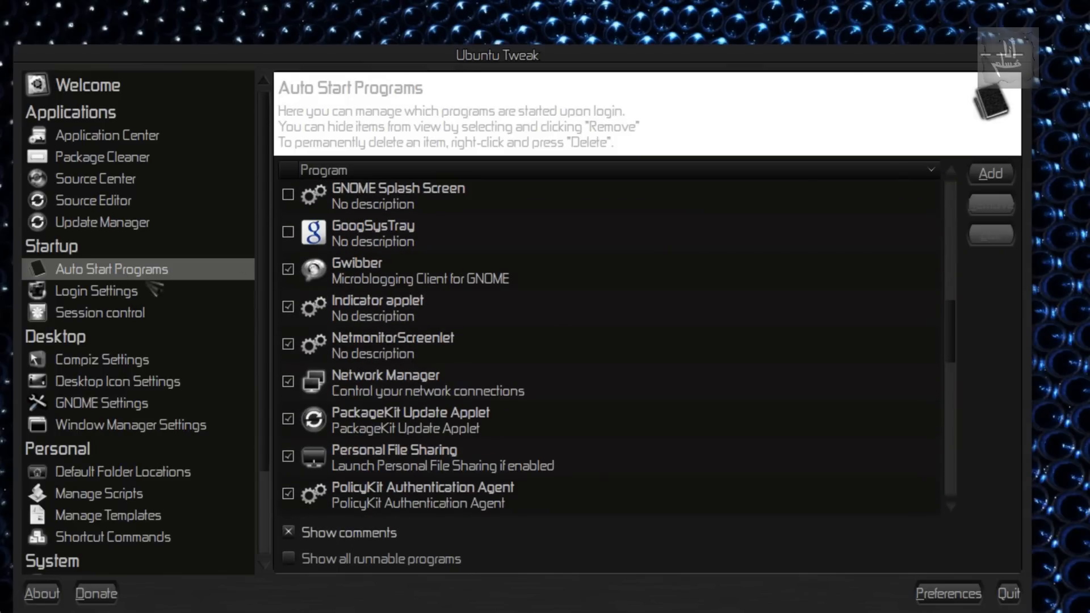
scroll("down", 3)
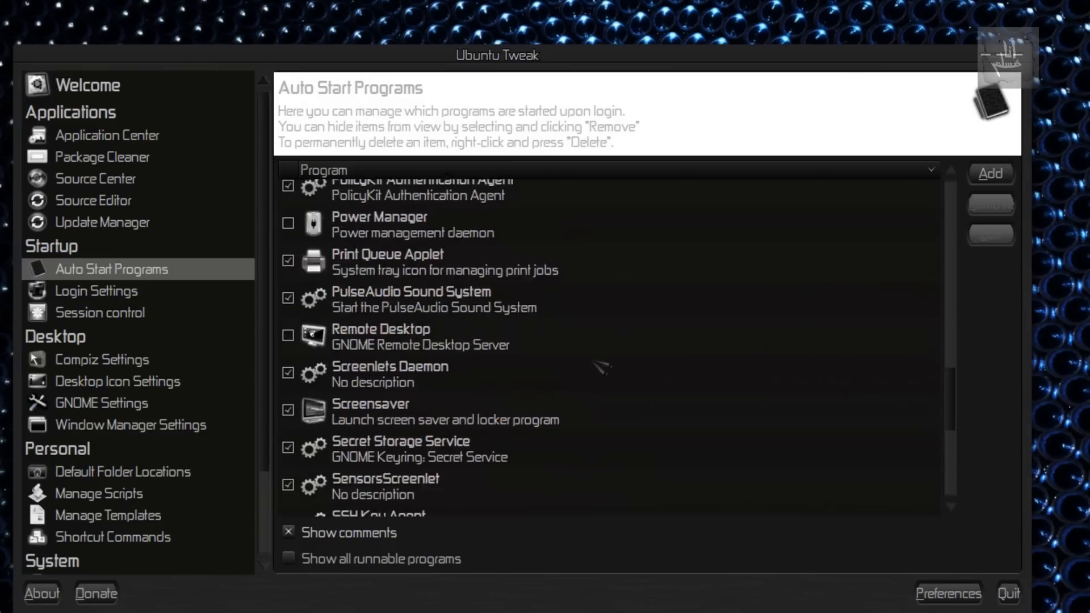
scroll("up", 3)
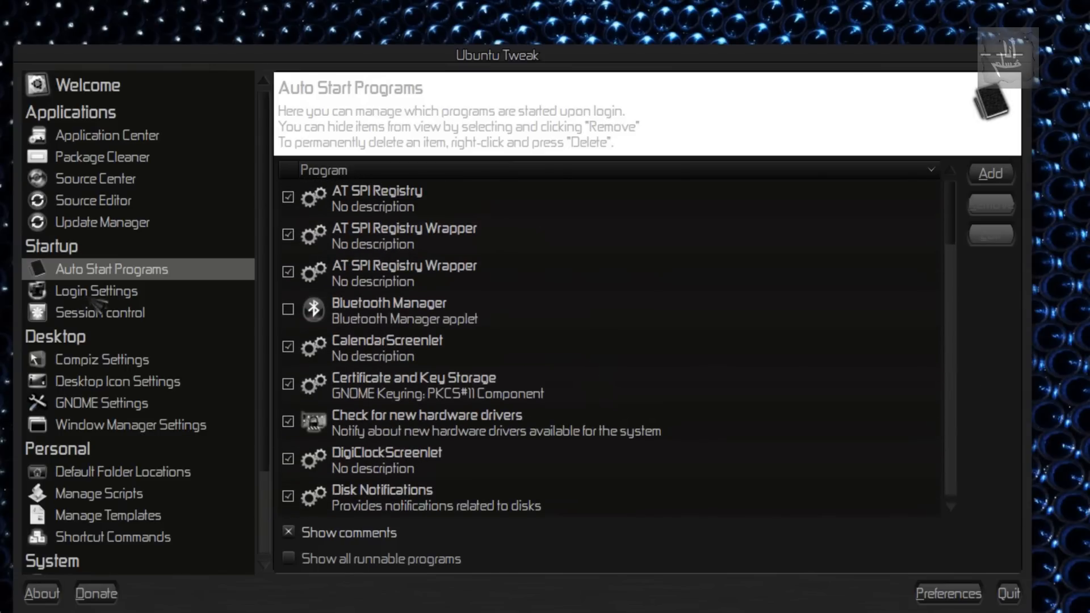
left_click(99, 312)
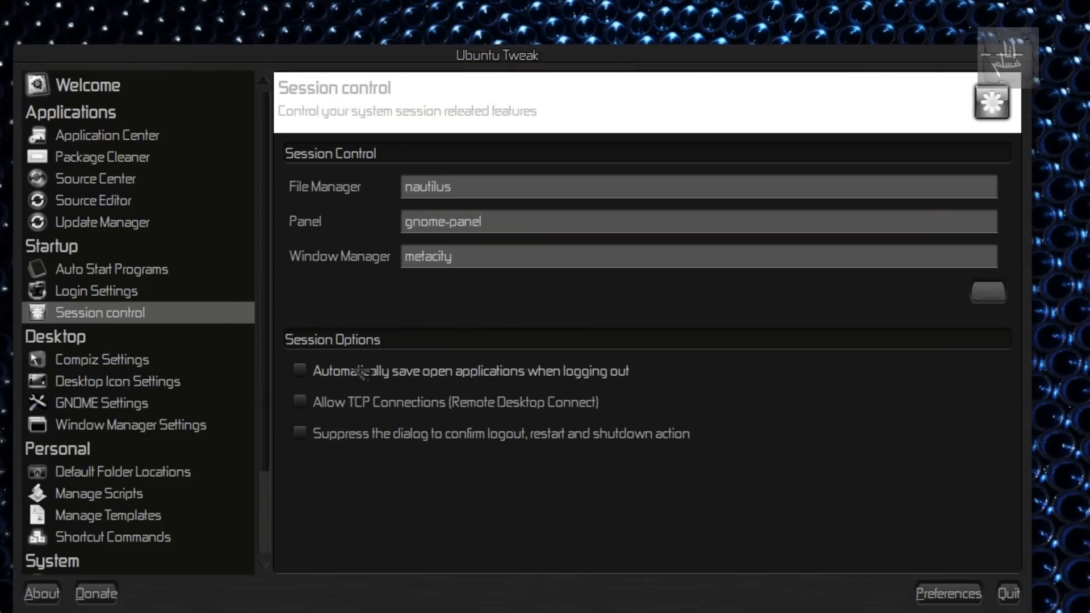
mouse_move(384, 378)
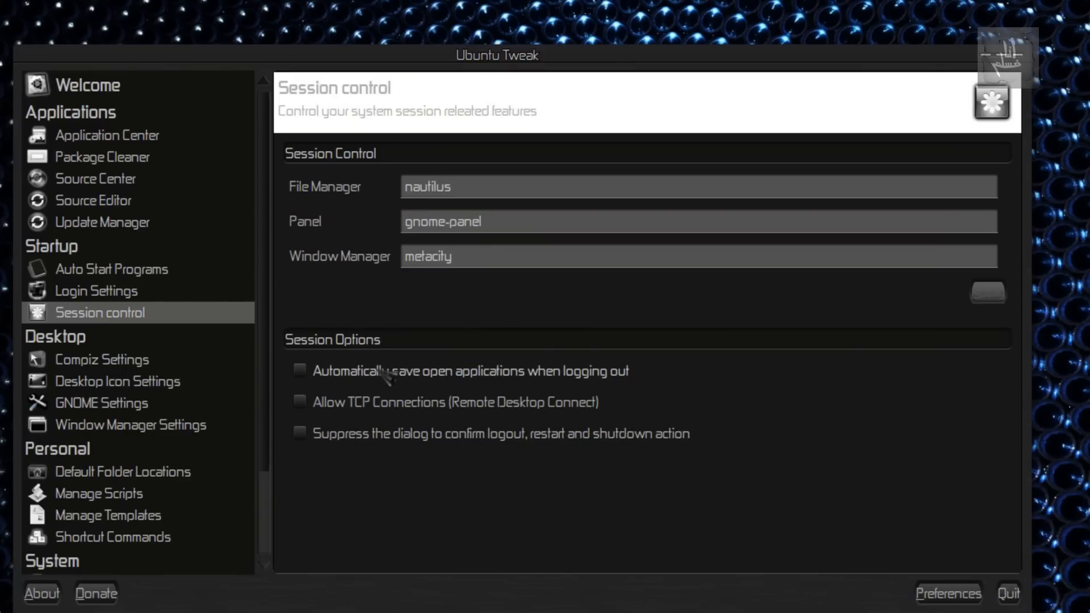
- Toggle Compiz's Enable transparent menus off and back on, then show Desktop Icon Settings
left_click(103, 359)
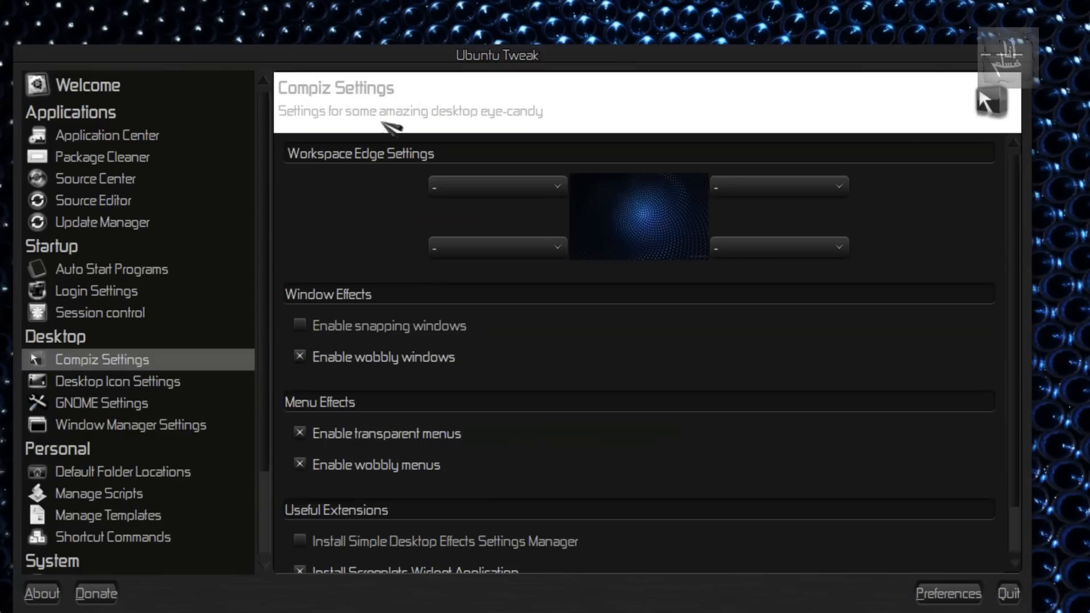
mouse_move(466, 400)
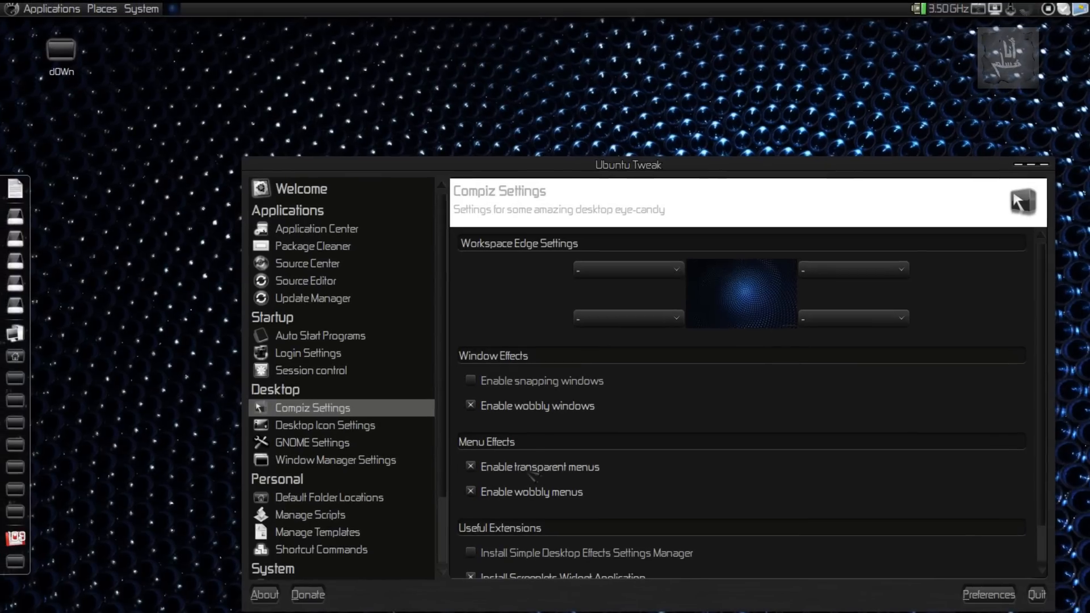
left_click(51, 8)
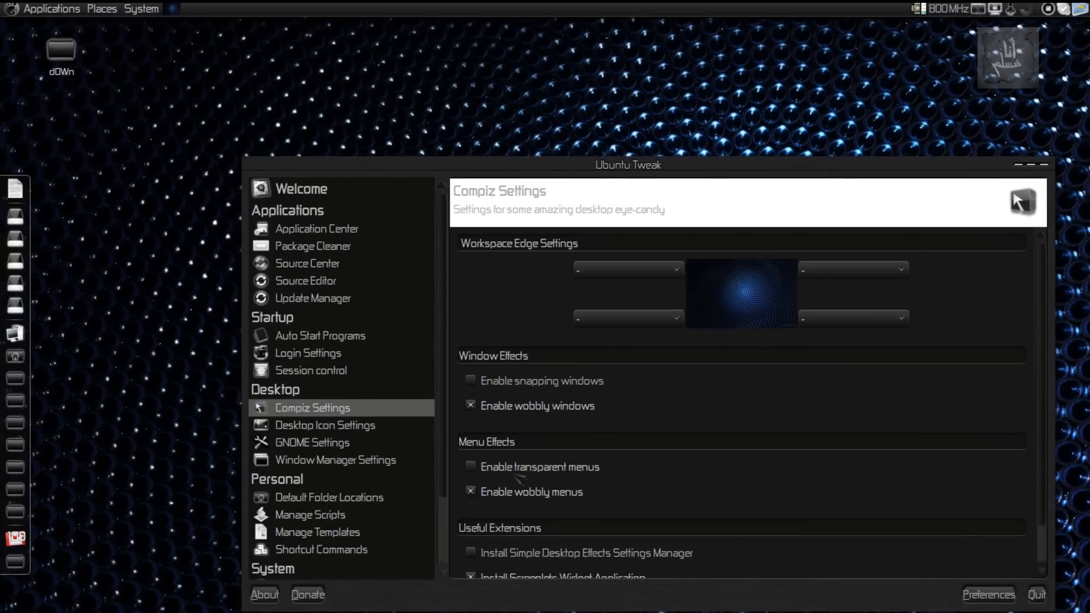
left_click(50, 9)
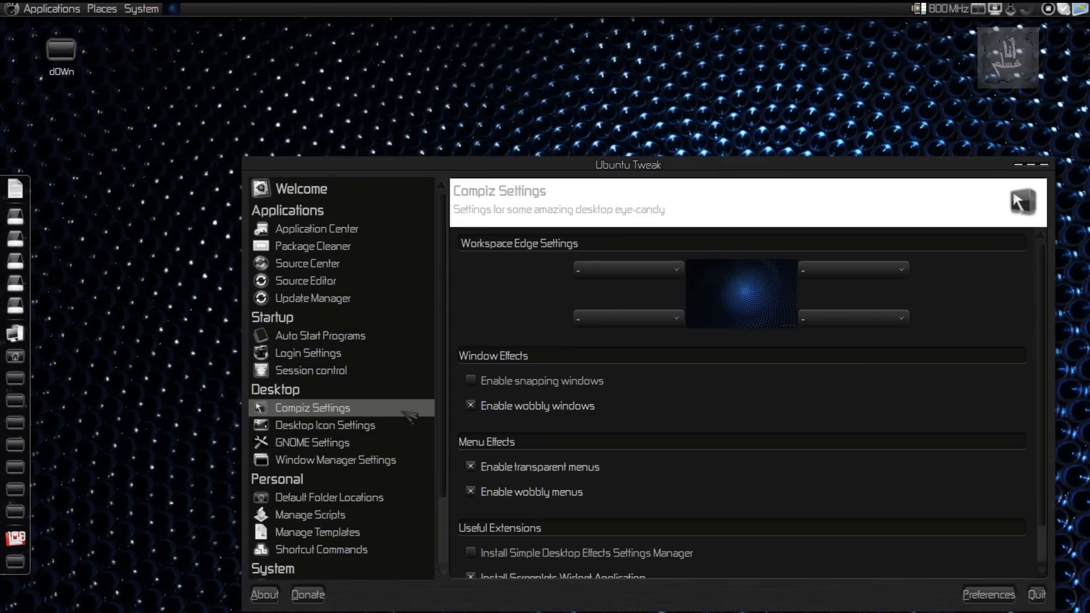
left_click(325, 425)
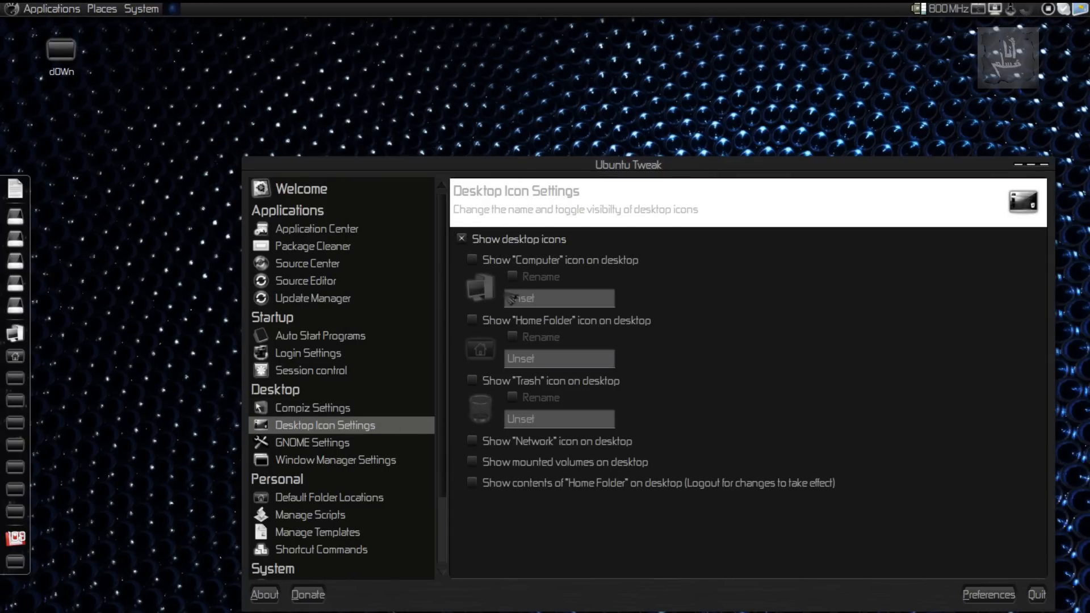
- Try the Home Folder, Network and Trash desktop icons, then show mounted volumes on the desktop
left_click(471, 483)
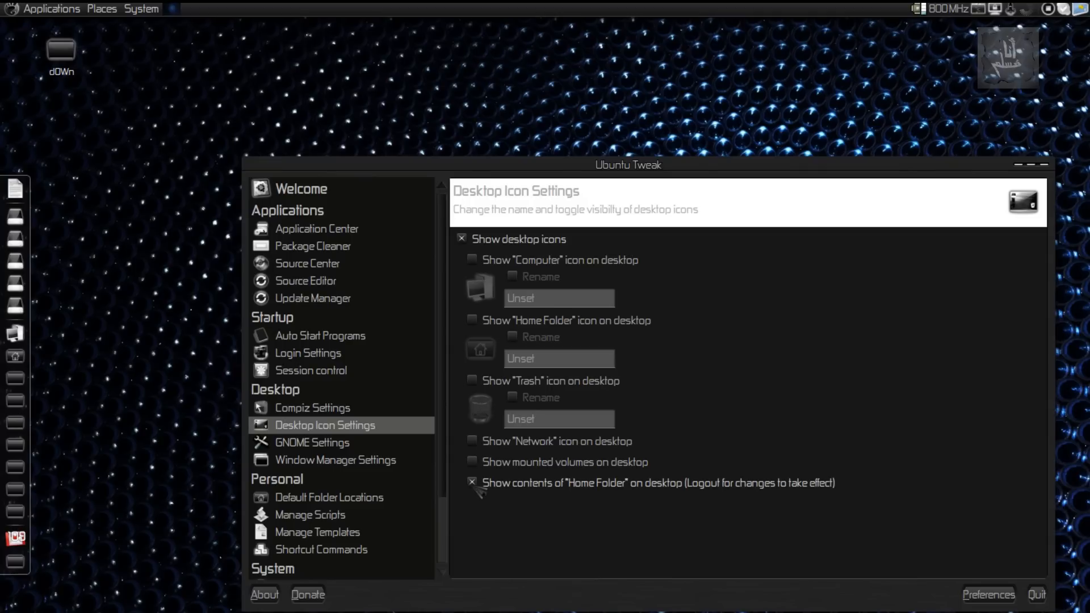
left_click(471, 440)
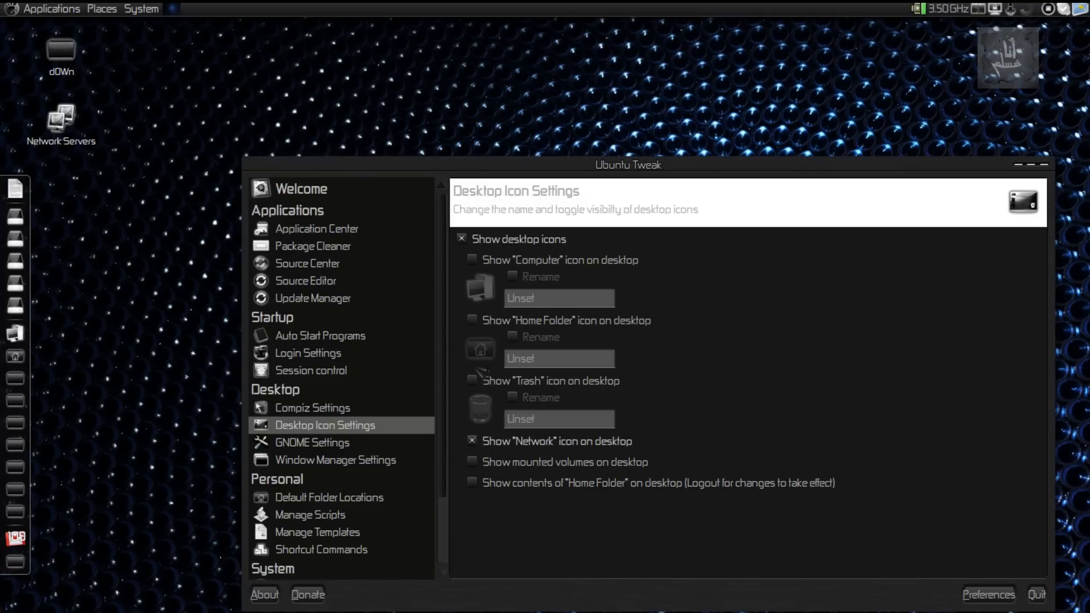
left_click(471, 380)
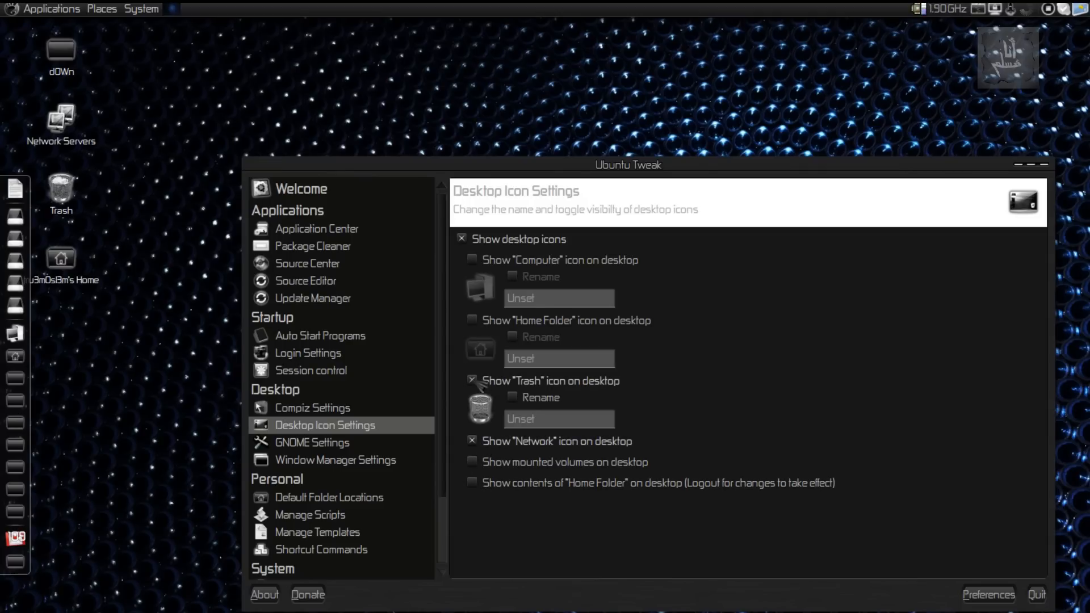
left_click(471, 380)
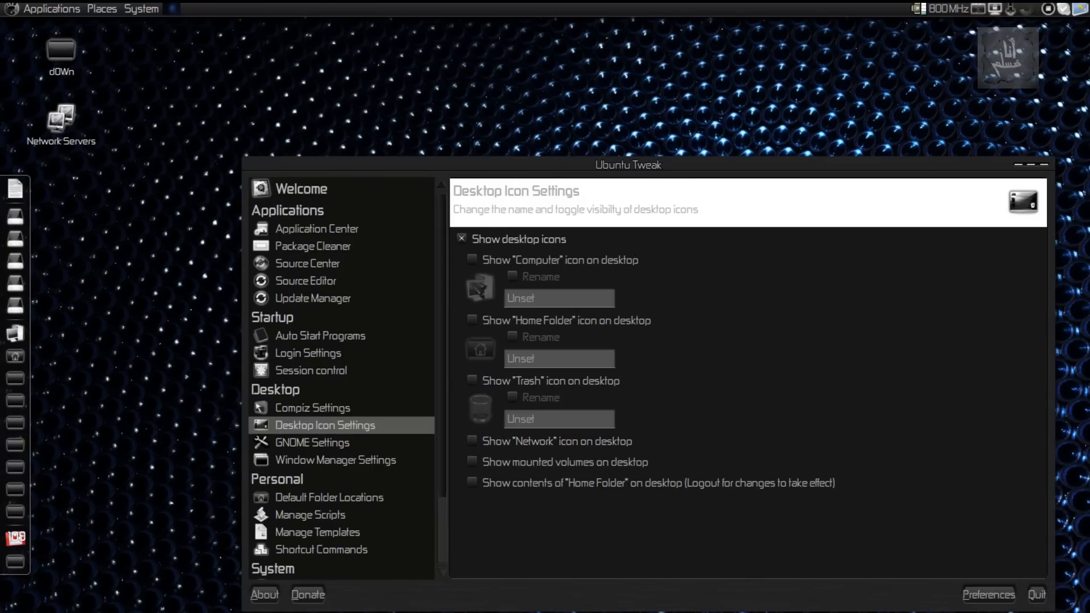
left_click(472, 461)
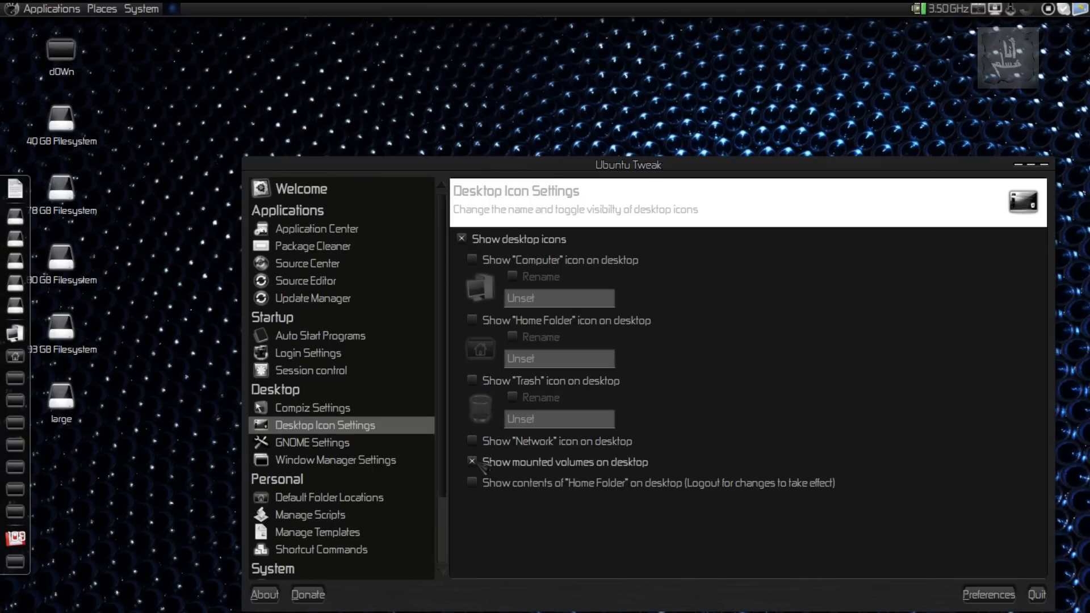
- In GNOME Settings, uncheck 'Show icons on buttons' under Menu Settings
left_click(313, 442)
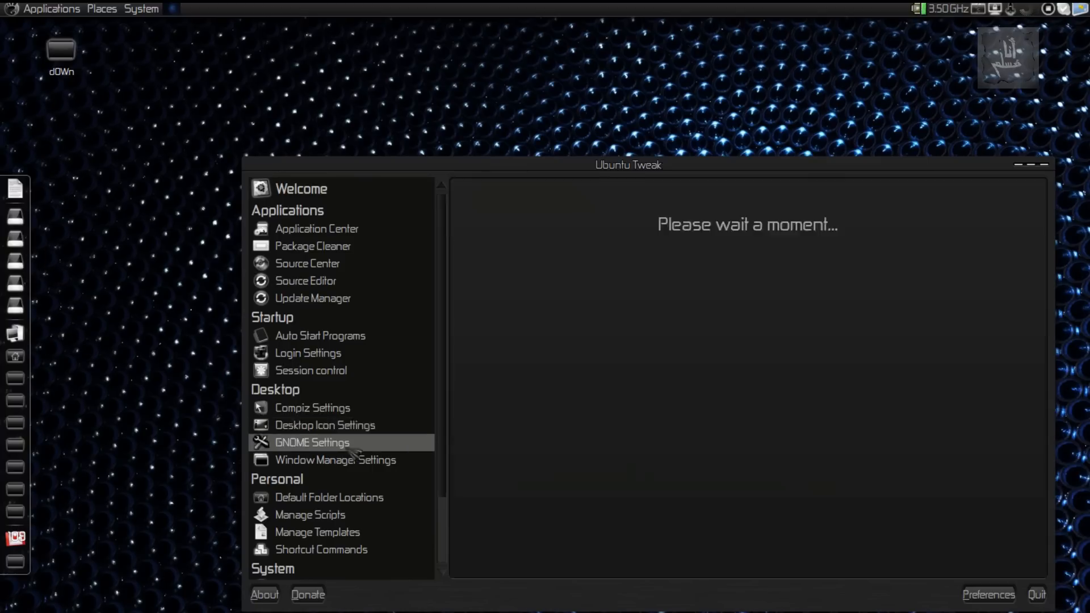
left_click(312, 442)
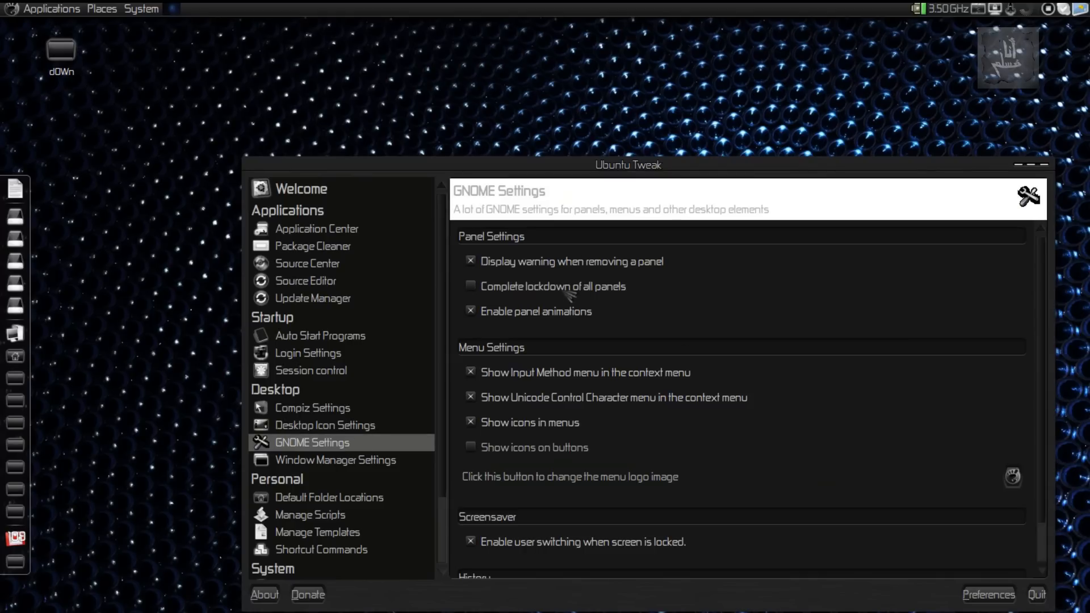
scroll("down", 3)
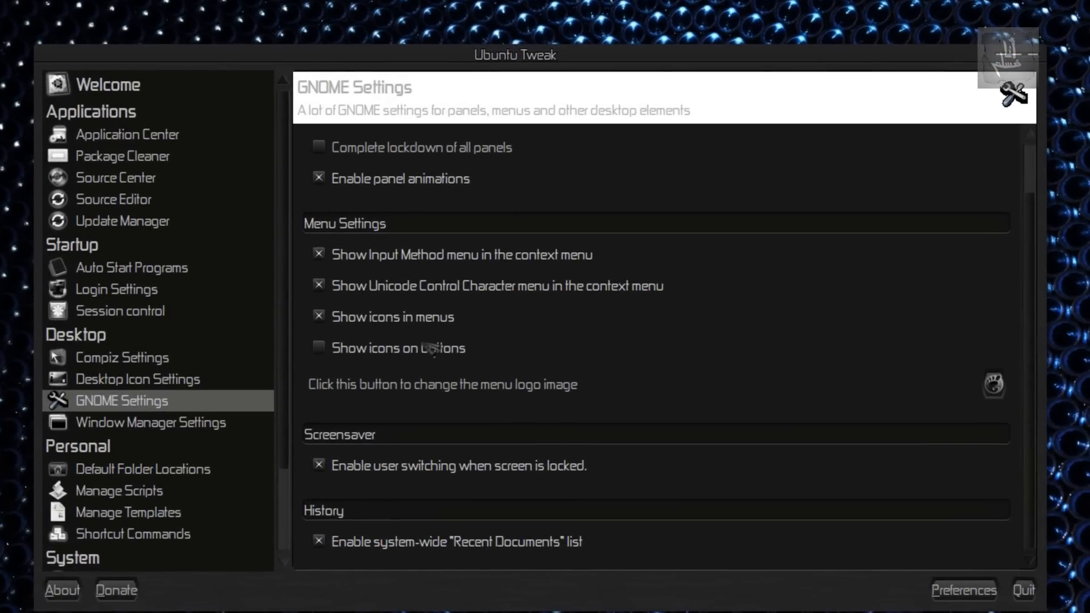
mouse_move(426, 354)
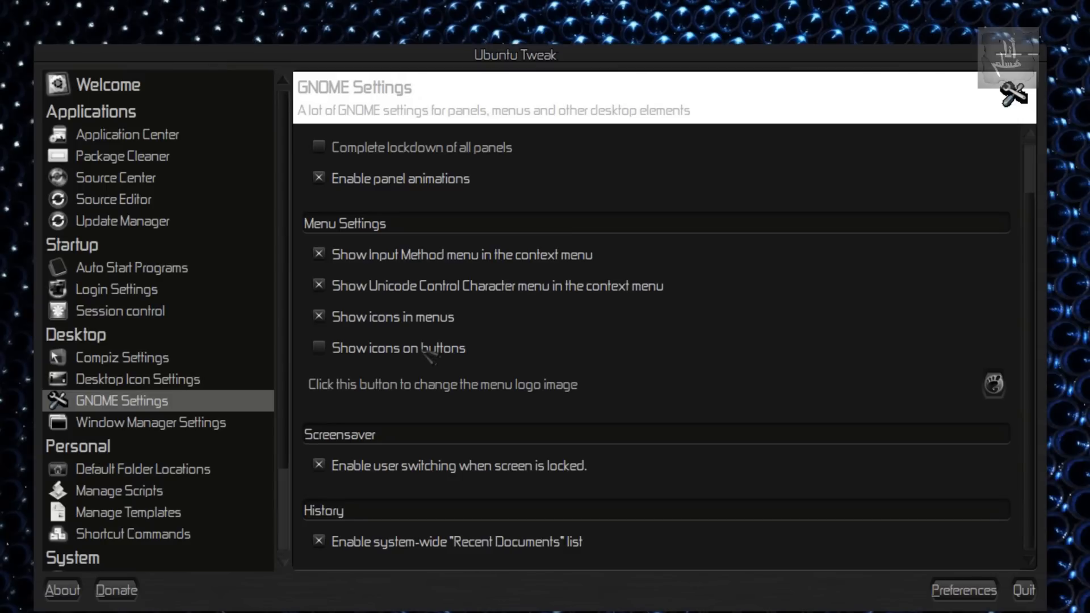
mouse_move(430, 365)
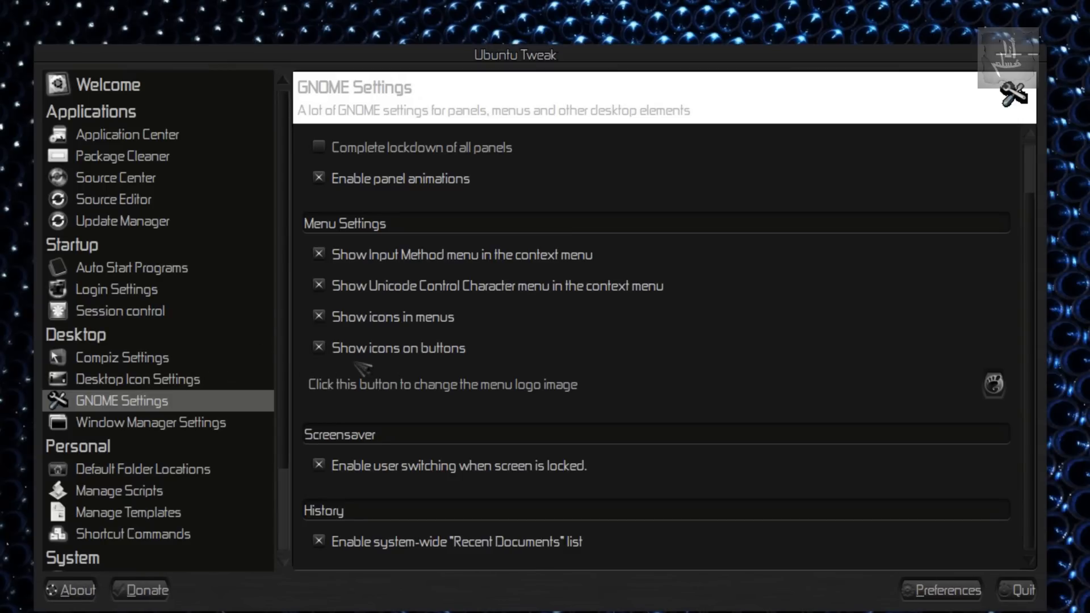
left_click(319, 348)
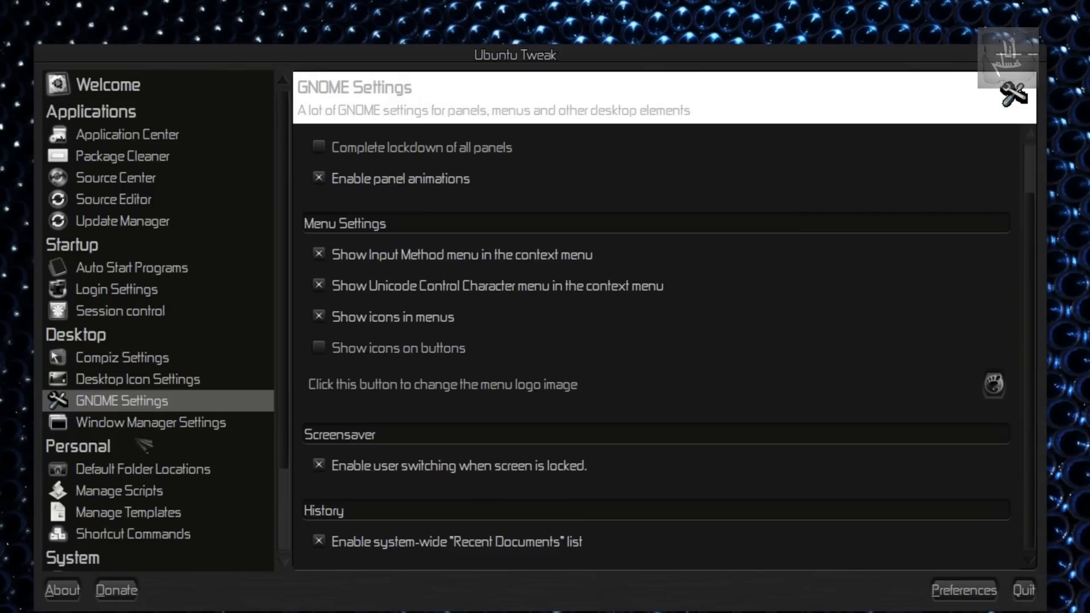
- Pass through Window Manager Settings to the Default Folder Locations page
left_click(150, 422)
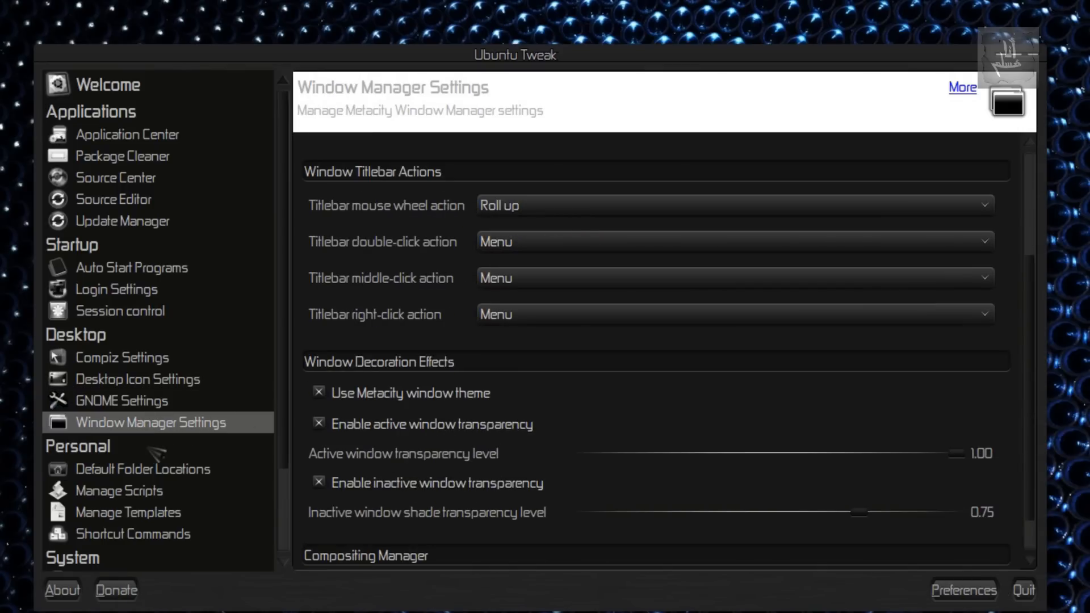
left_click(143, 468)
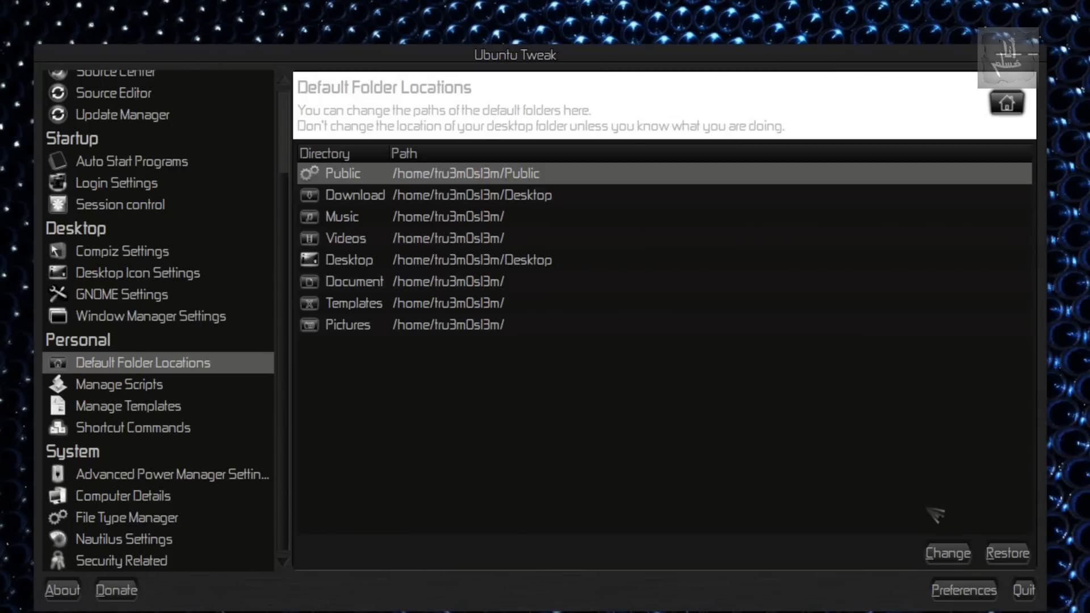
mouse_move(142, 395)
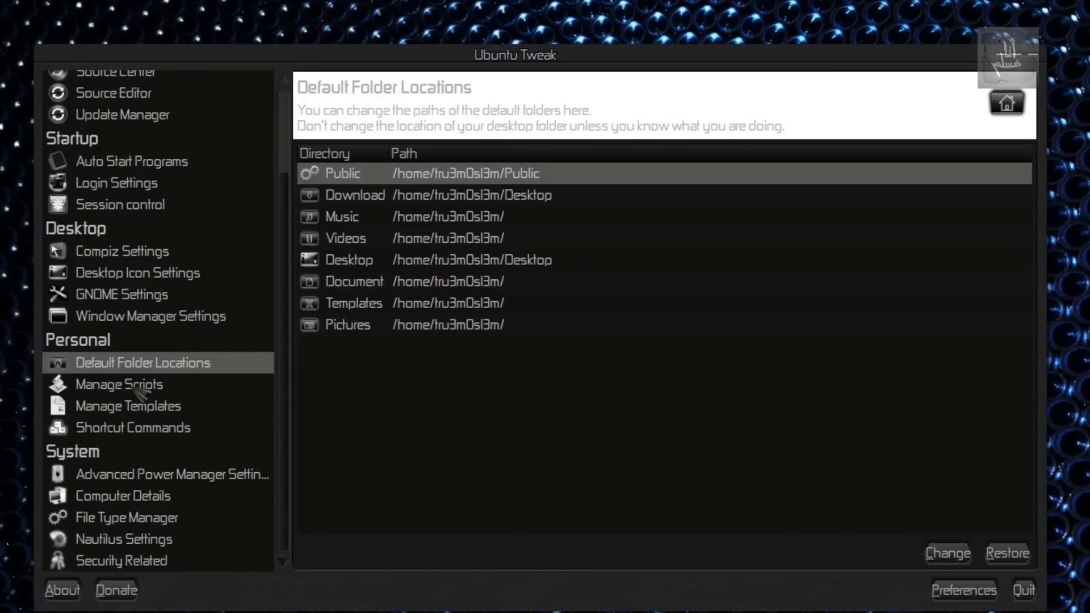
- Browse Manage Scripts, collapsing Fast Image Editor, then view Manage Templates and its wrong-path warning
left_click(119, 383)
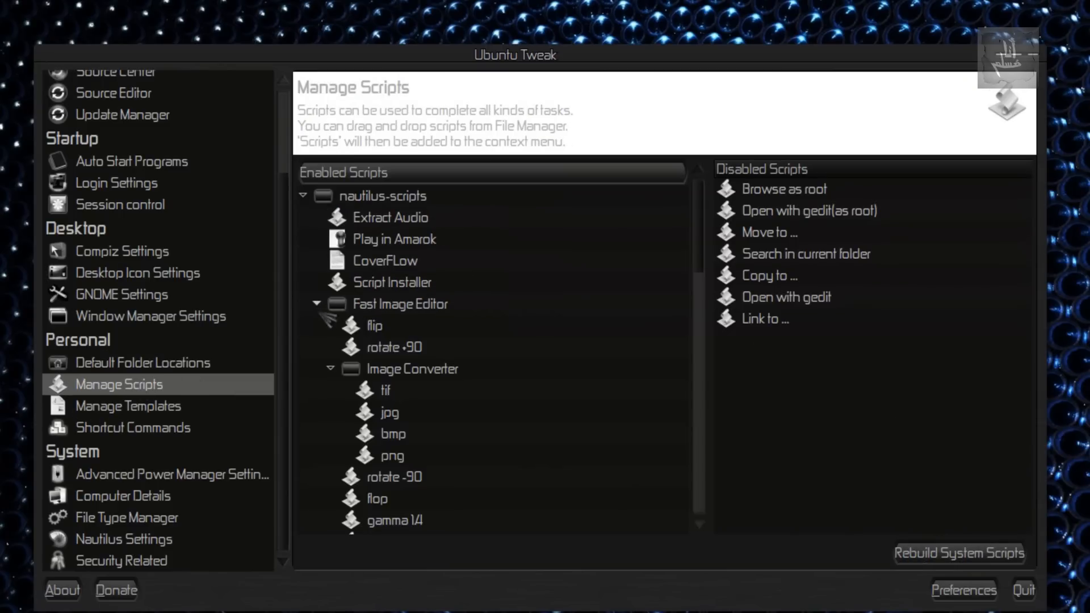
left_click(316, 304)
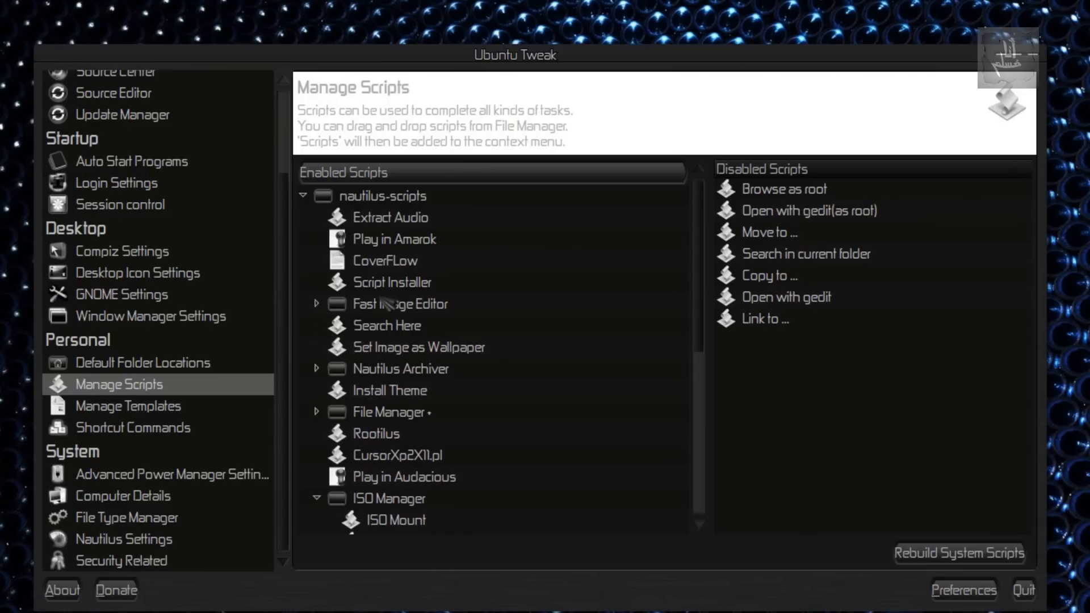
right_click(535, 173)
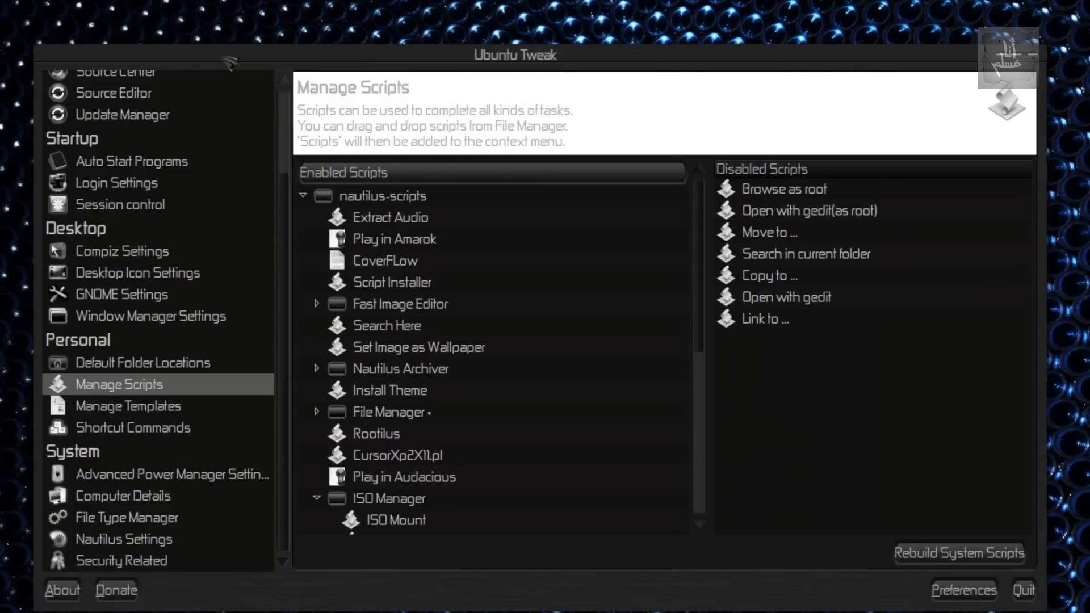
left_click(128, 406)
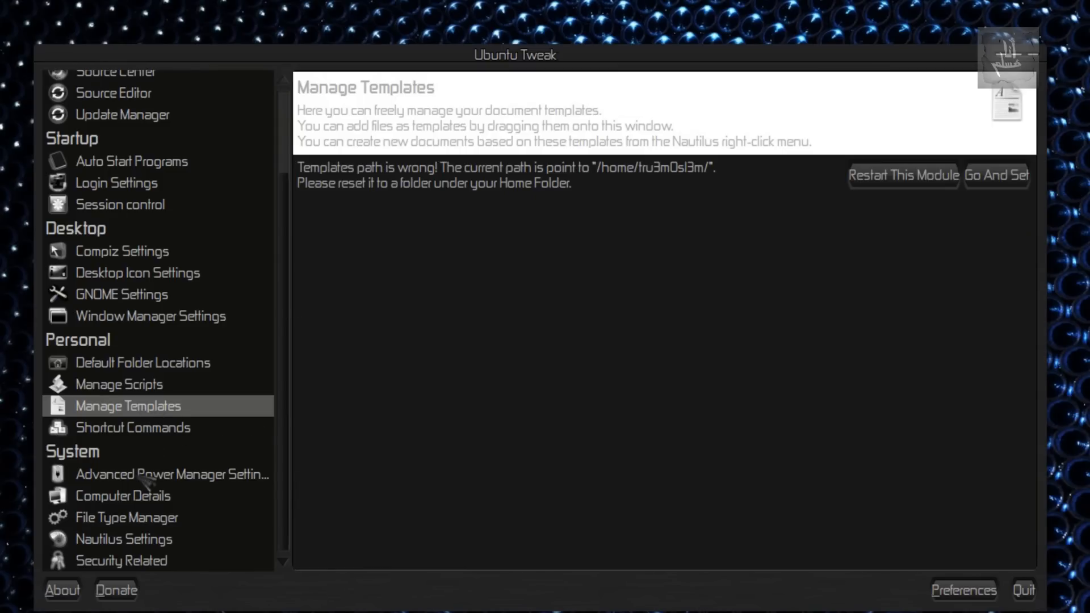
- Visit Shortcut Commands and Advanced Power Manager, ending on Computer Details for Ubuntu 10.04 LTS
left_click(133, 427)
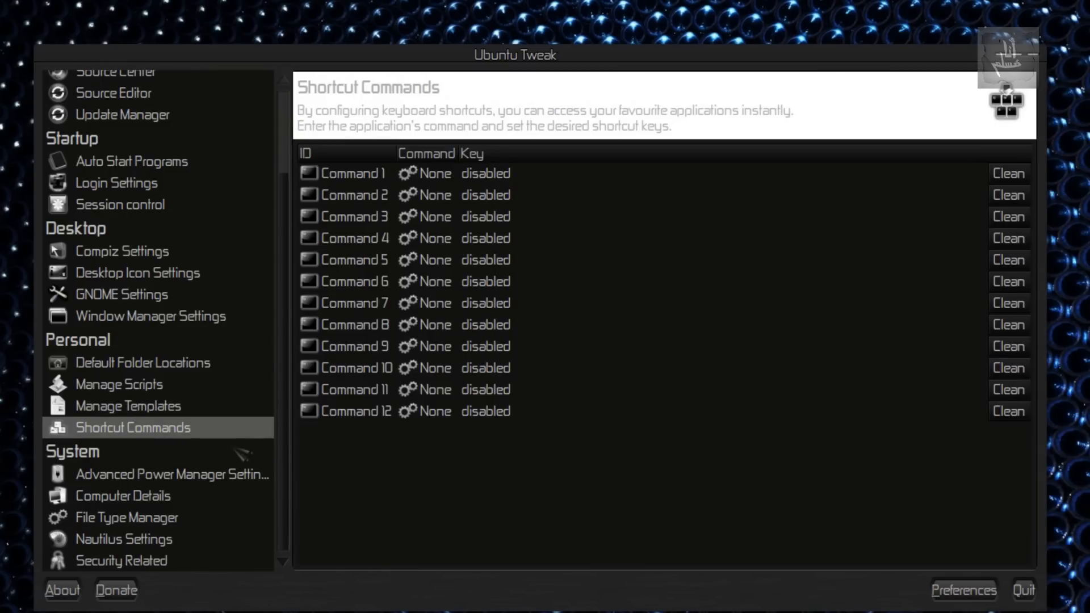
left_click(172, 474)
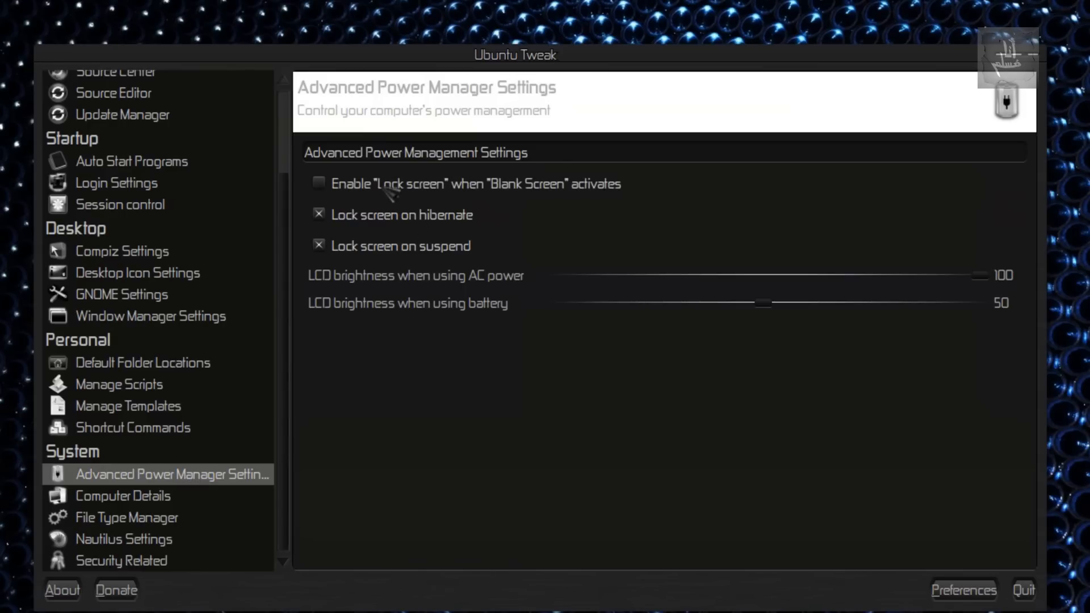
mouse_move(634, 308)
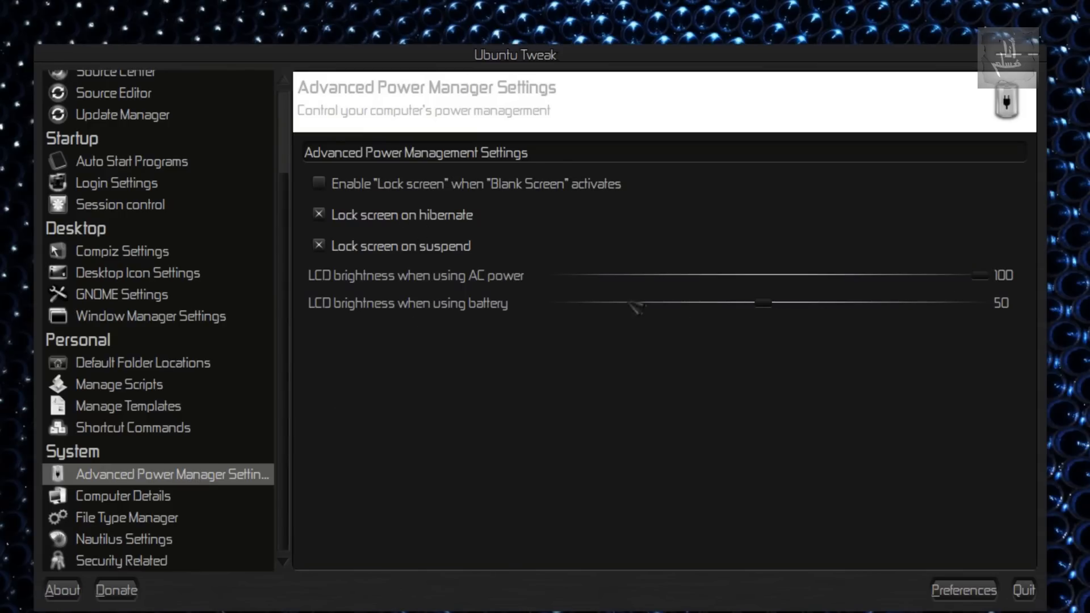
left_click(122, 496)
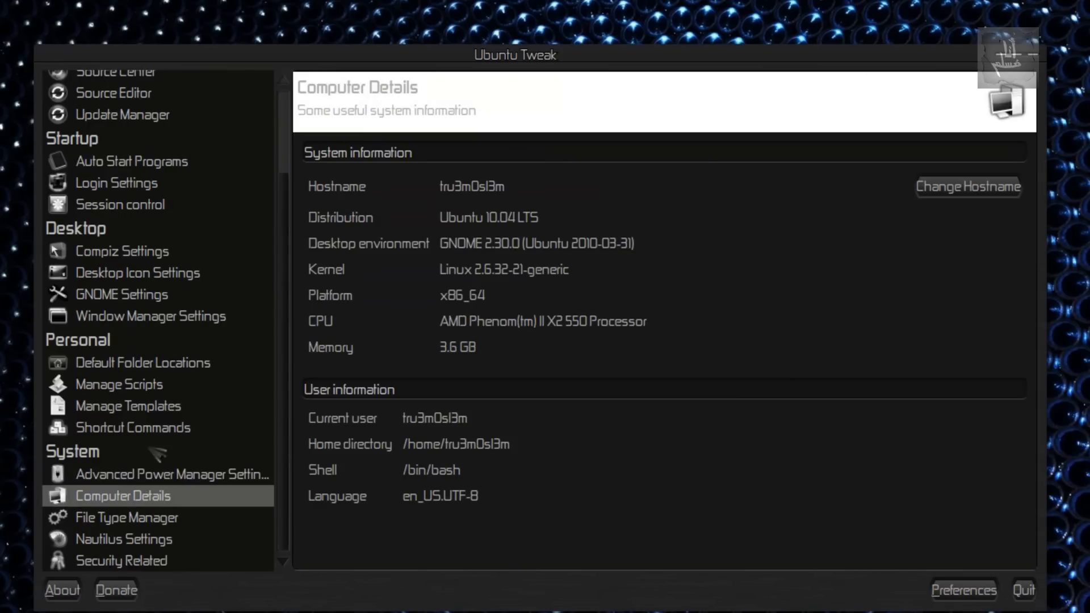
- Review default applications for MIDI and Ogg Vorbis audio in File Type Manager
left_click(127, 517)
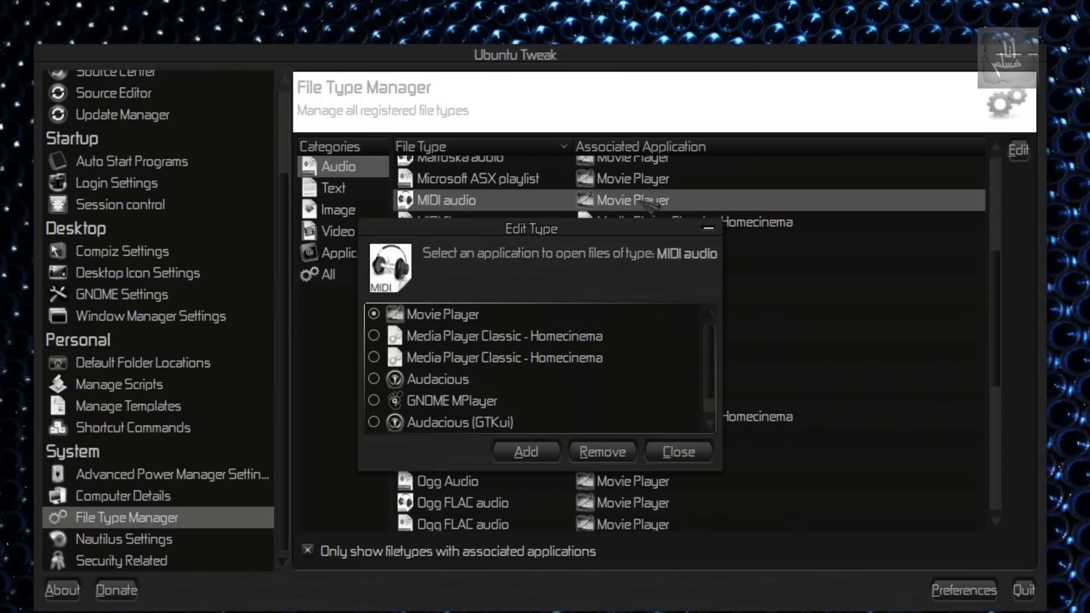
mouse_move(610, 427)
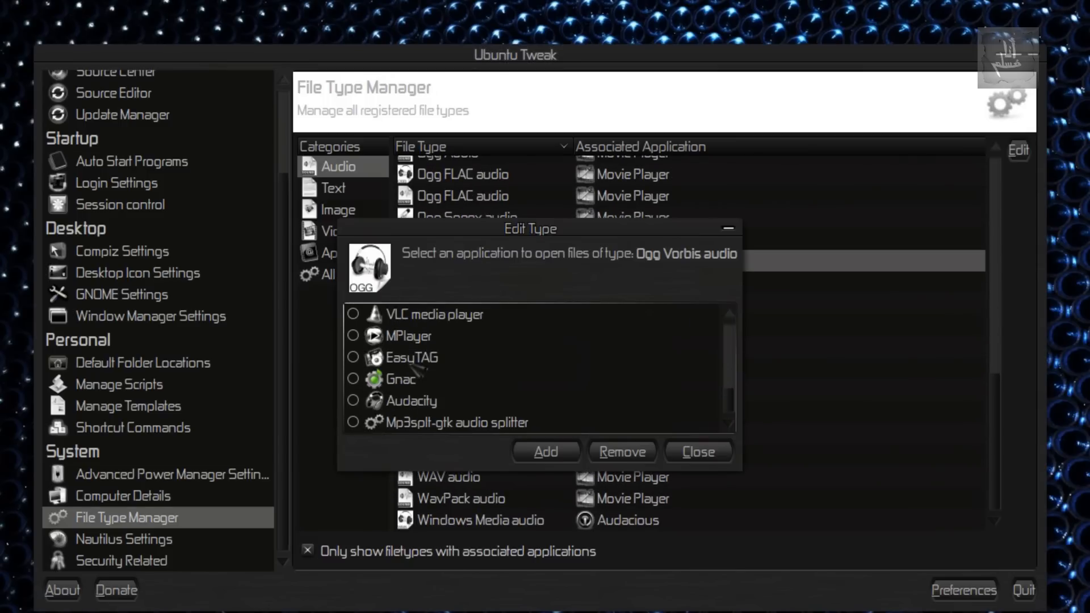
left_click(697, 451)
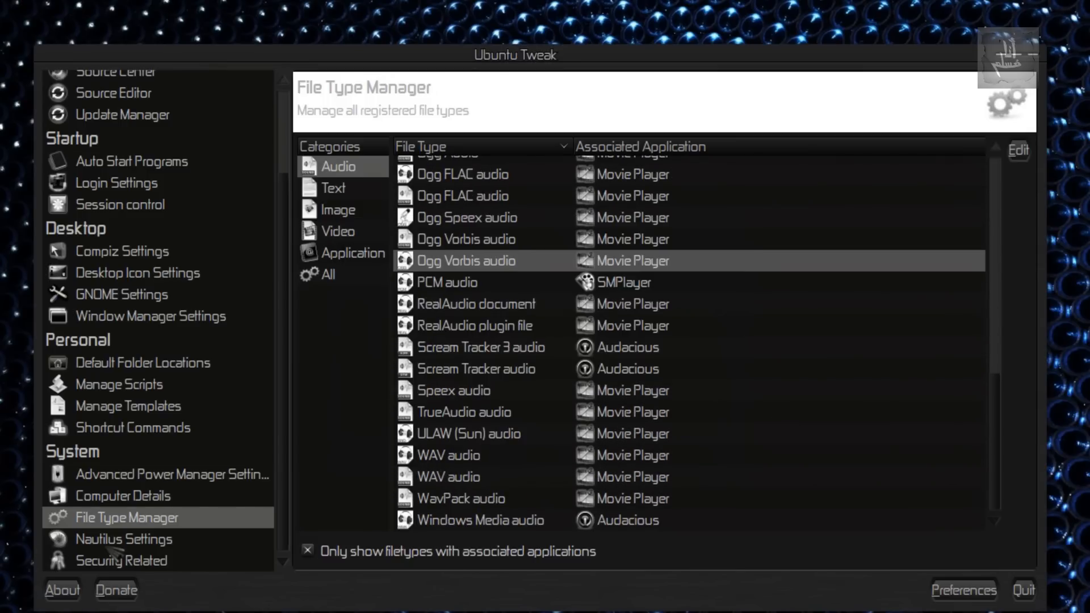
- Show the Nautilus Settings page with thumbnail, cache and extension options
left_click(124, 539)
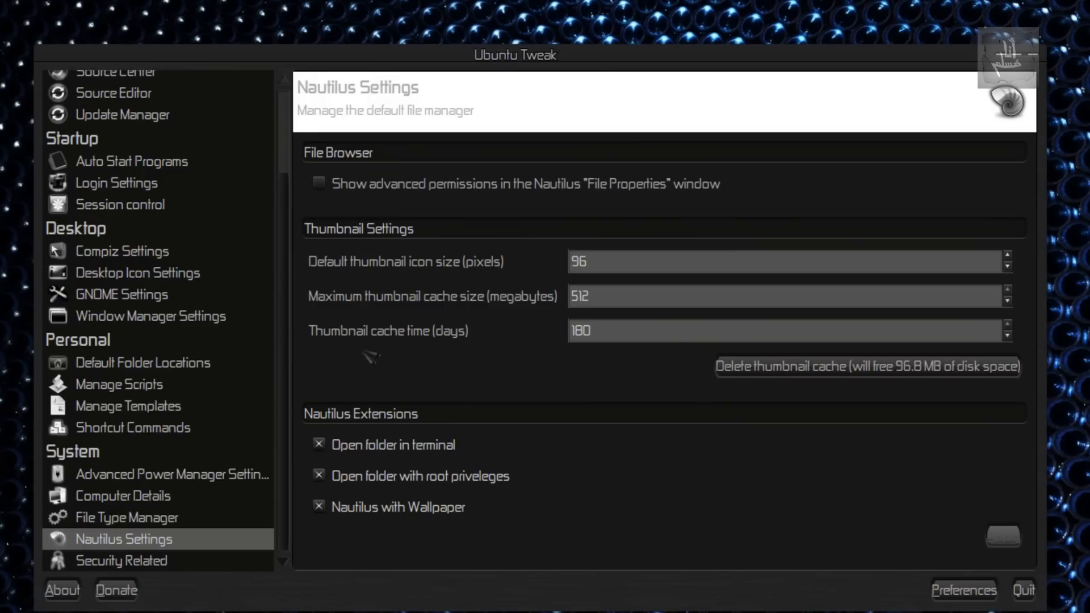
mouse_move(485, 298)
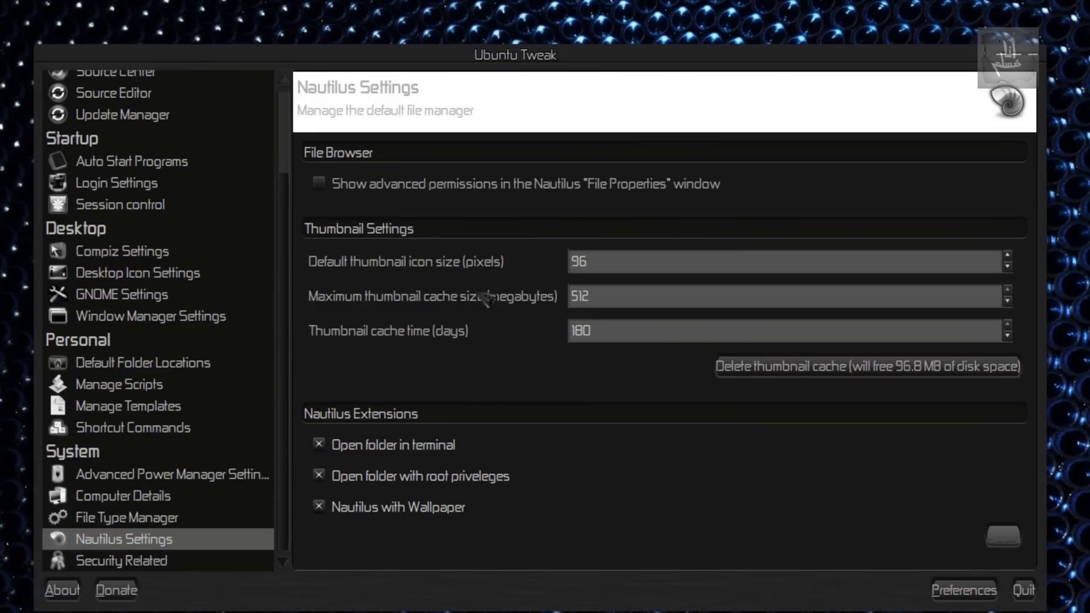
mouse_move(1007, 300)
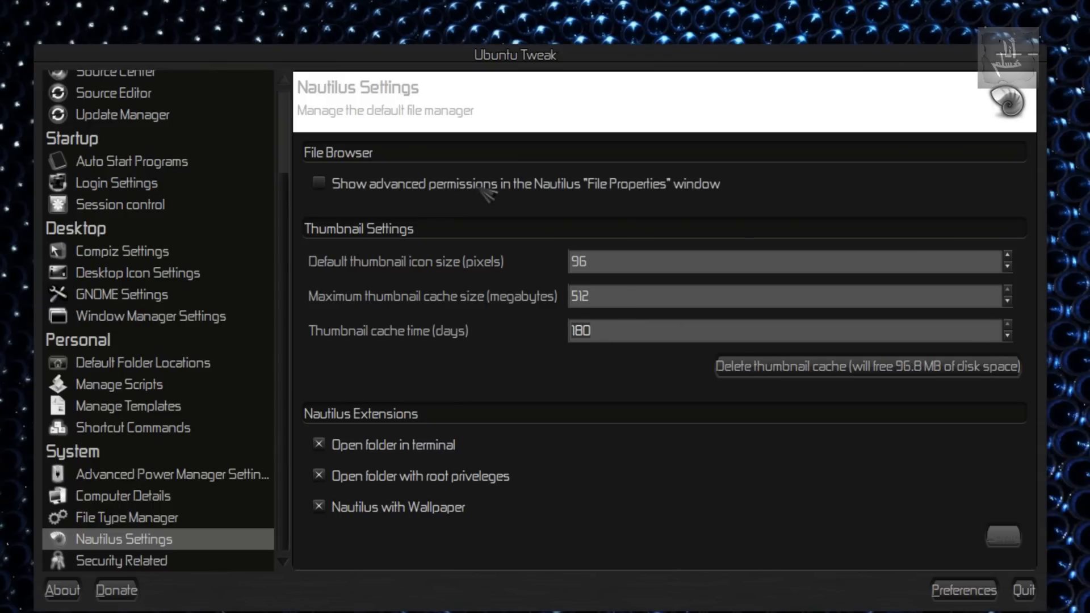
mouse_move(378, 490)
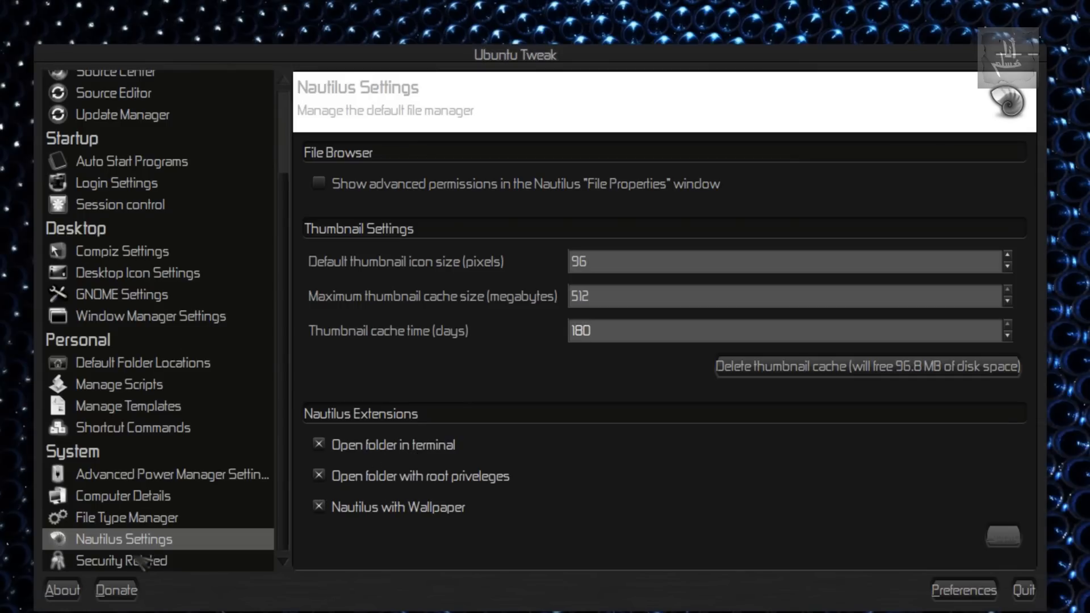
- View Security Related settings, then open and cancel the Alt+F2 Run Application dialog
left_click(121, 560)
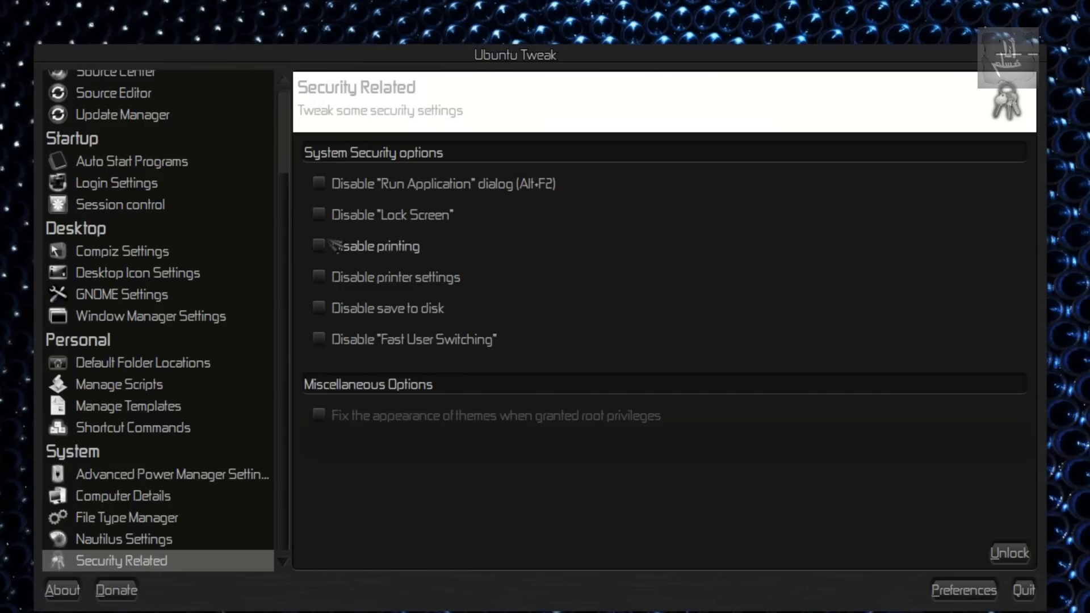
mouse_move(552, 193)
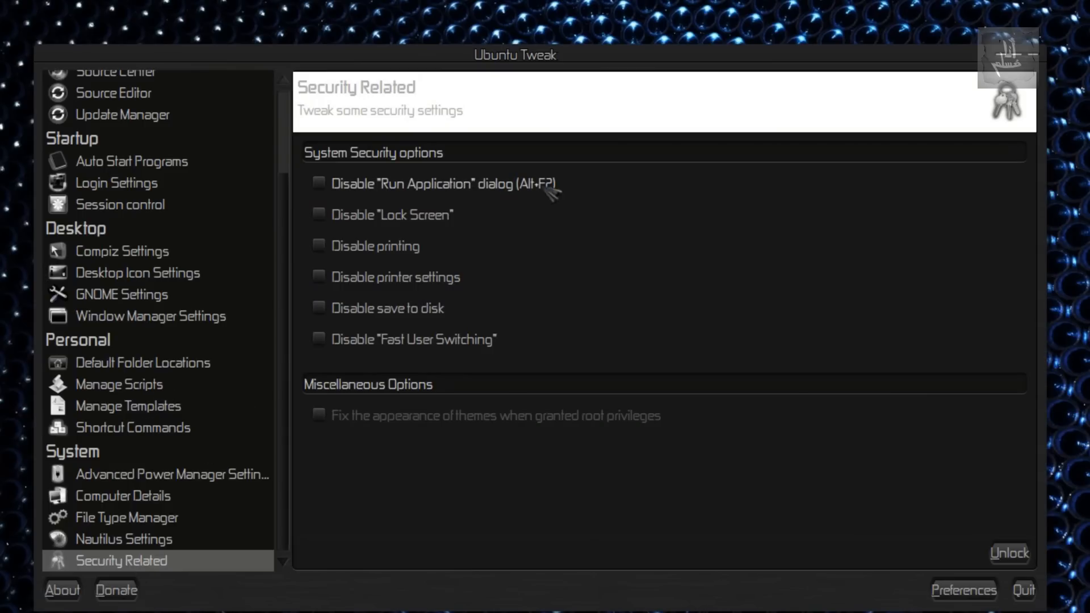
key("alt+F2")
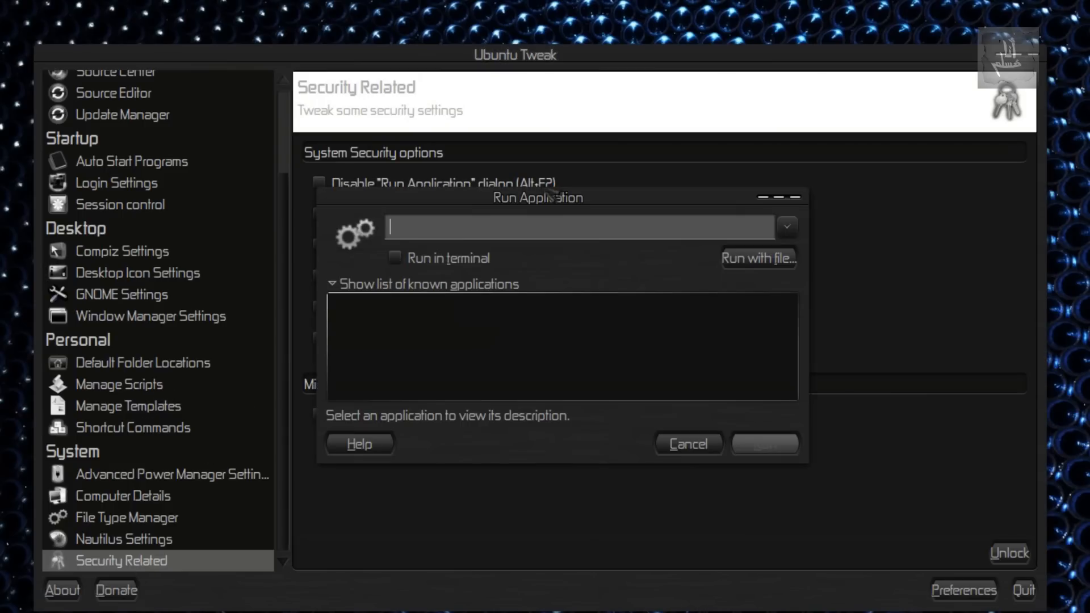
left_click(425, 284)
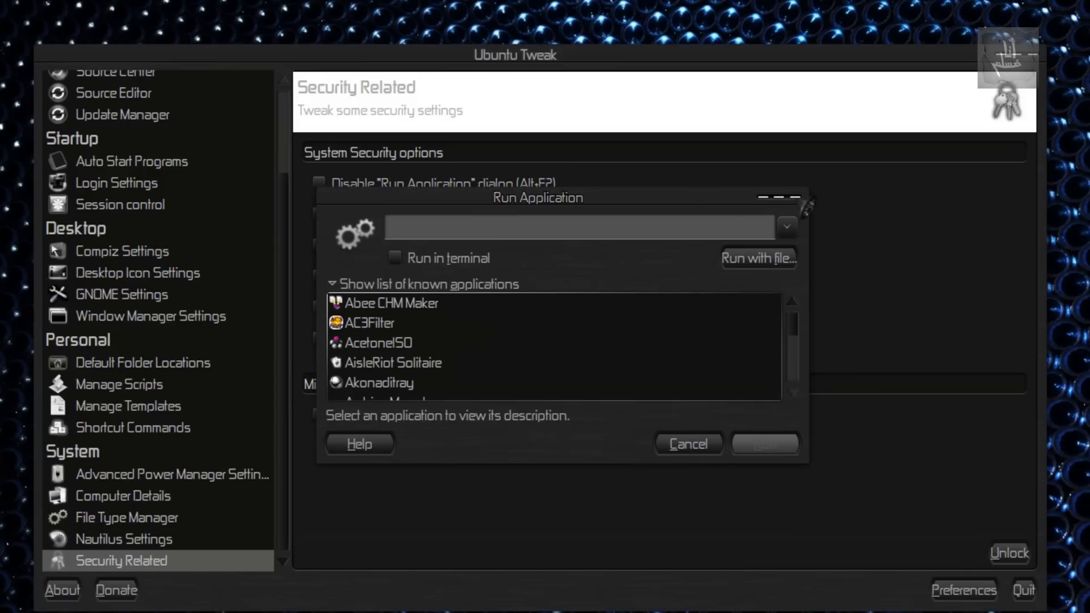
left_click(687, 443)
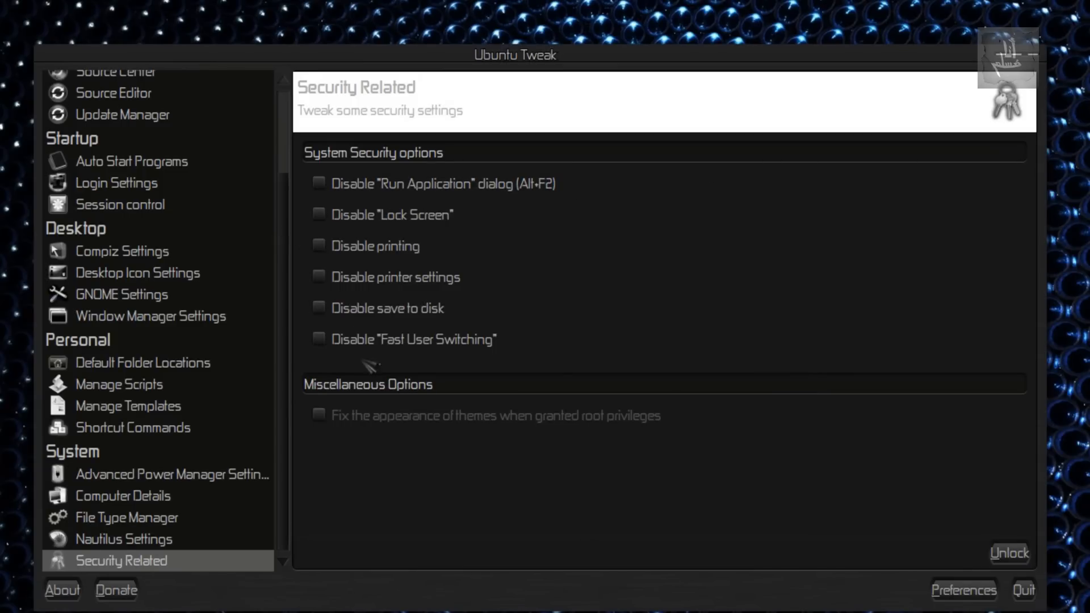